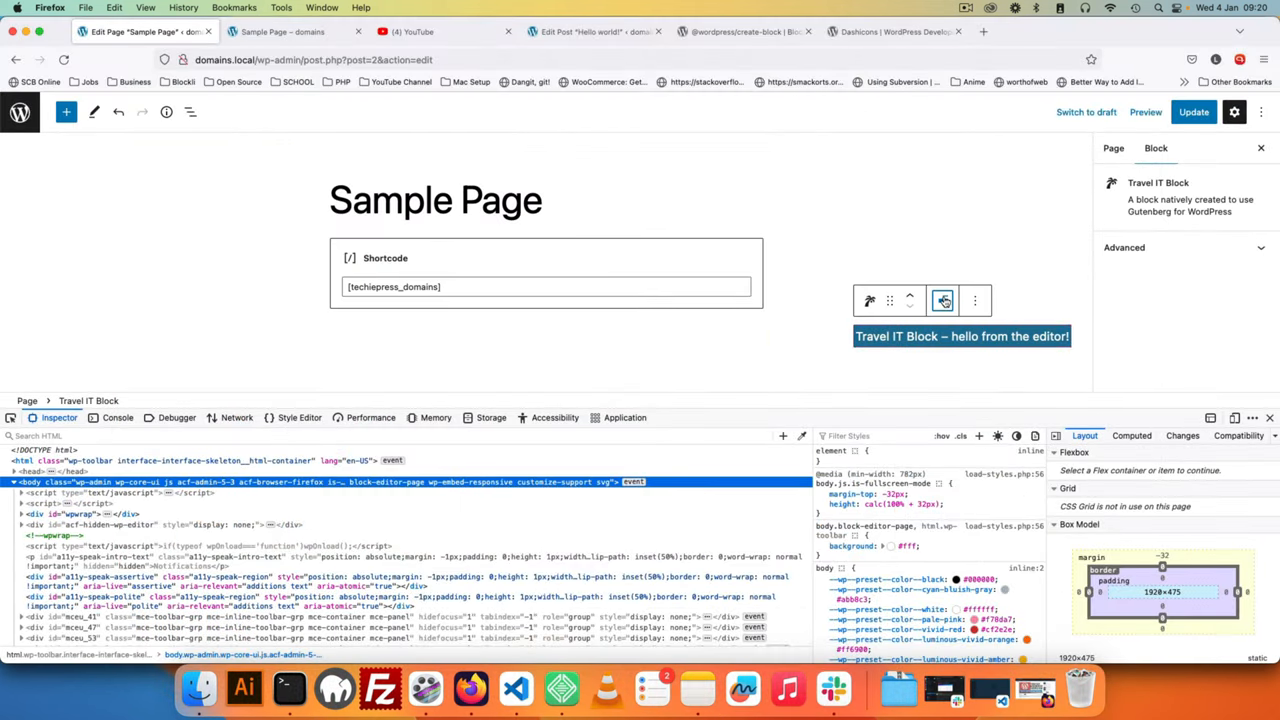
- Set the Travel IT Block's alignment to Full width from the block toolbar
left_click(942, 300)
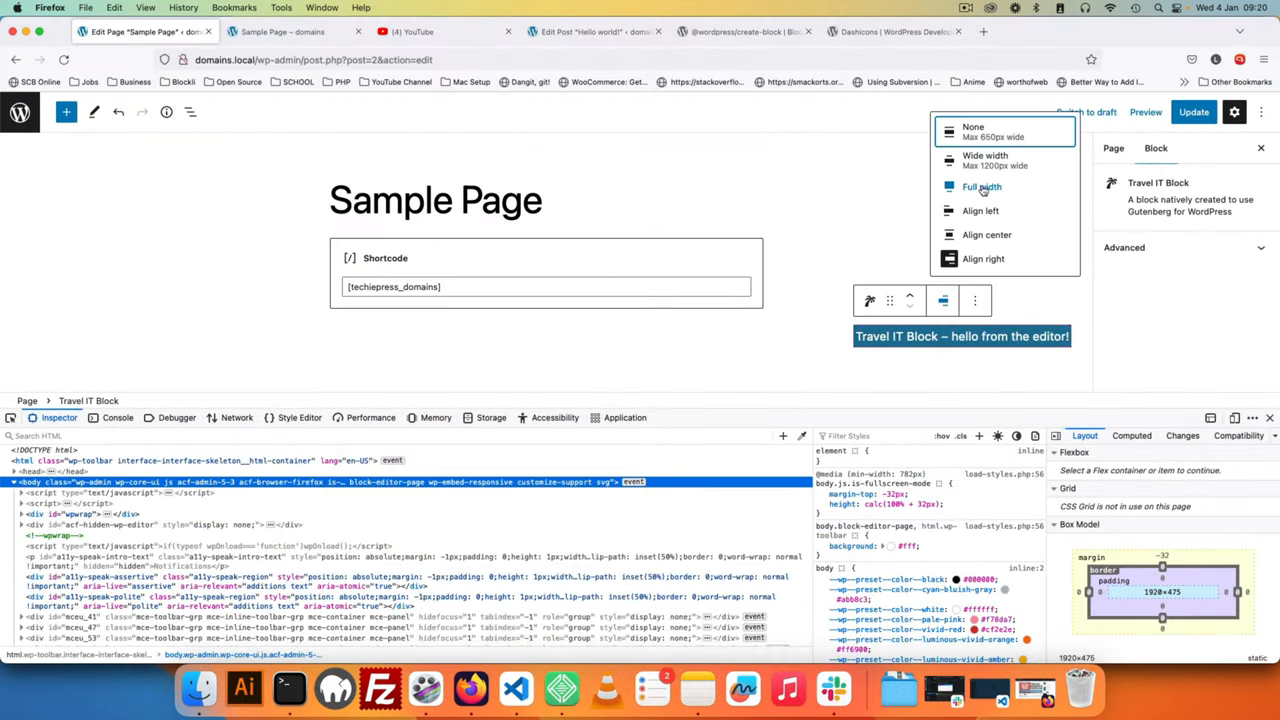
left_click(980, 188)
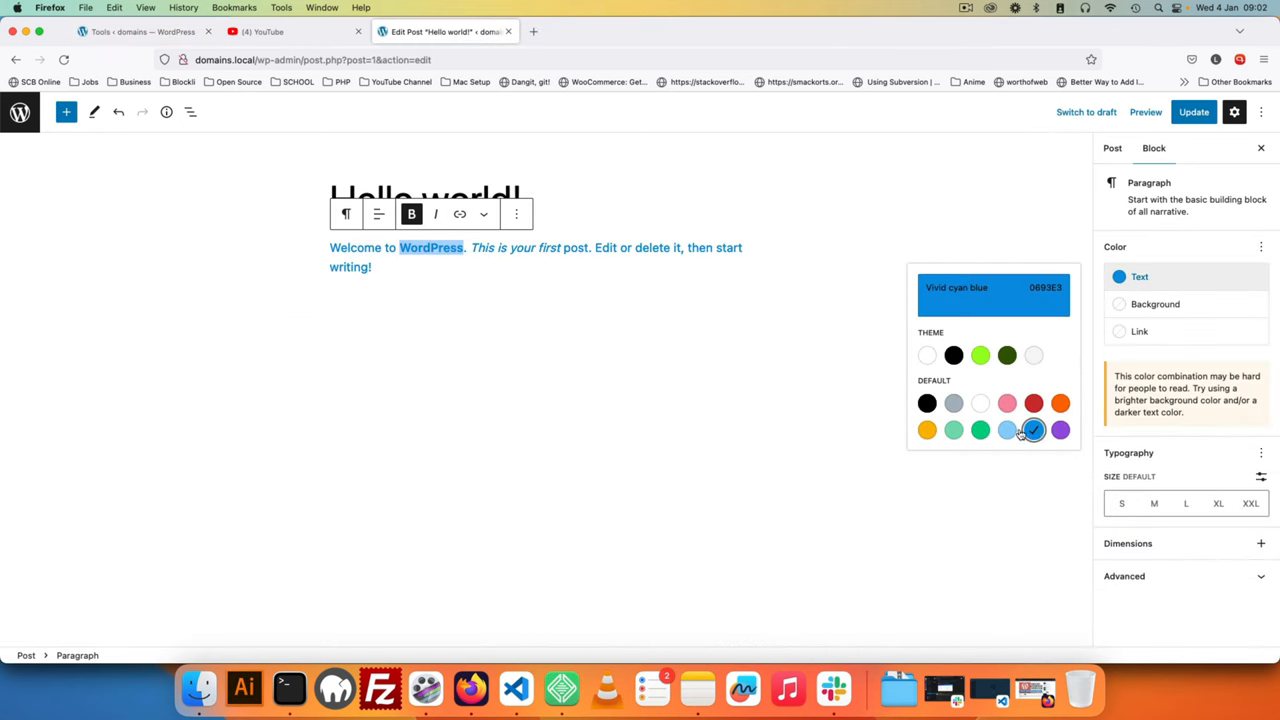
left_click(1156, 304)
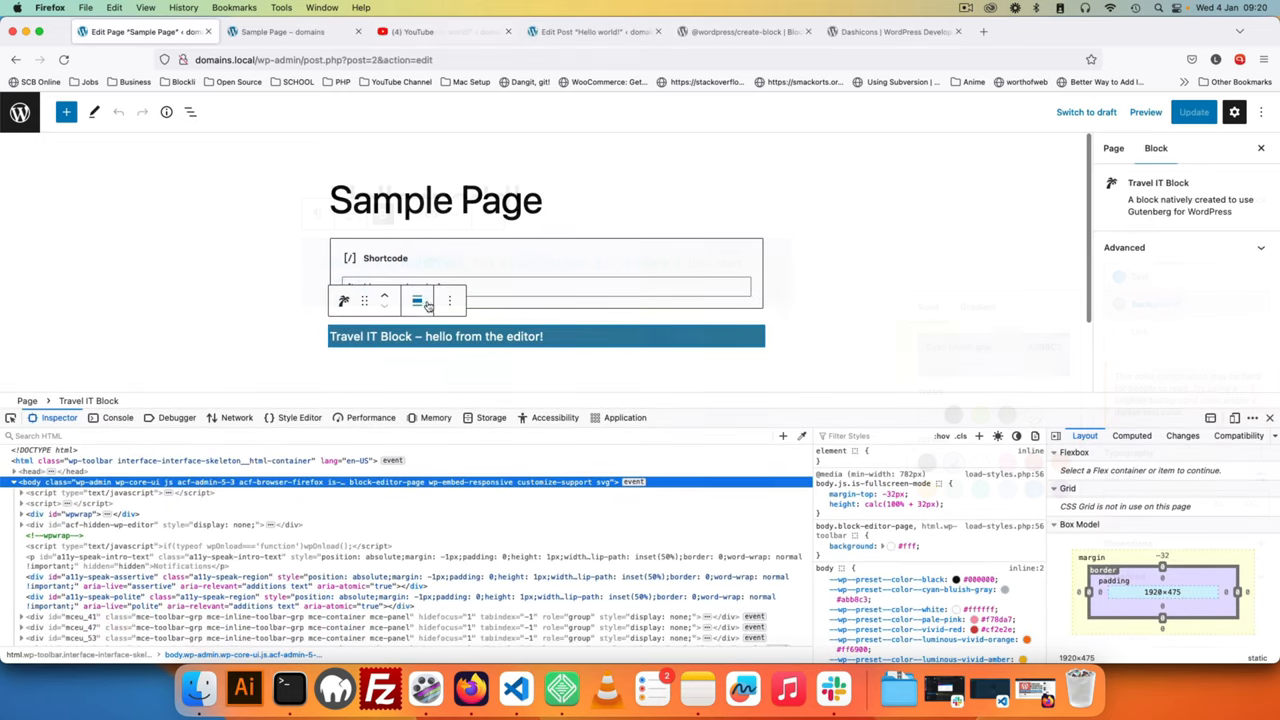
left_click(416, 300)
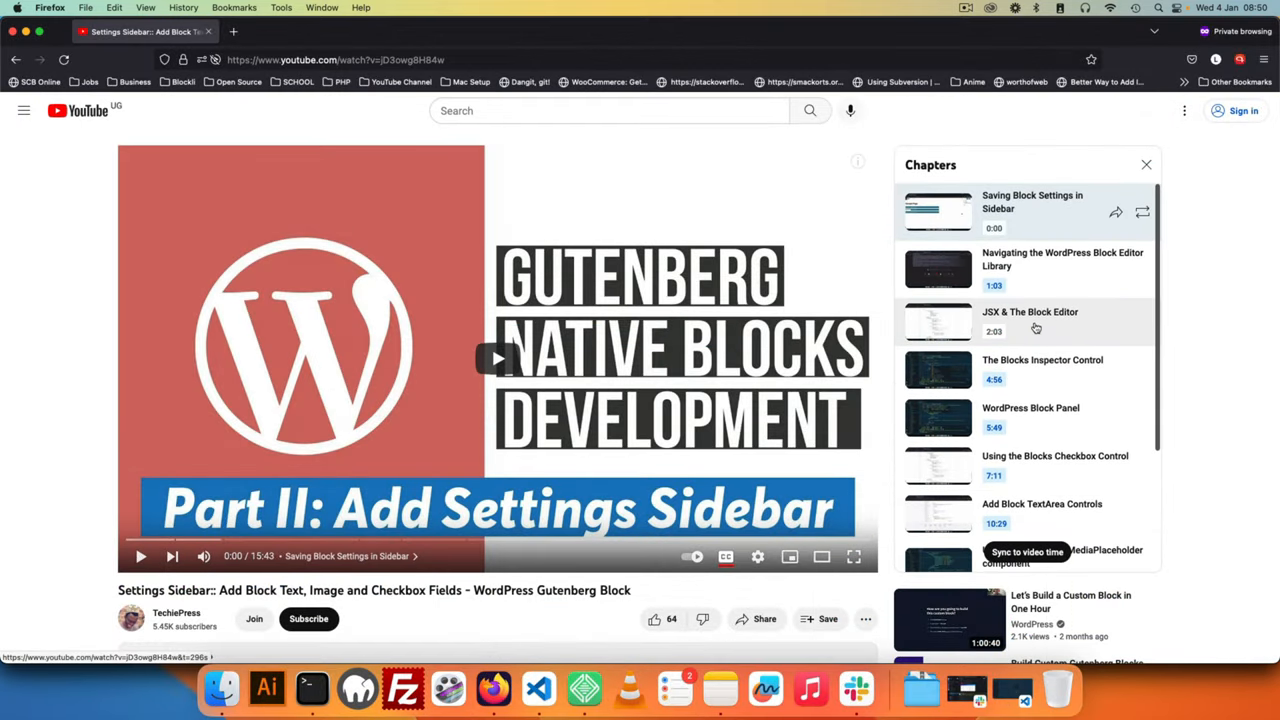
mouse_move(1050, 336)
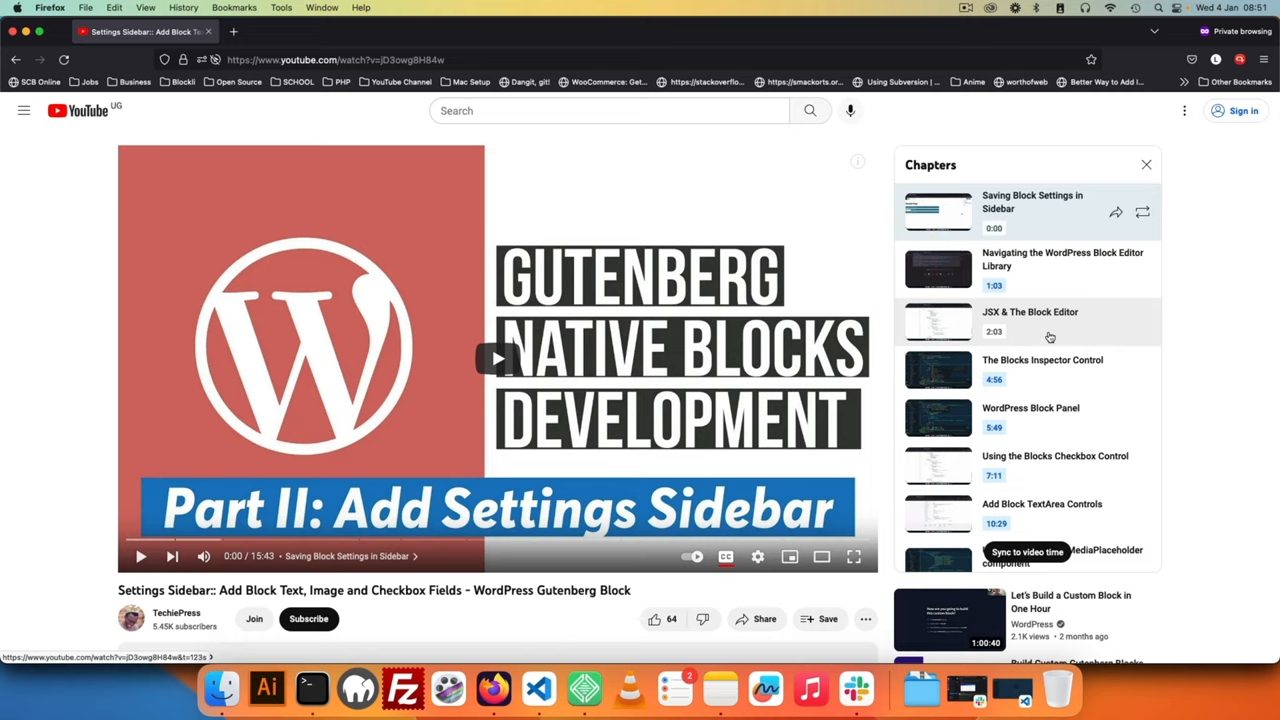
mouse_move(1050, 364)
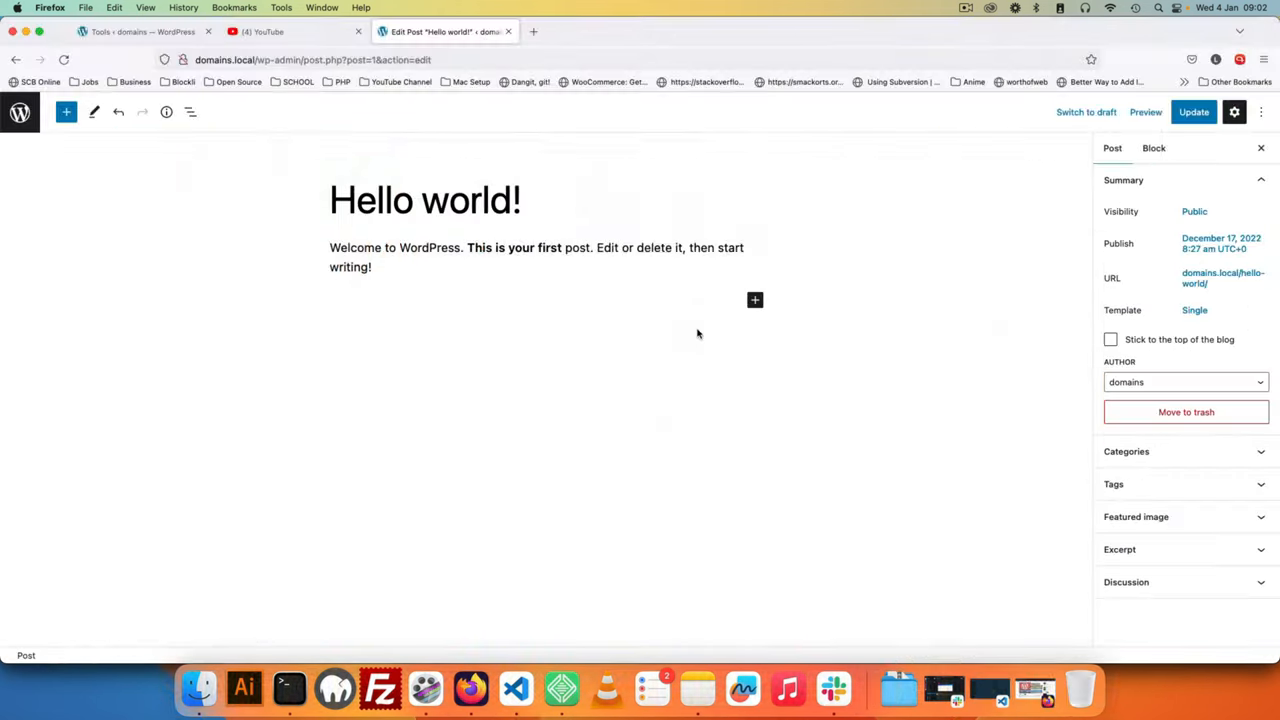
- Give the Hello world paragraph vivid cyan blue text, a grey background and XXL size
left_click(470, 256)
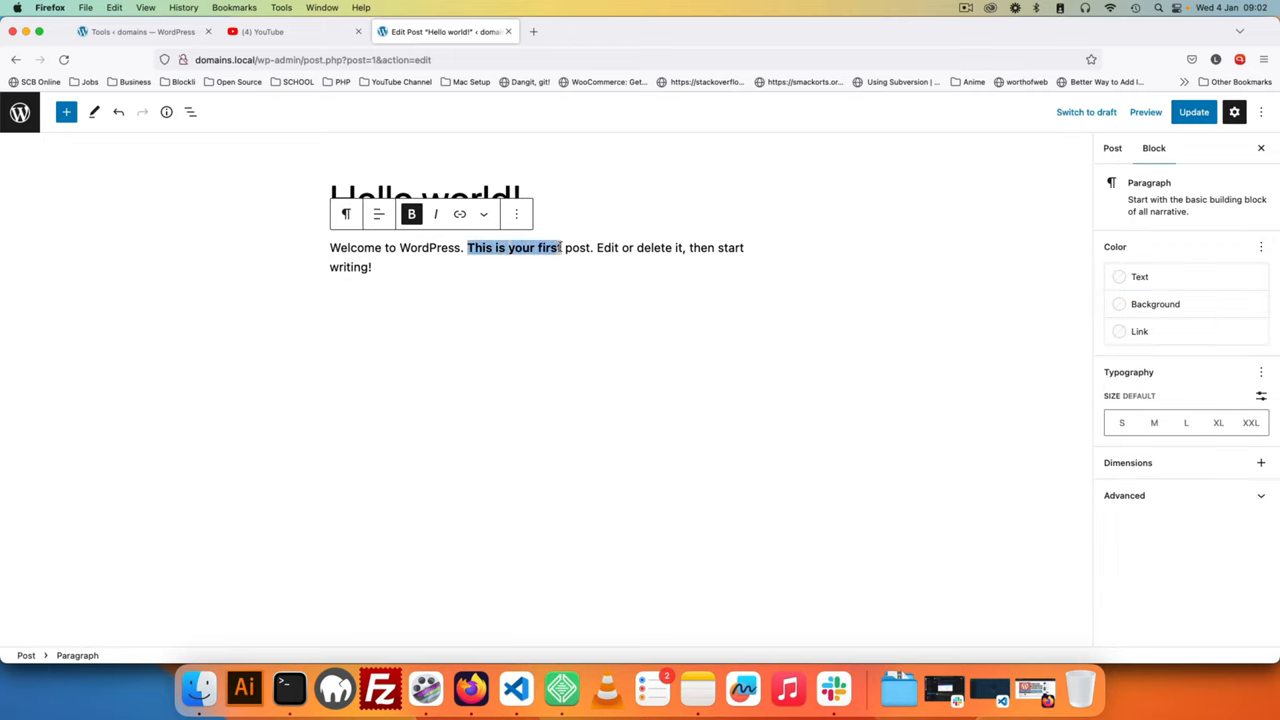
left_click(412, 214)
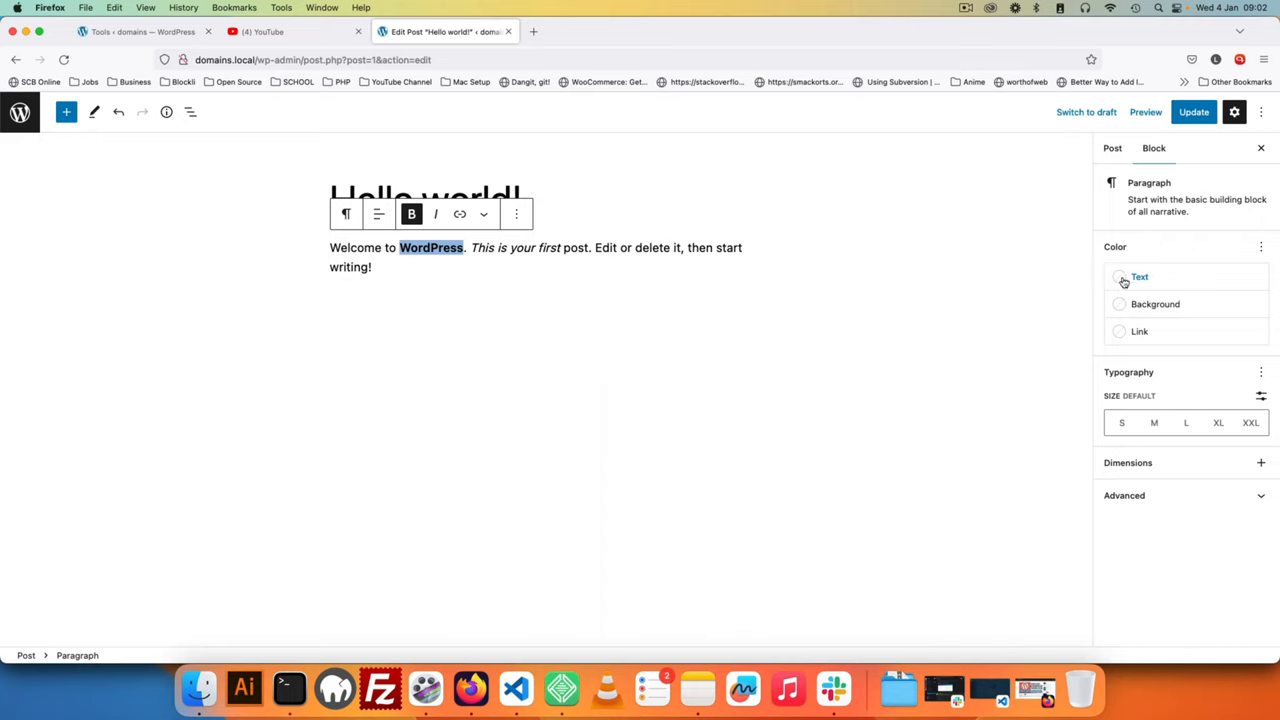
left_click(1122, 276)
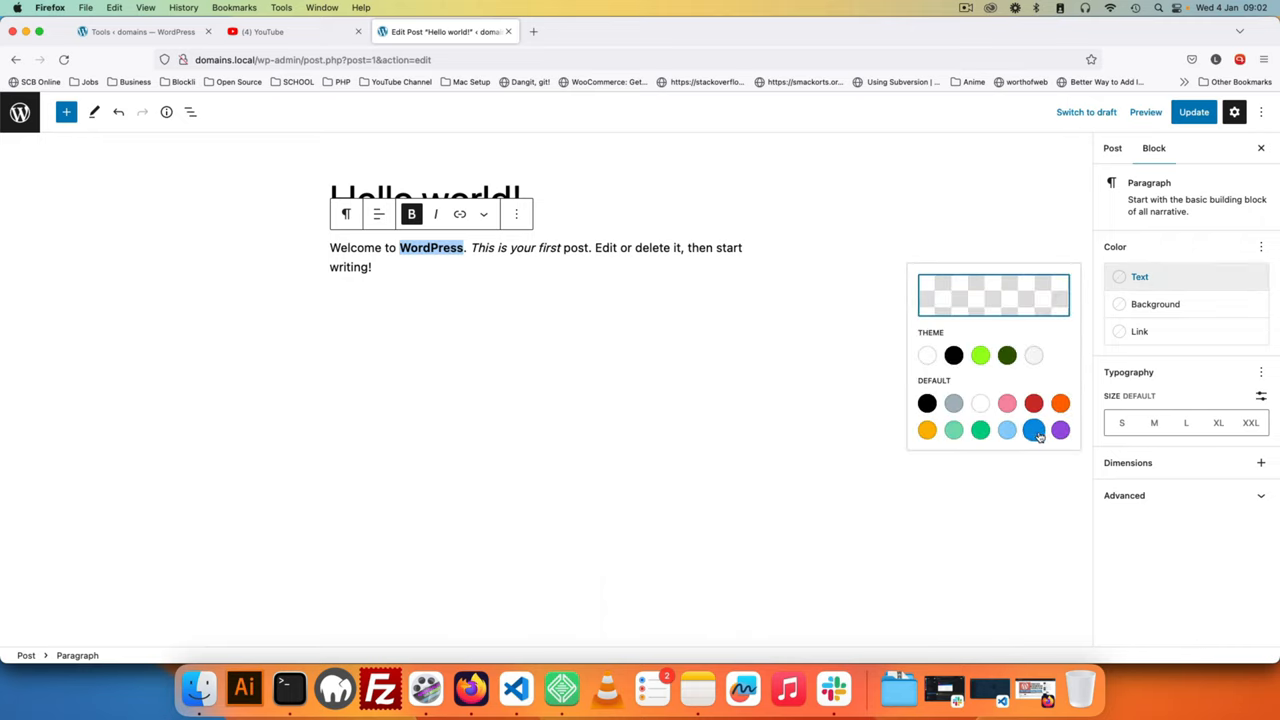
left_click(1032, 430)
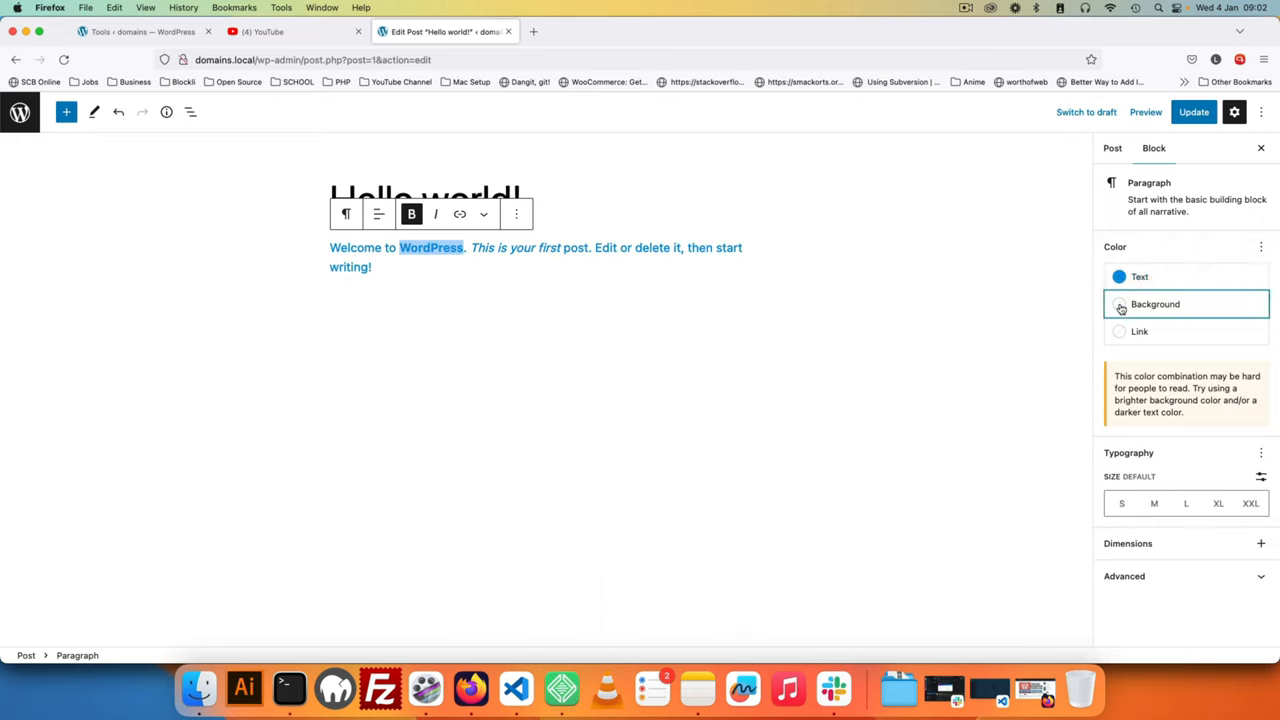
left_click(1120, 304)
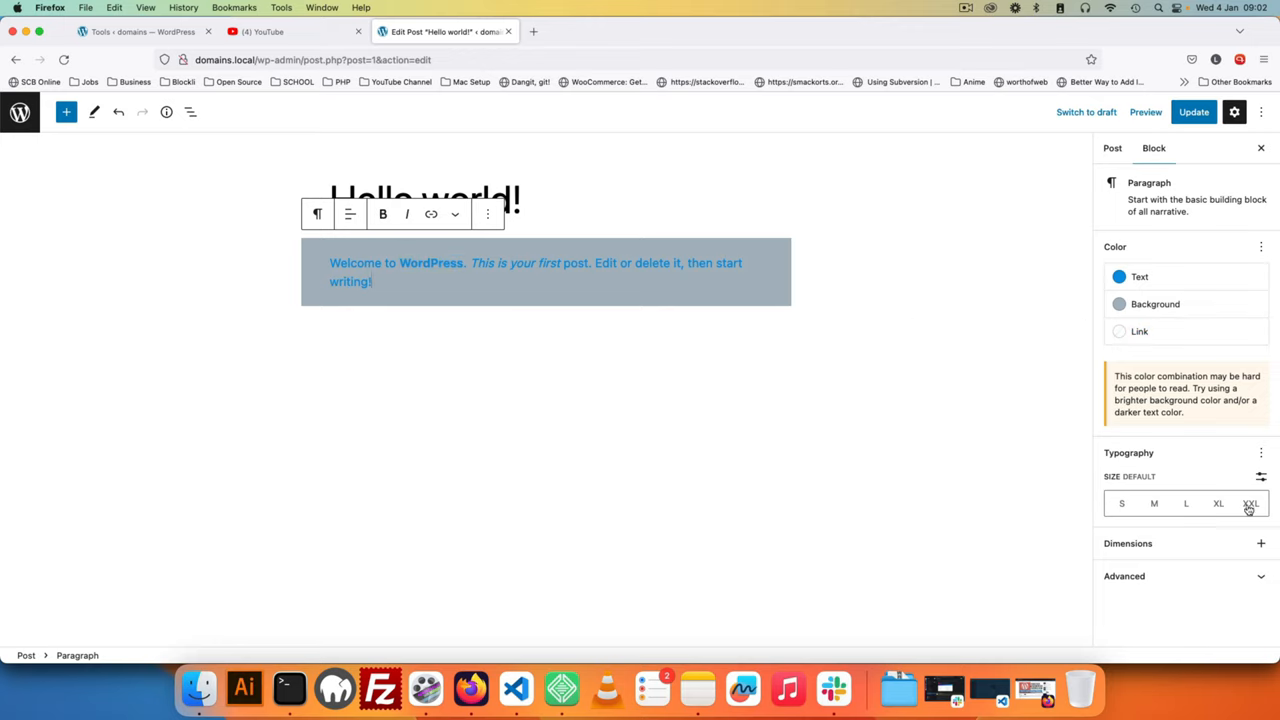
left_click(1252, 504)
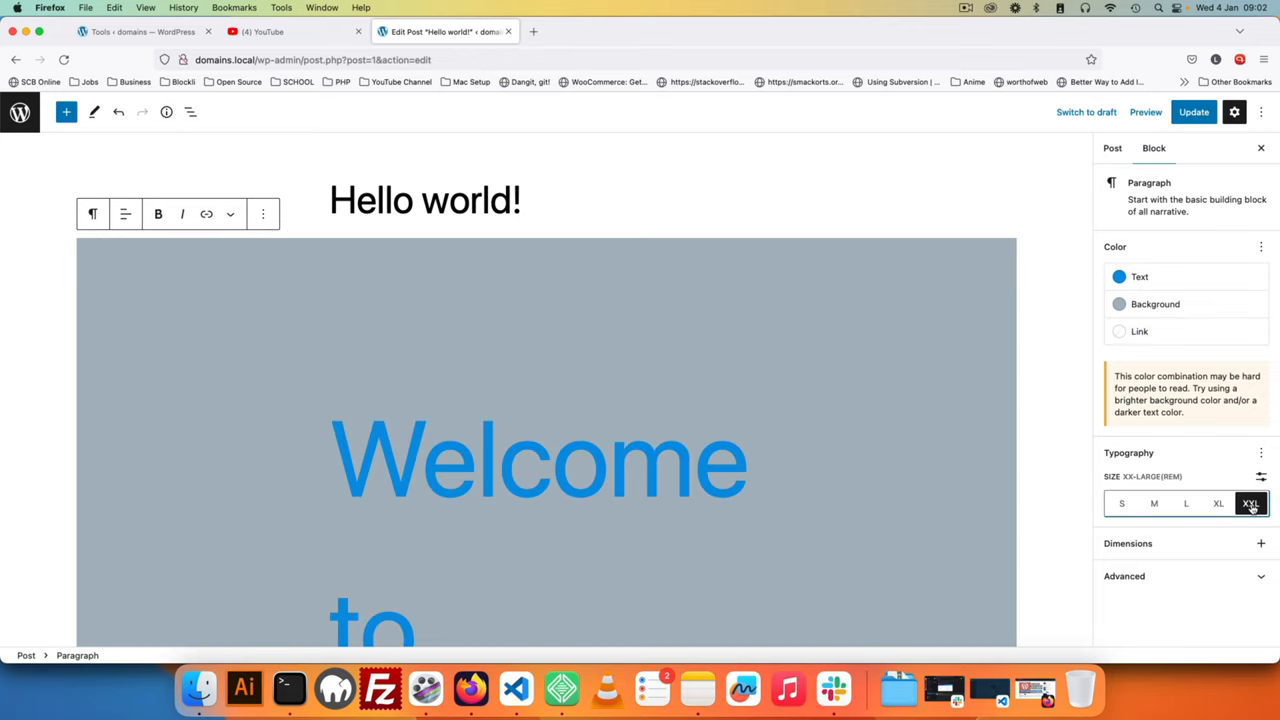
left_click(1120, 504)
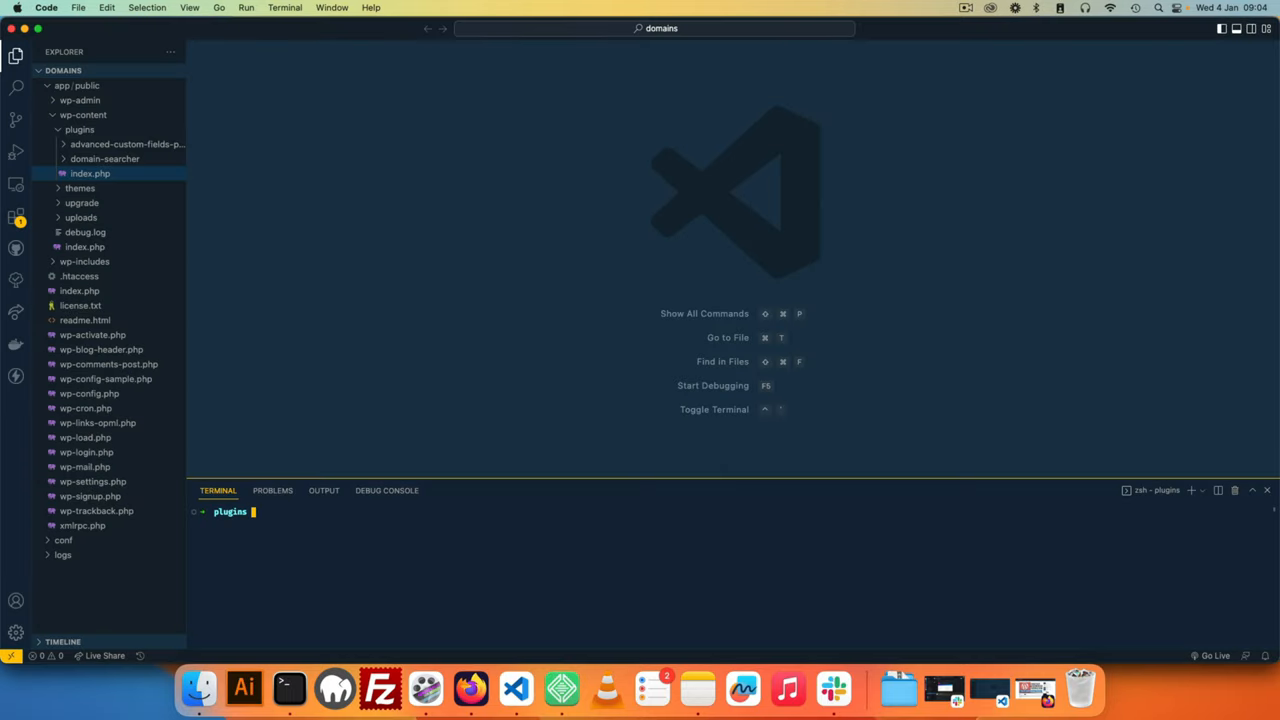
type("node -v")
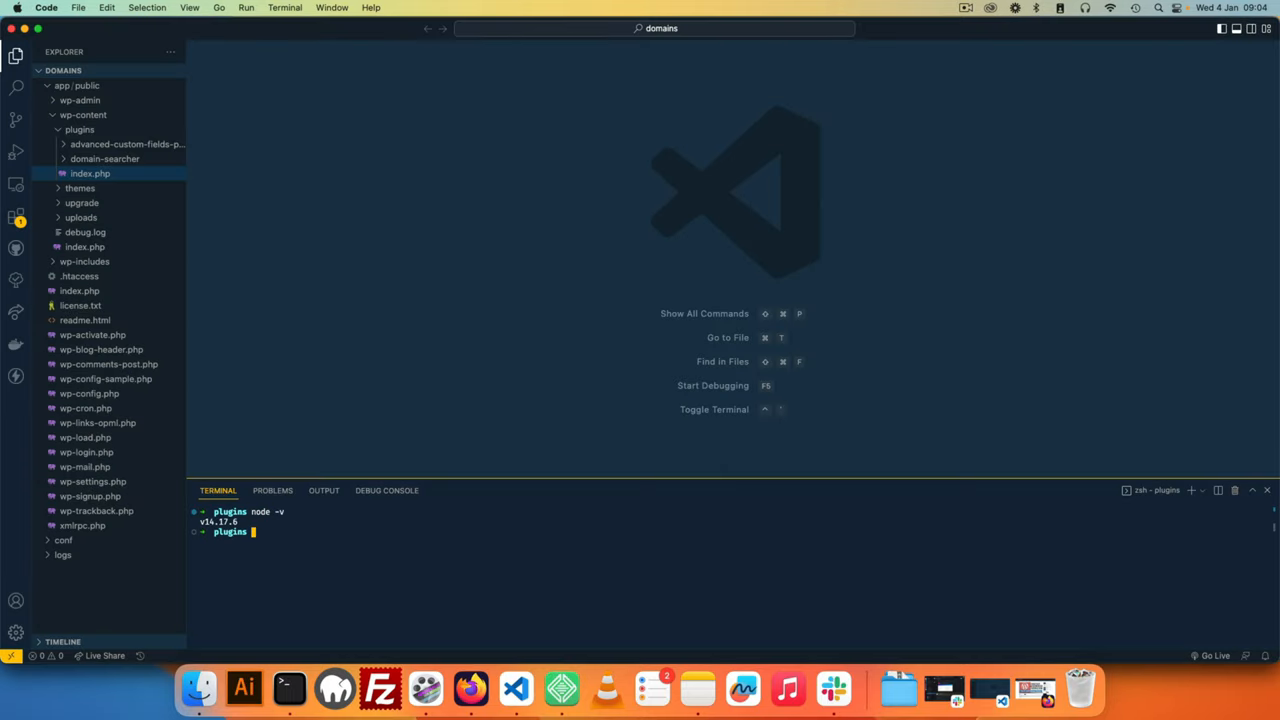
type("npm -v")
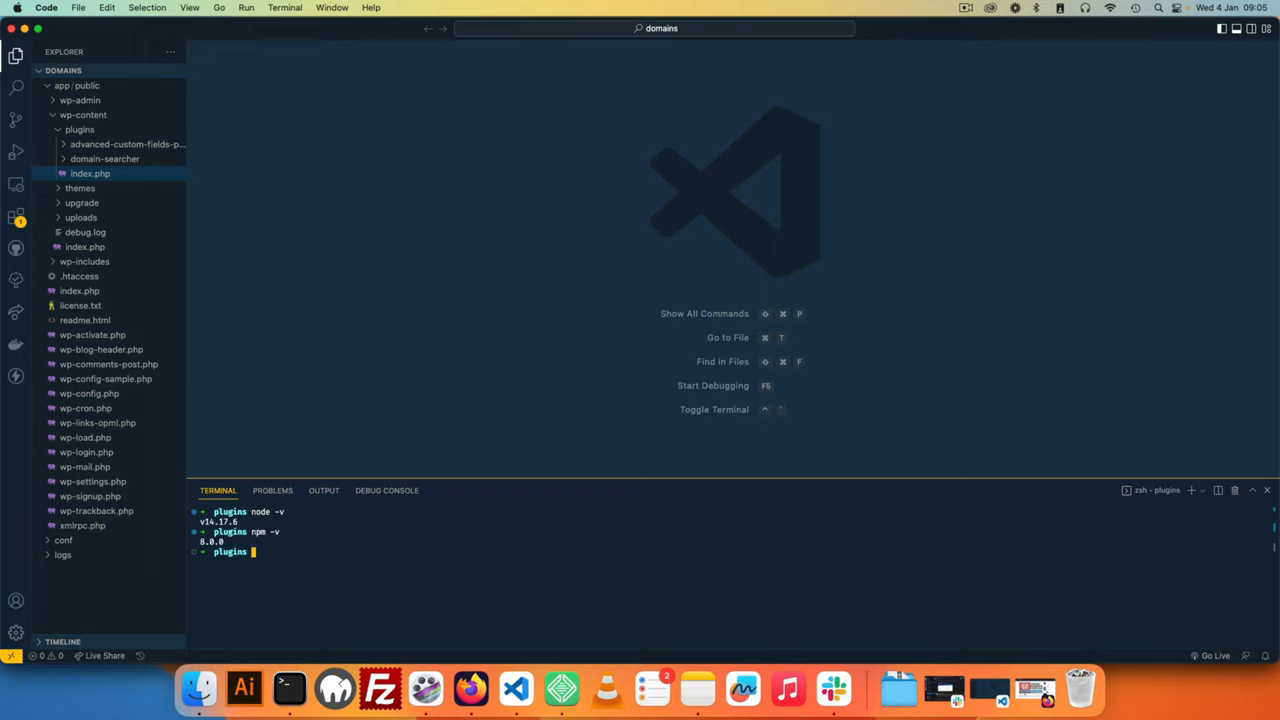
type("npx")
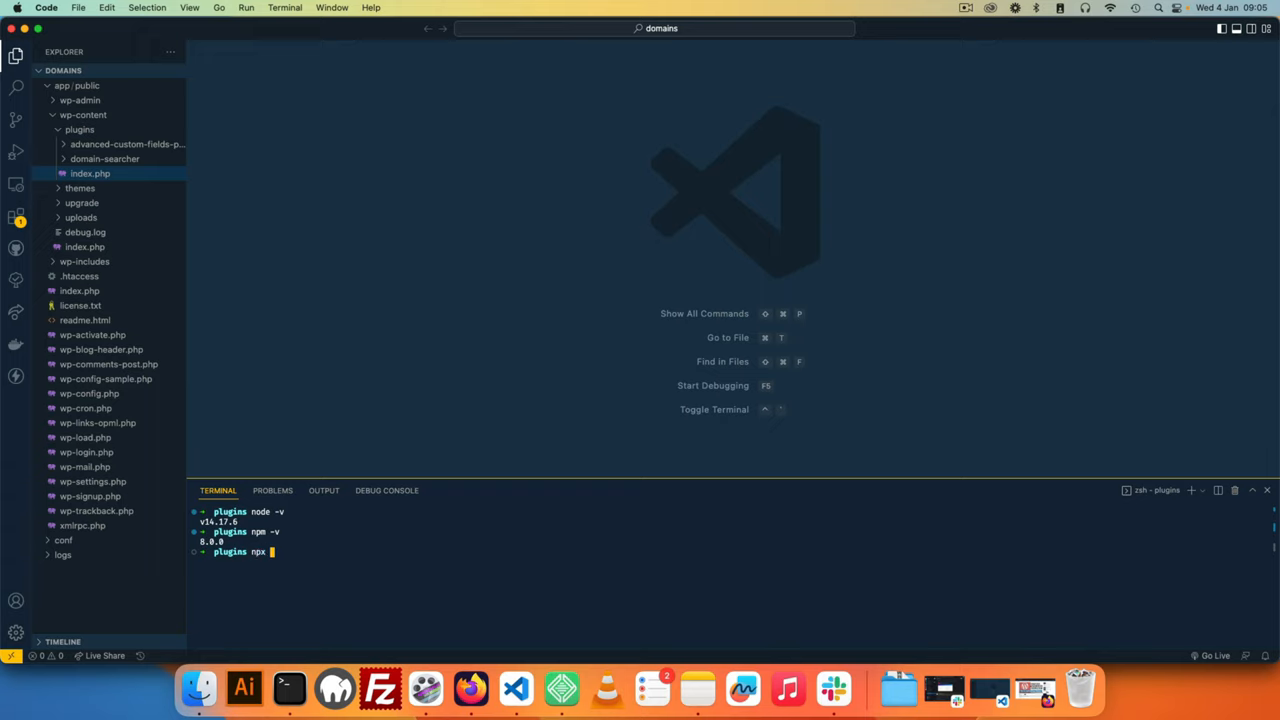
type("@wordpress/")
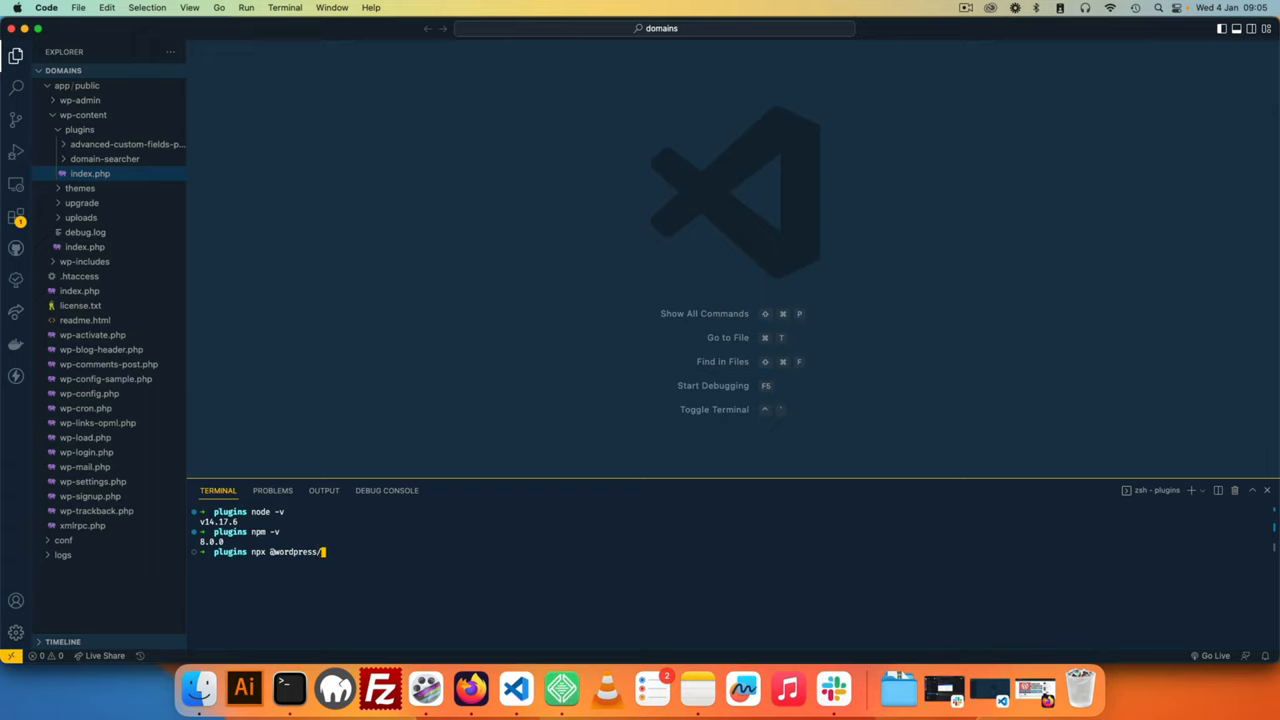
type("create-bloc")
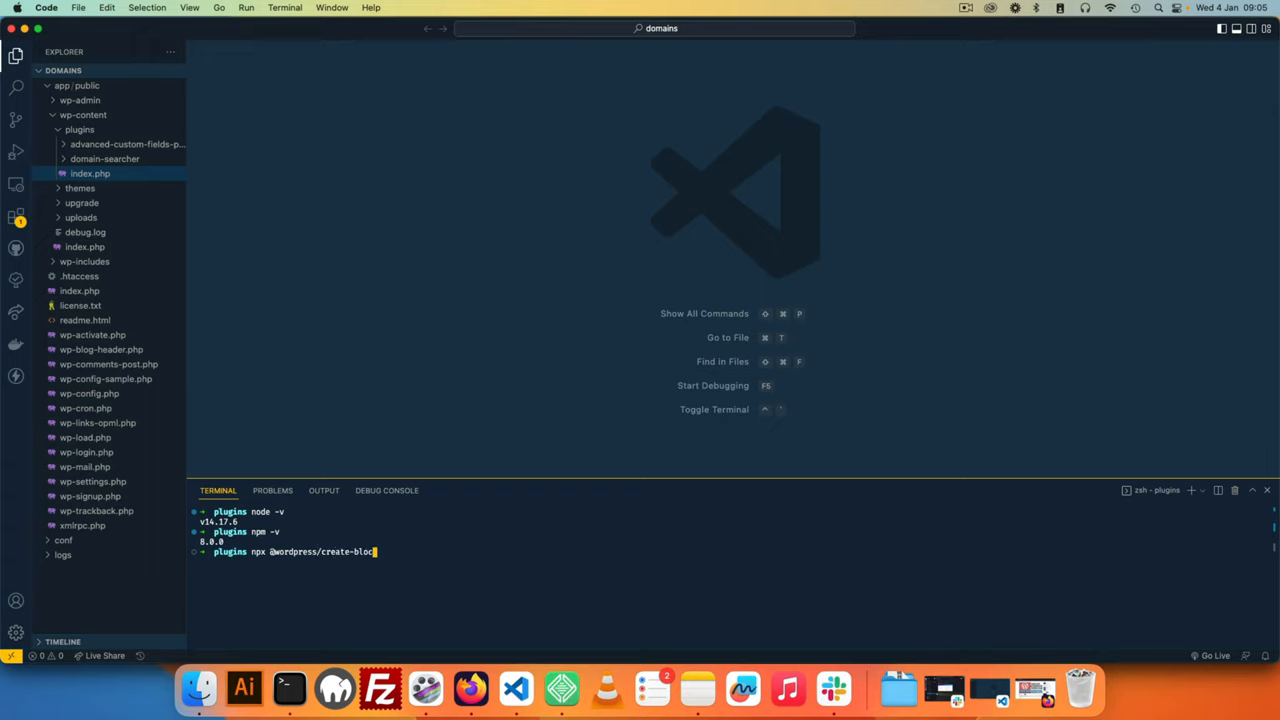
key("Enter")
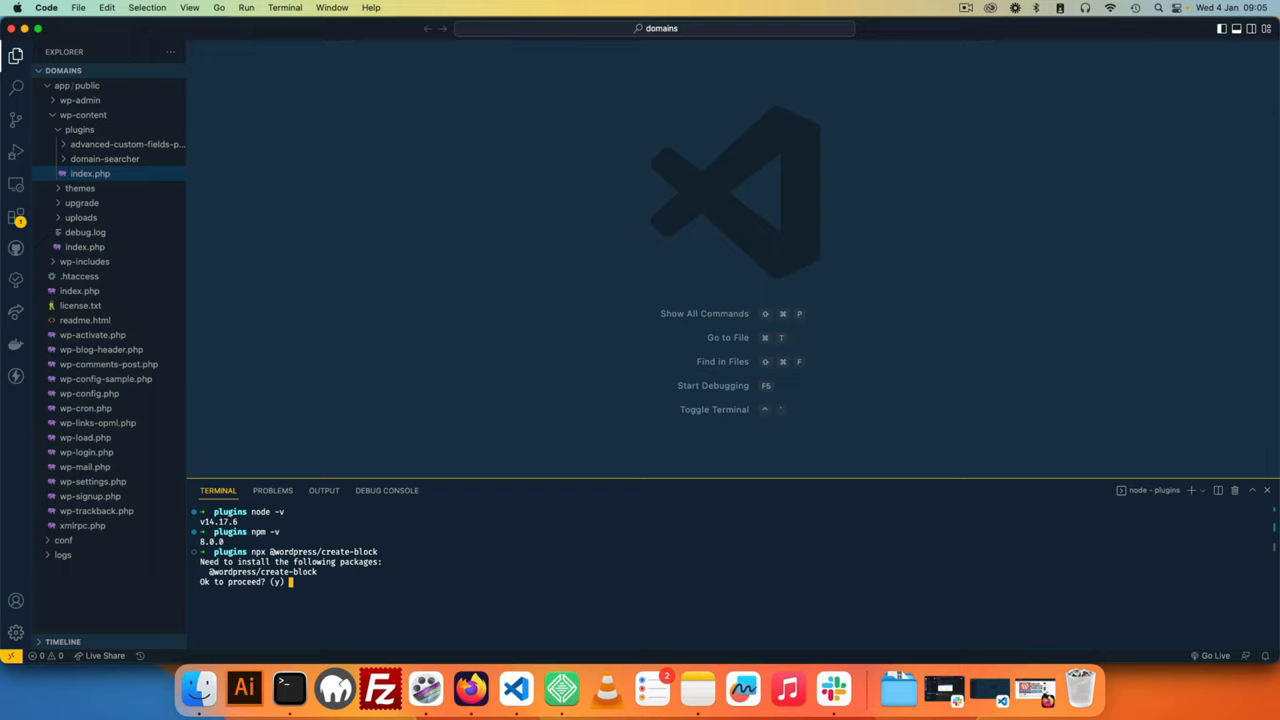
type("y")
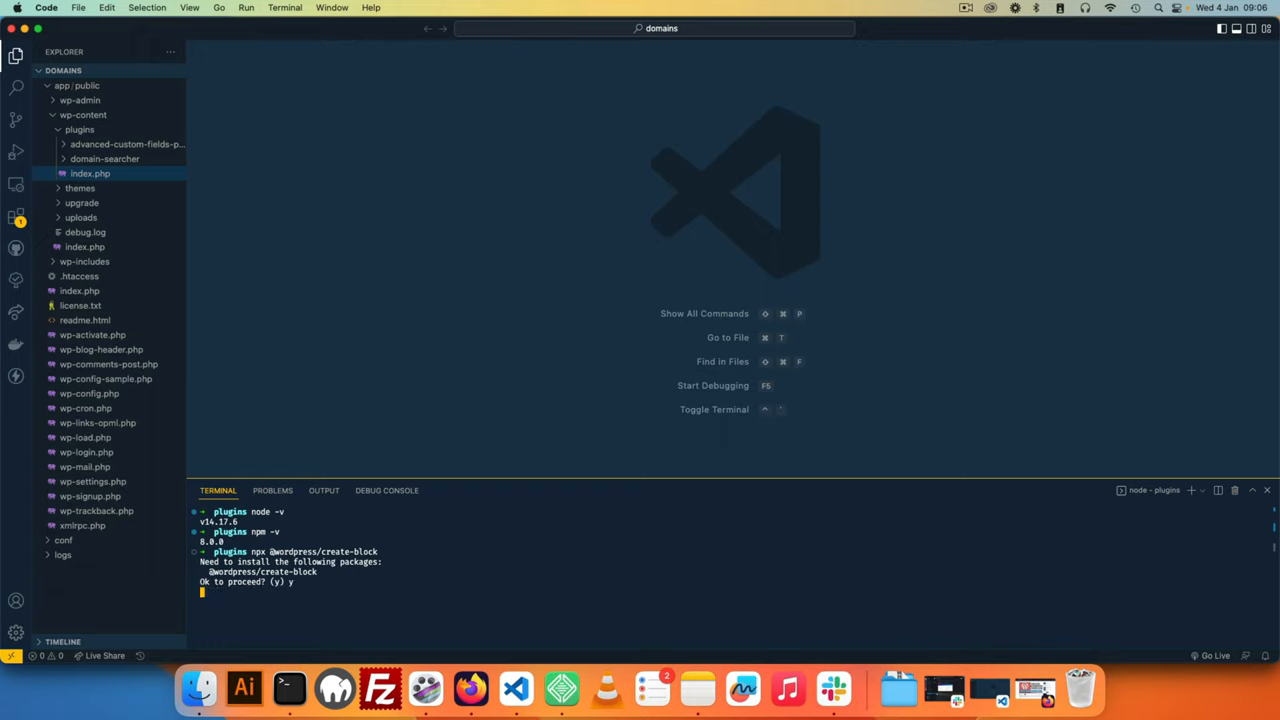
key("enter")
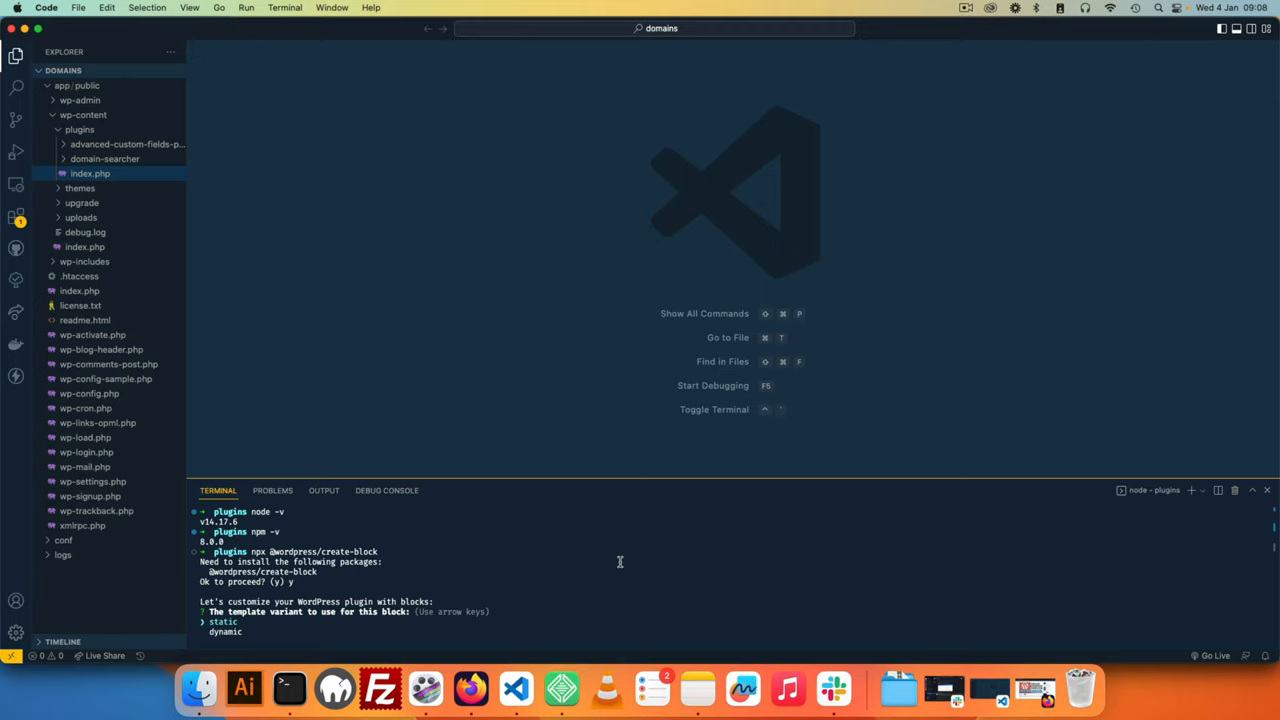
- Choose the dynamic variant, slug travel-it-block-native and namespace techiepress in the wizard
key("down")
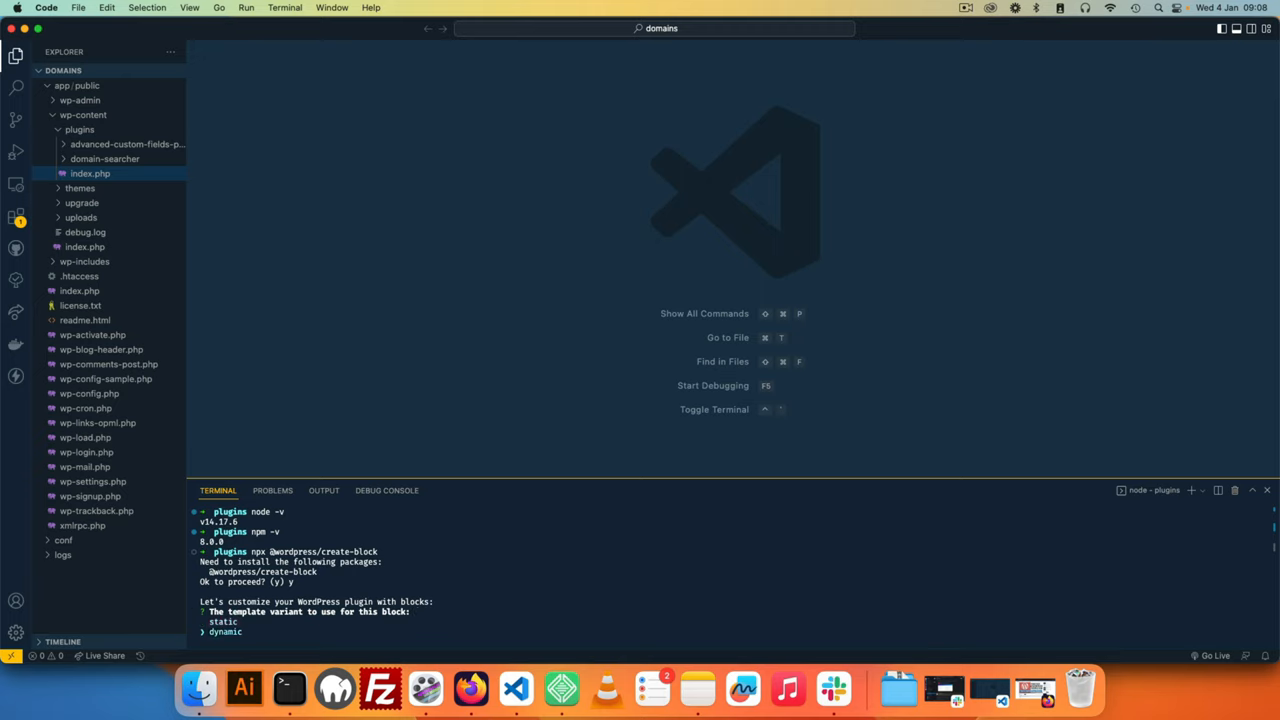
key("Enter")
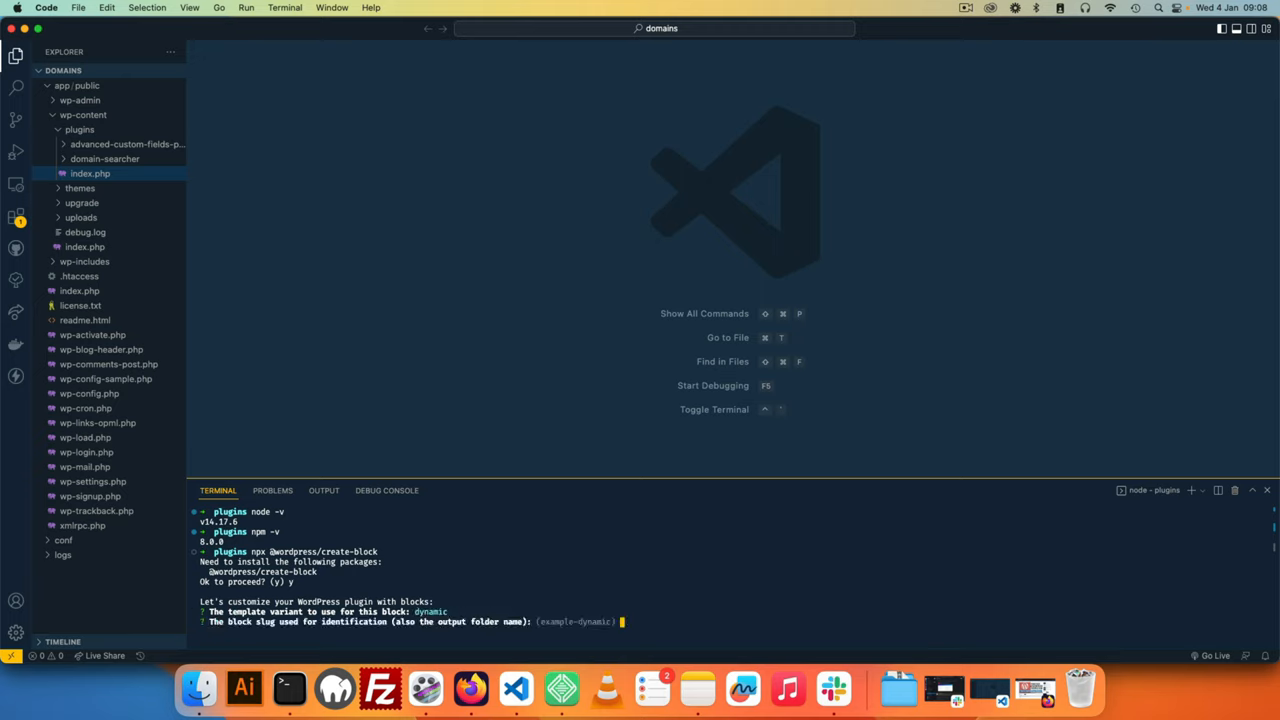
type("t")
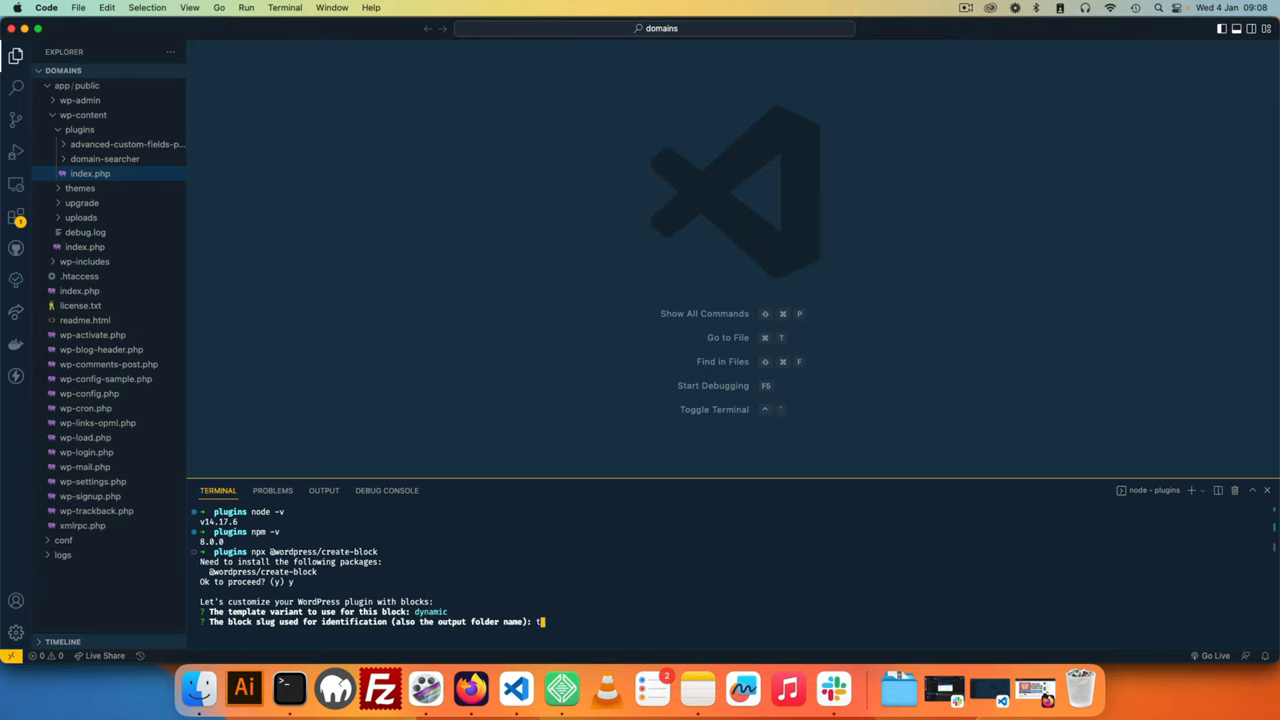
type("travel-it")
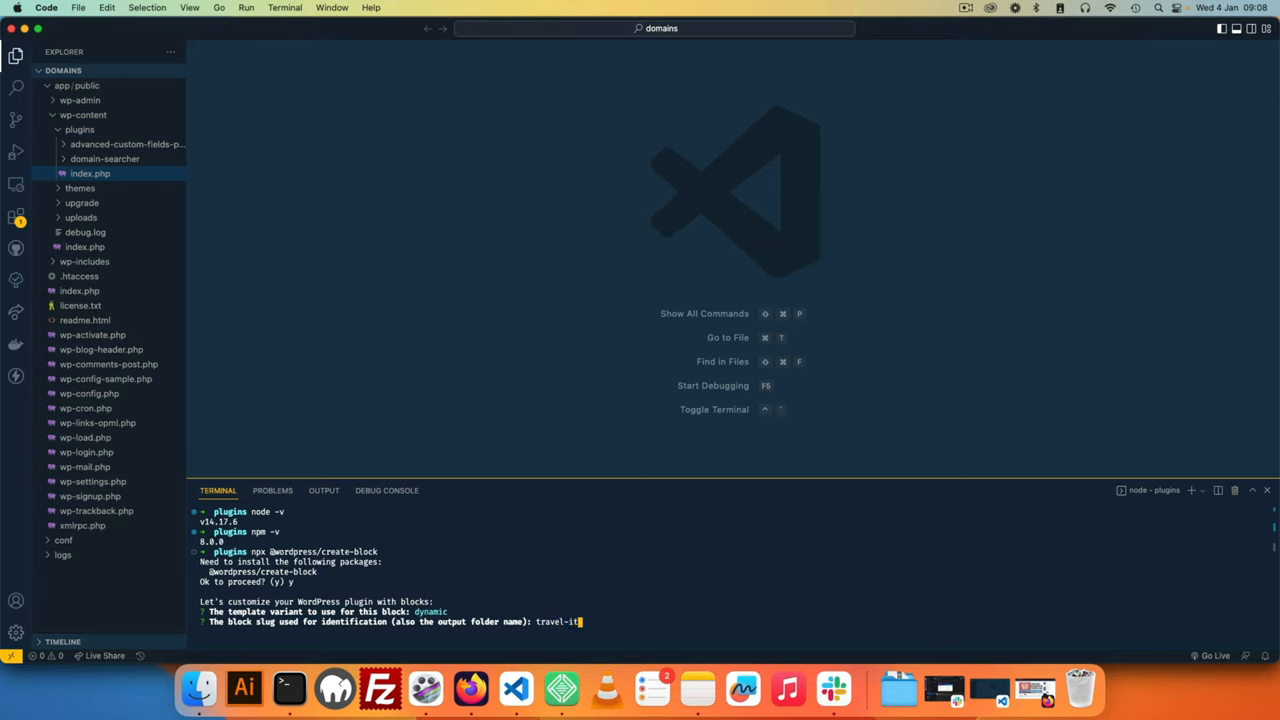
type("-block-native")
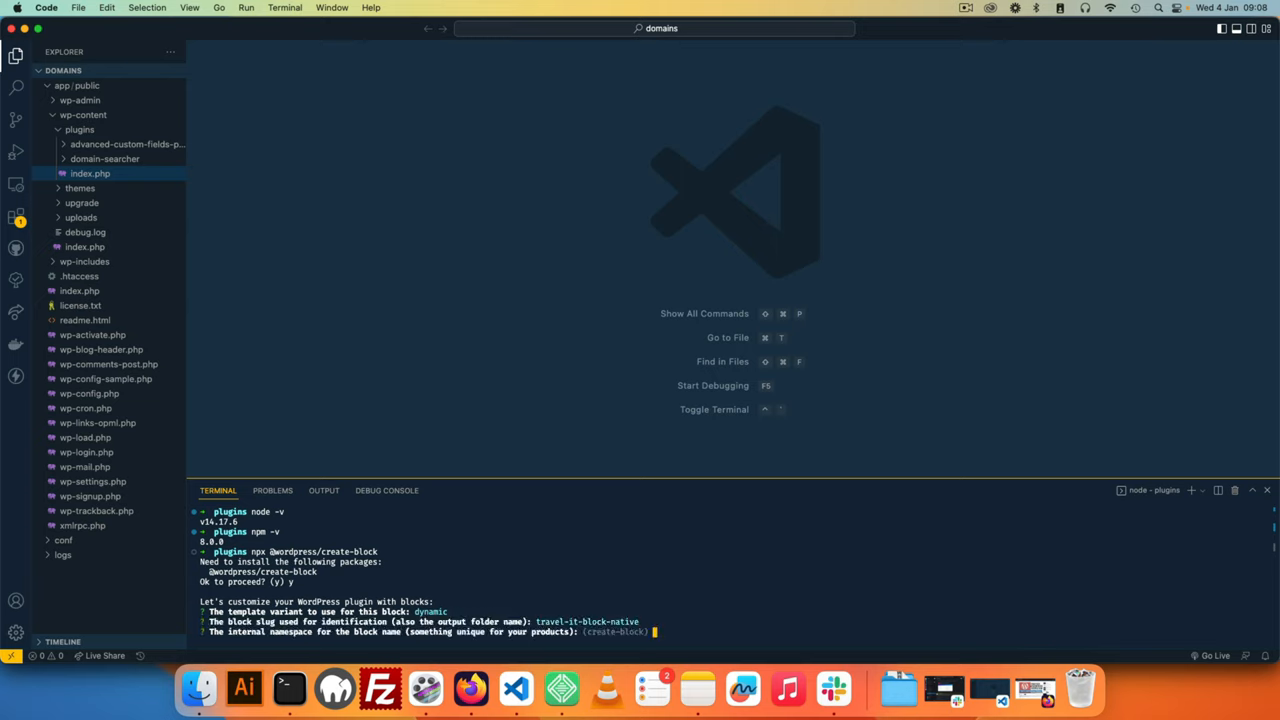
type("techiepr")
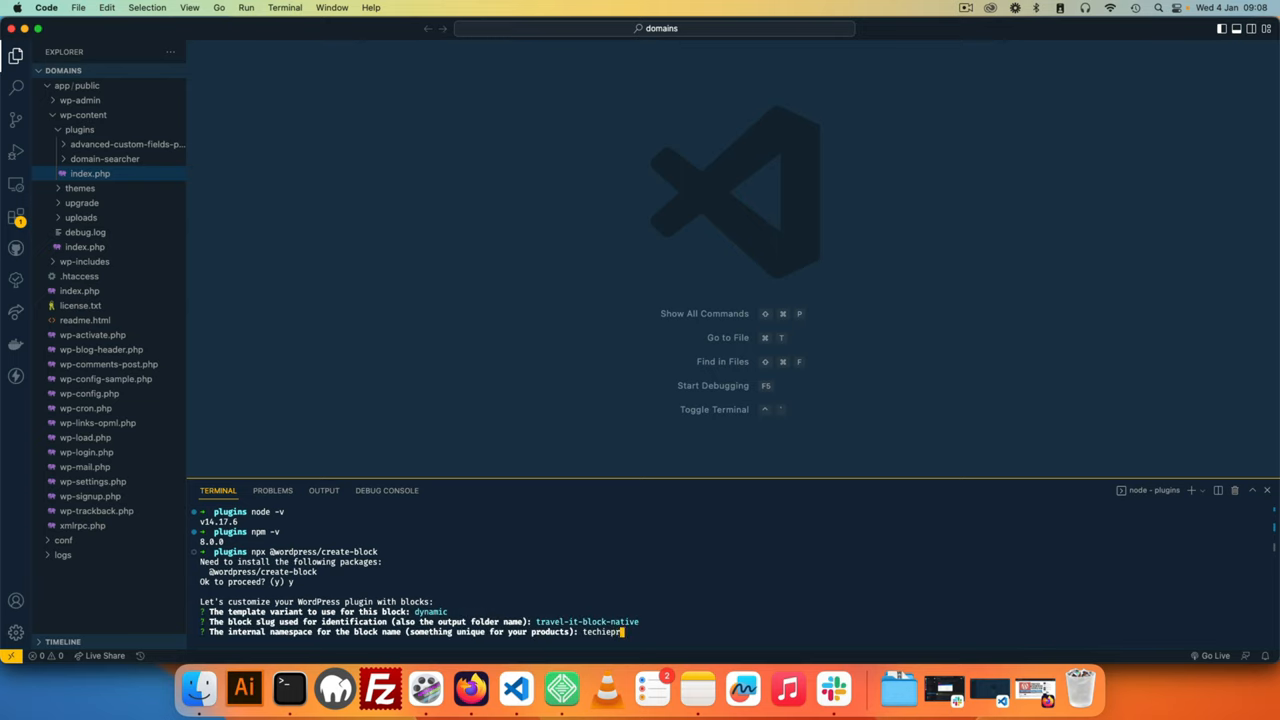
key("Enter")
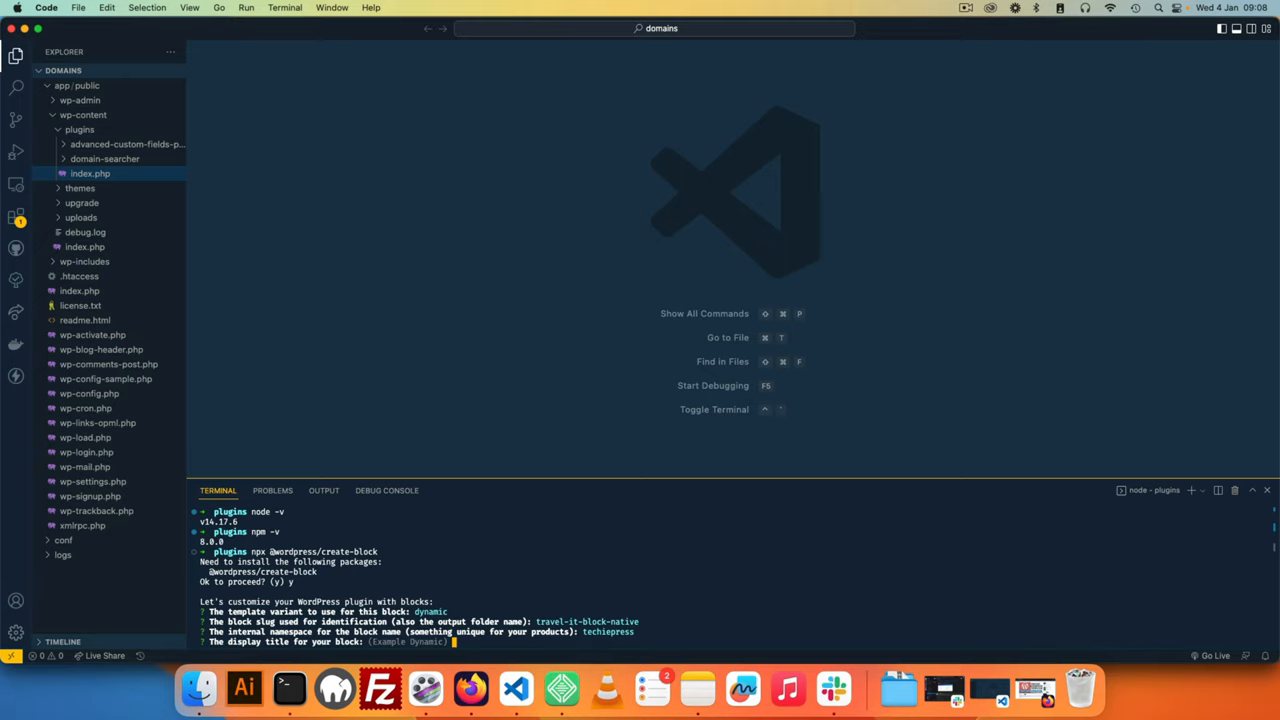
- Set the display title to Travel IT Block and begin the description 'A block na…'
type("Travel IT")
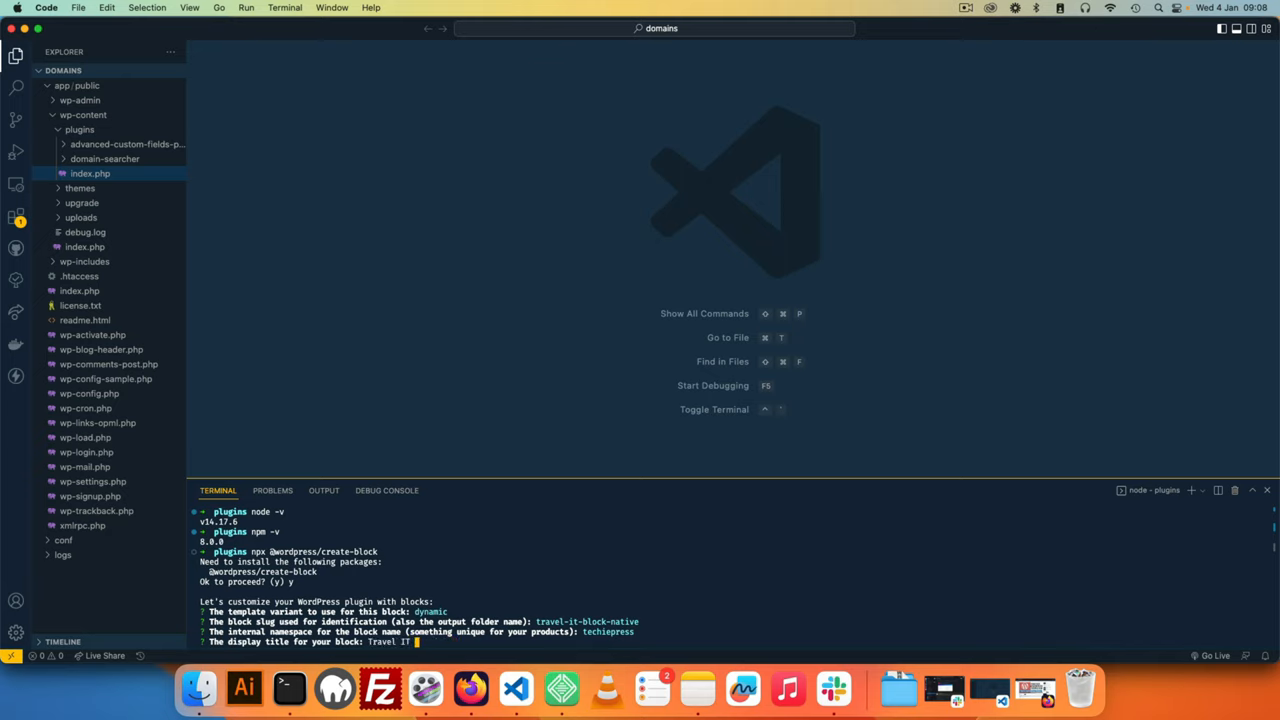
key("Enter")
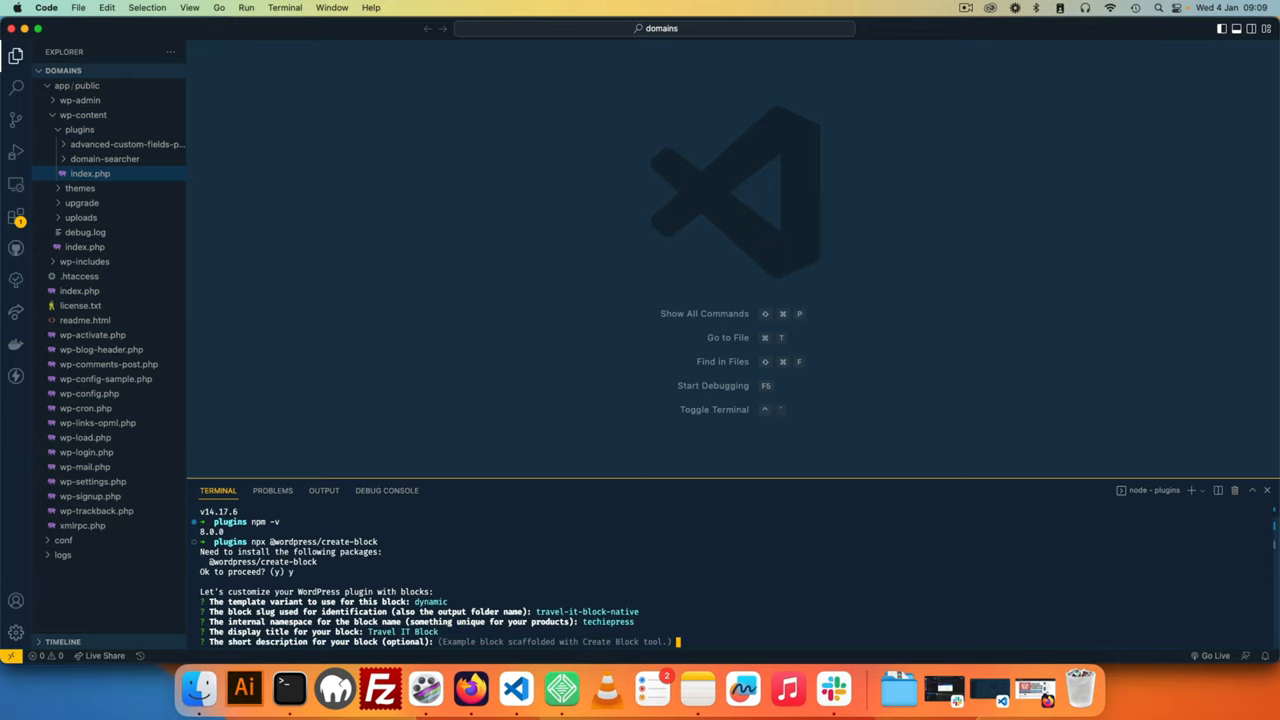
type("A")
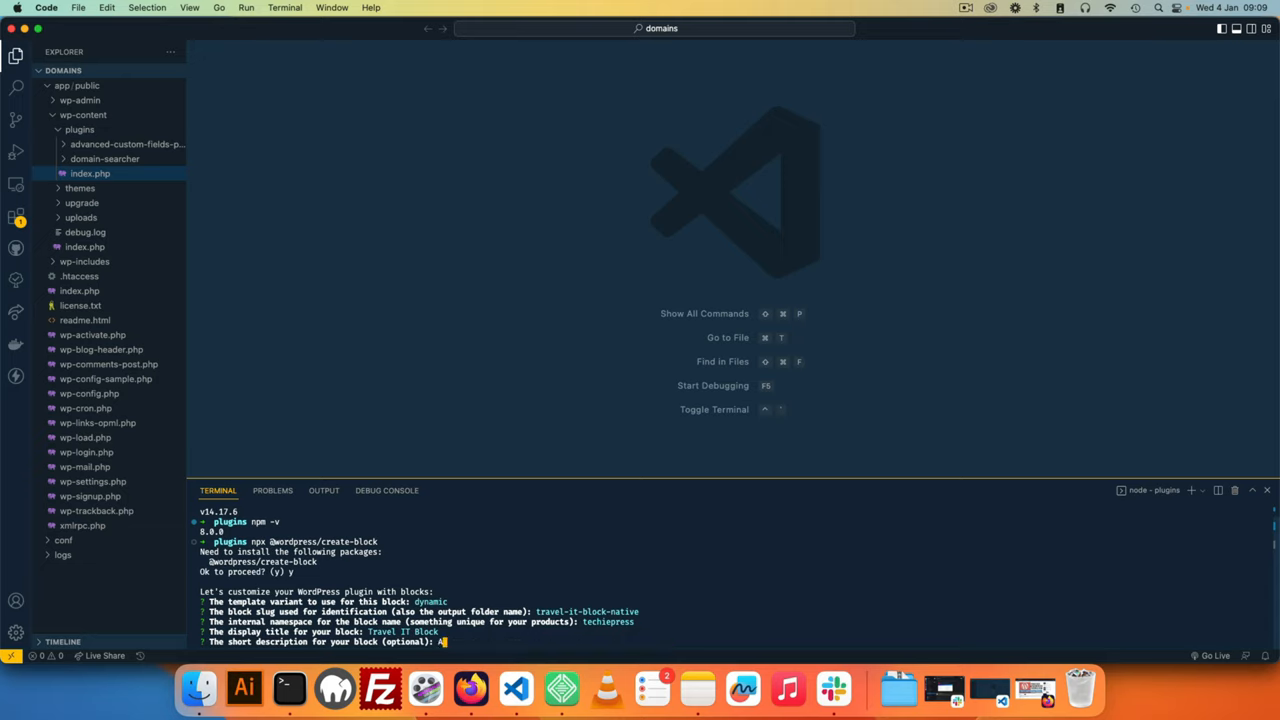
type("A block na")
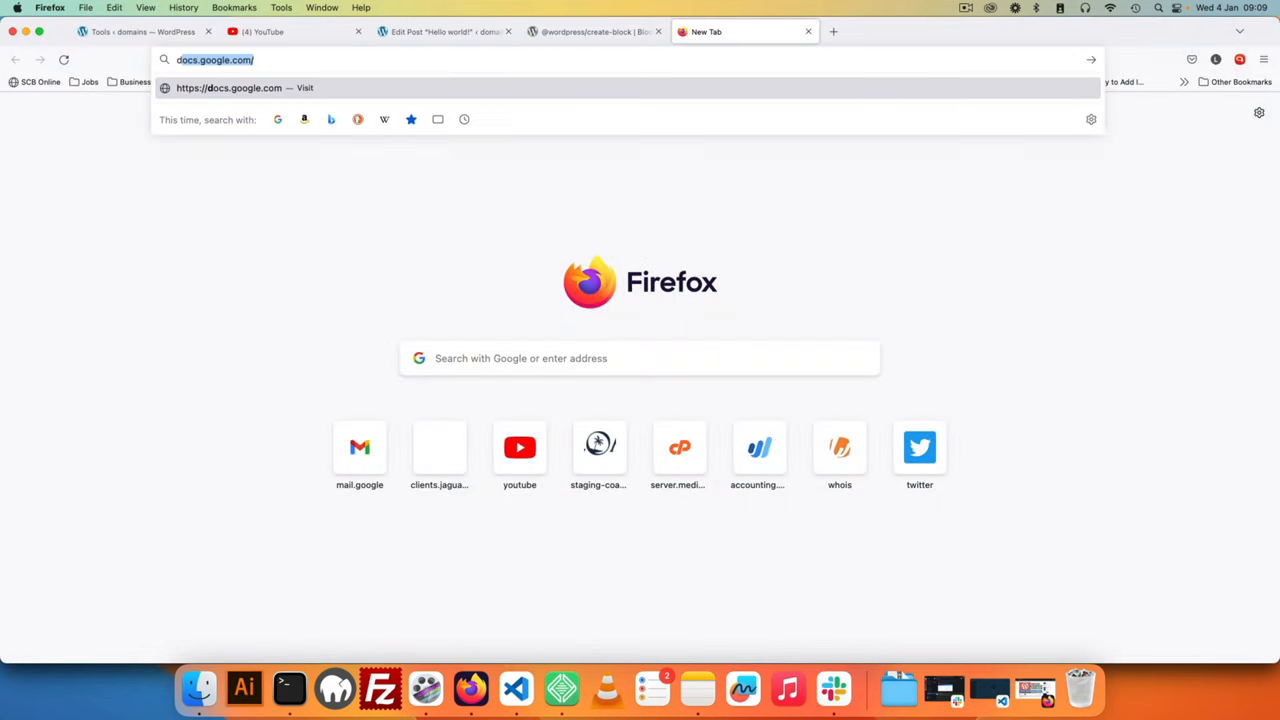
- Find the palmtree icon on the WordPress Dashicons page and select its name for copying
type("dashicons")
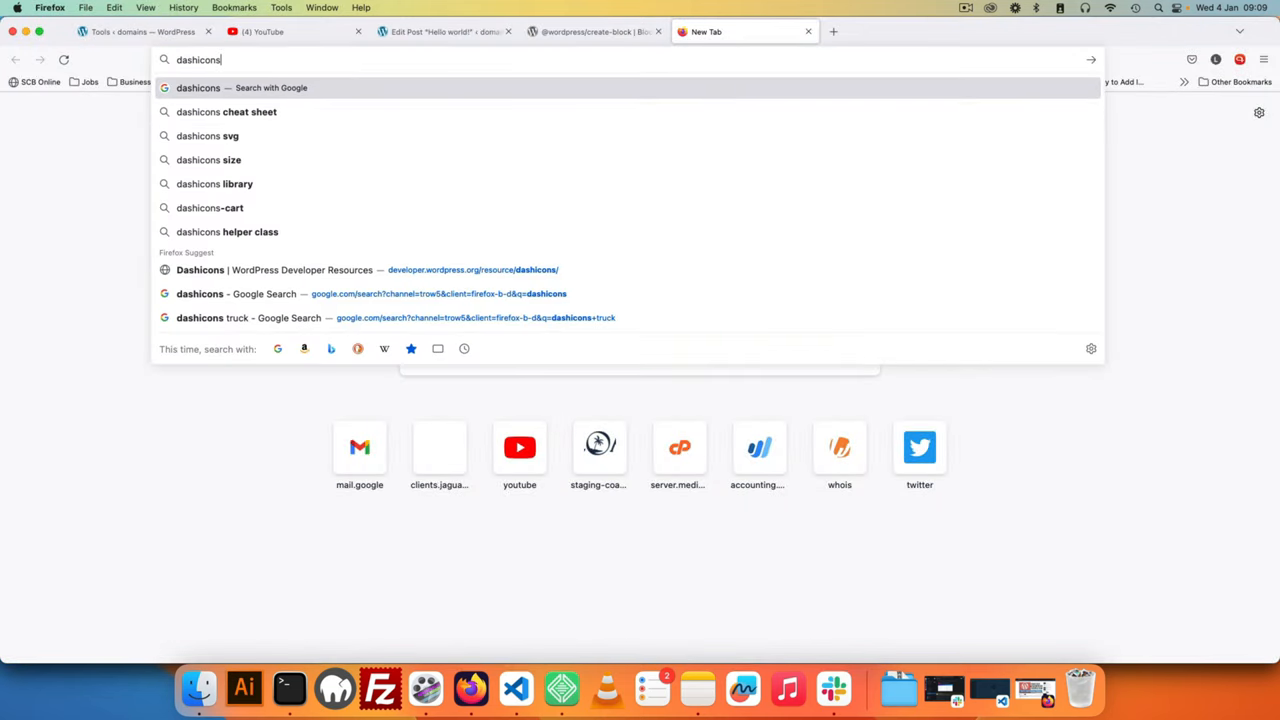
mouse_move(440, 276)
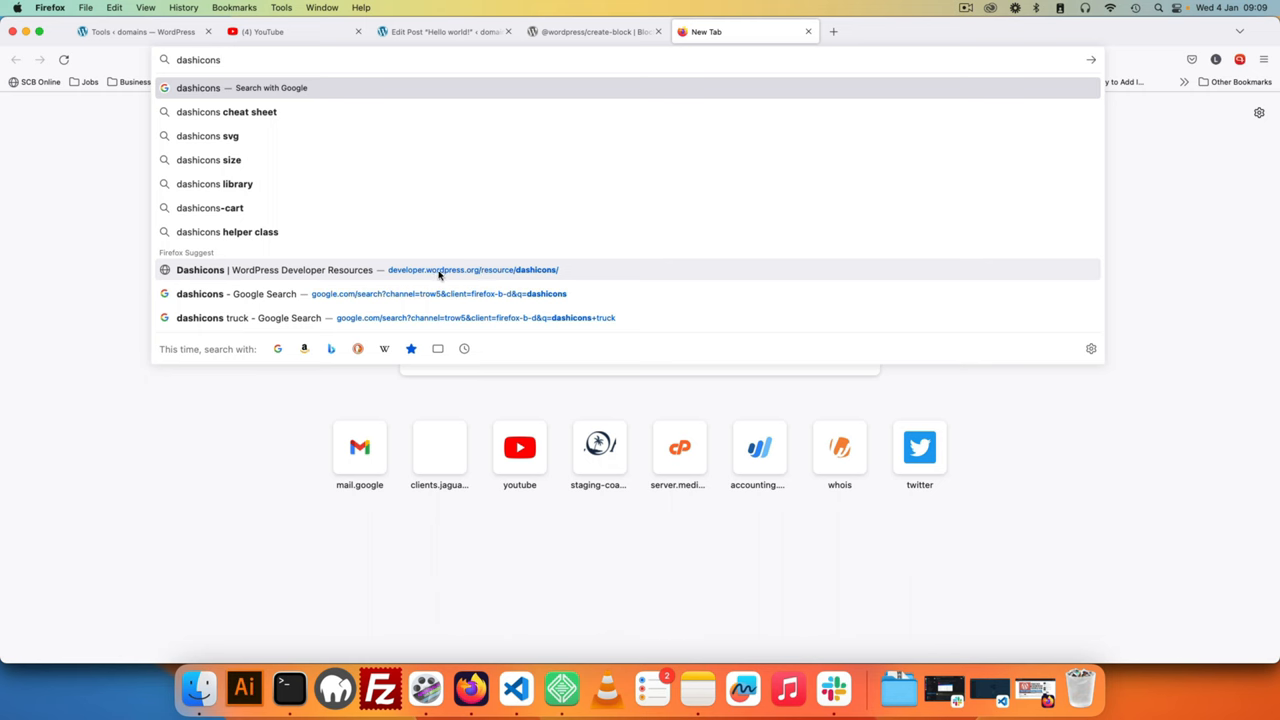
left_click(264, 270)
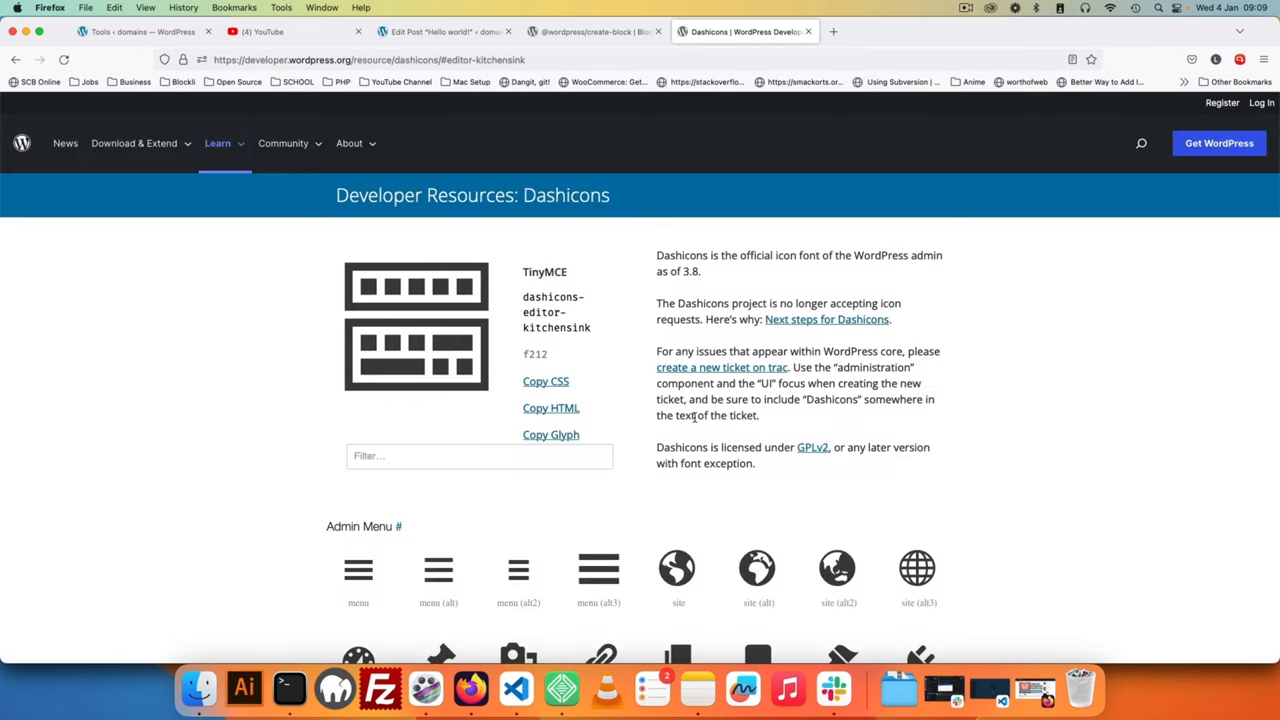
scroll("down", 3)
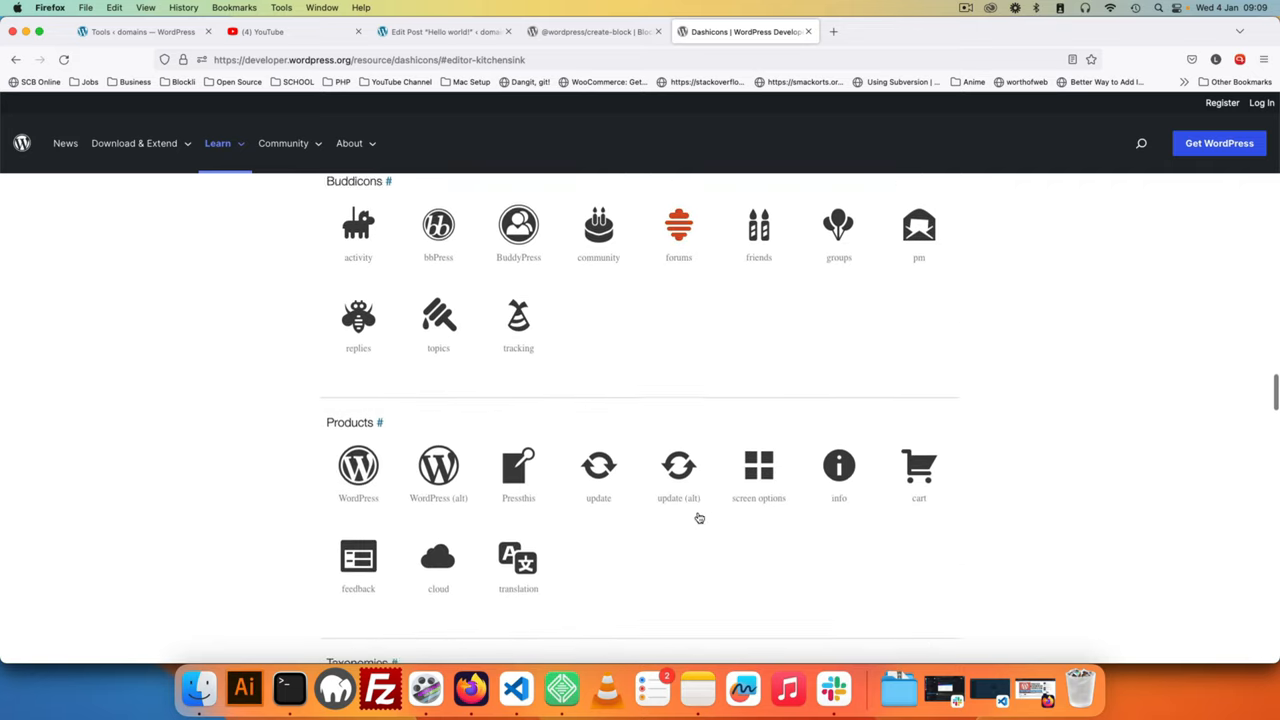
scroll("down", 3)
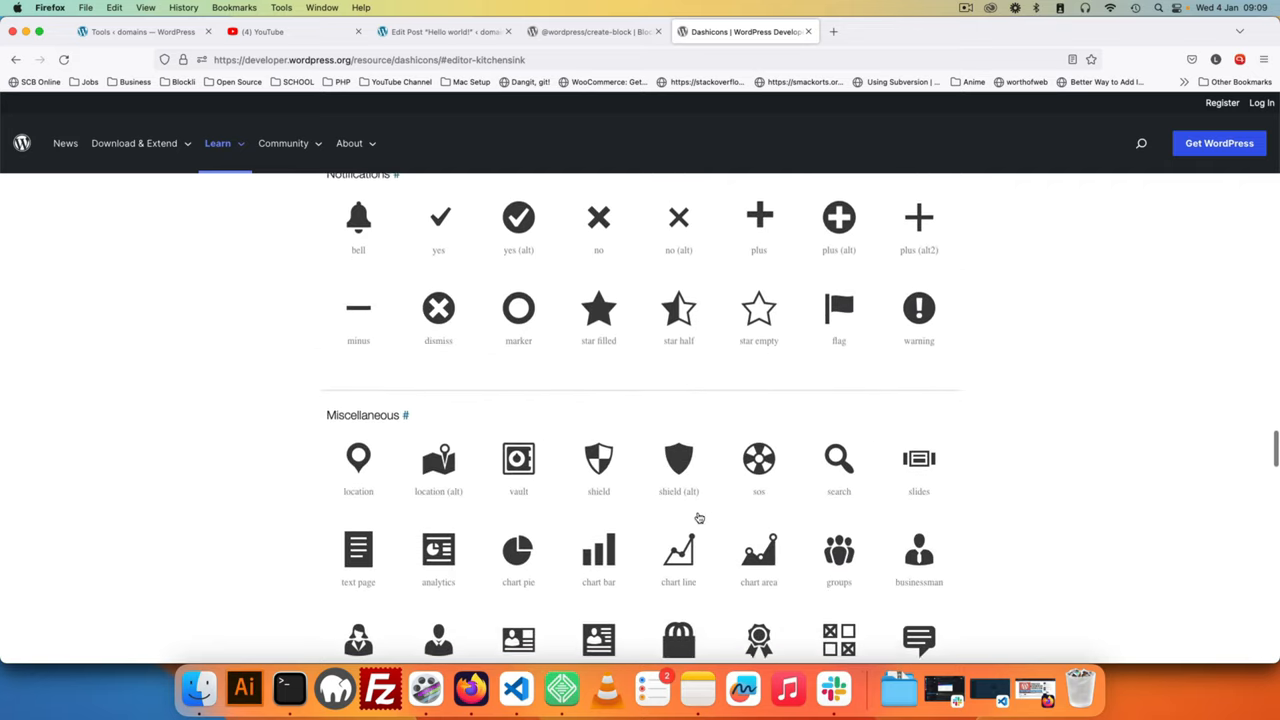
scroll("down", 3)
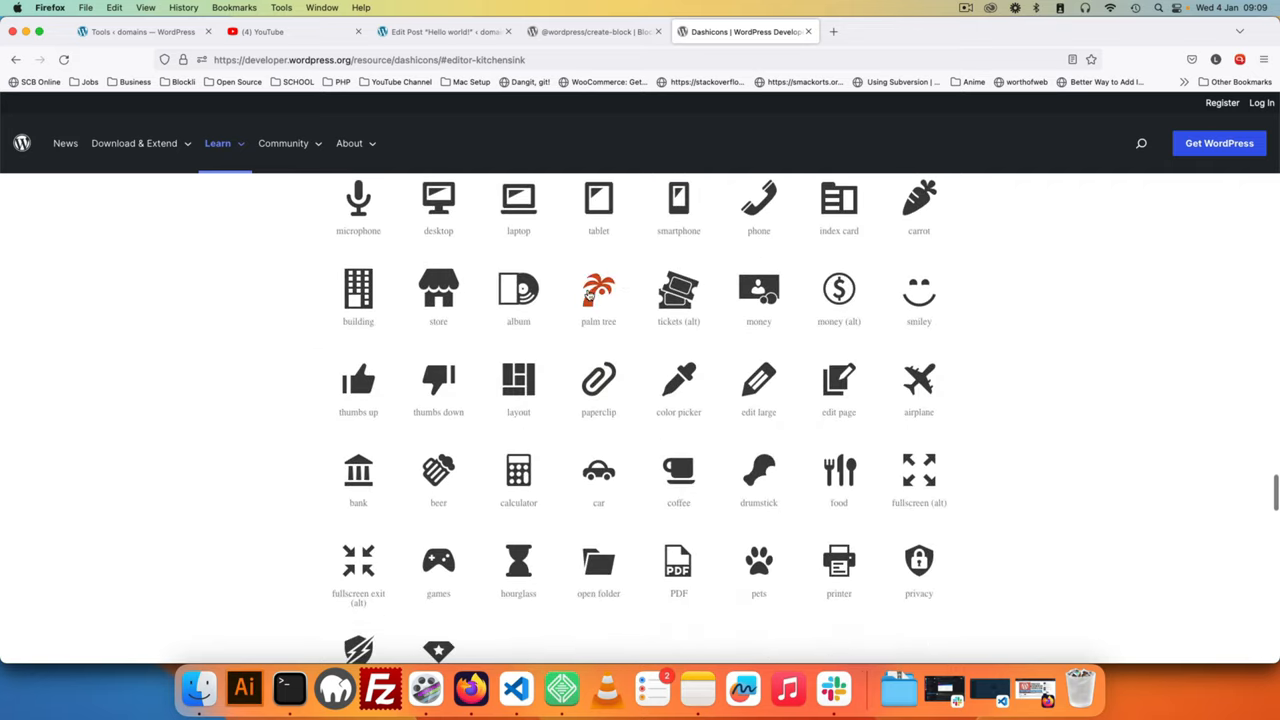
left_click(598, 290)
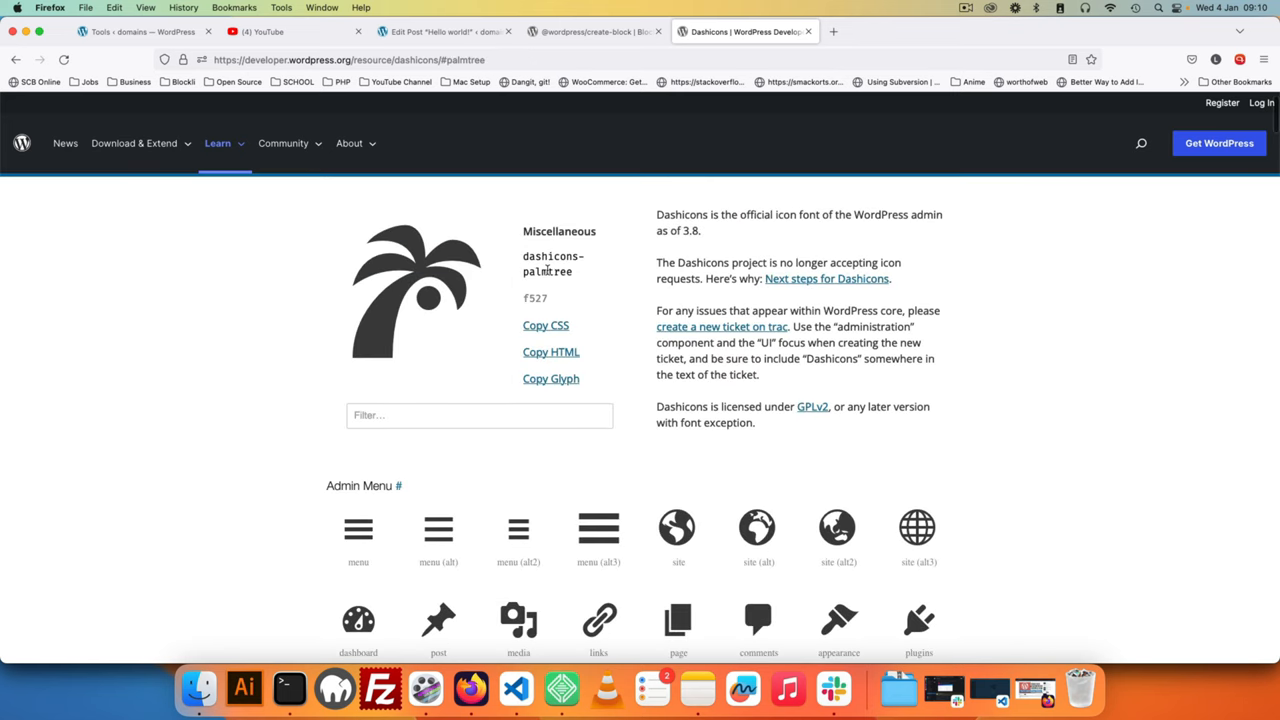
double_click(548, 272)
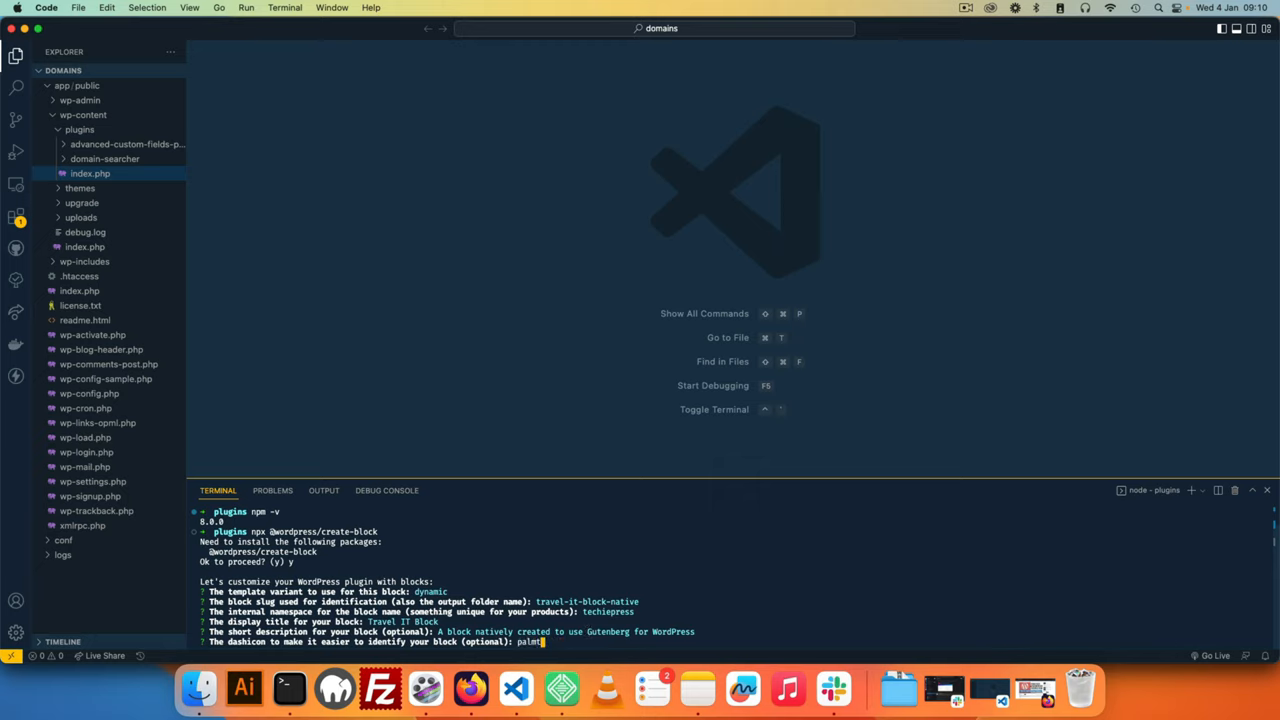
key("Enter")
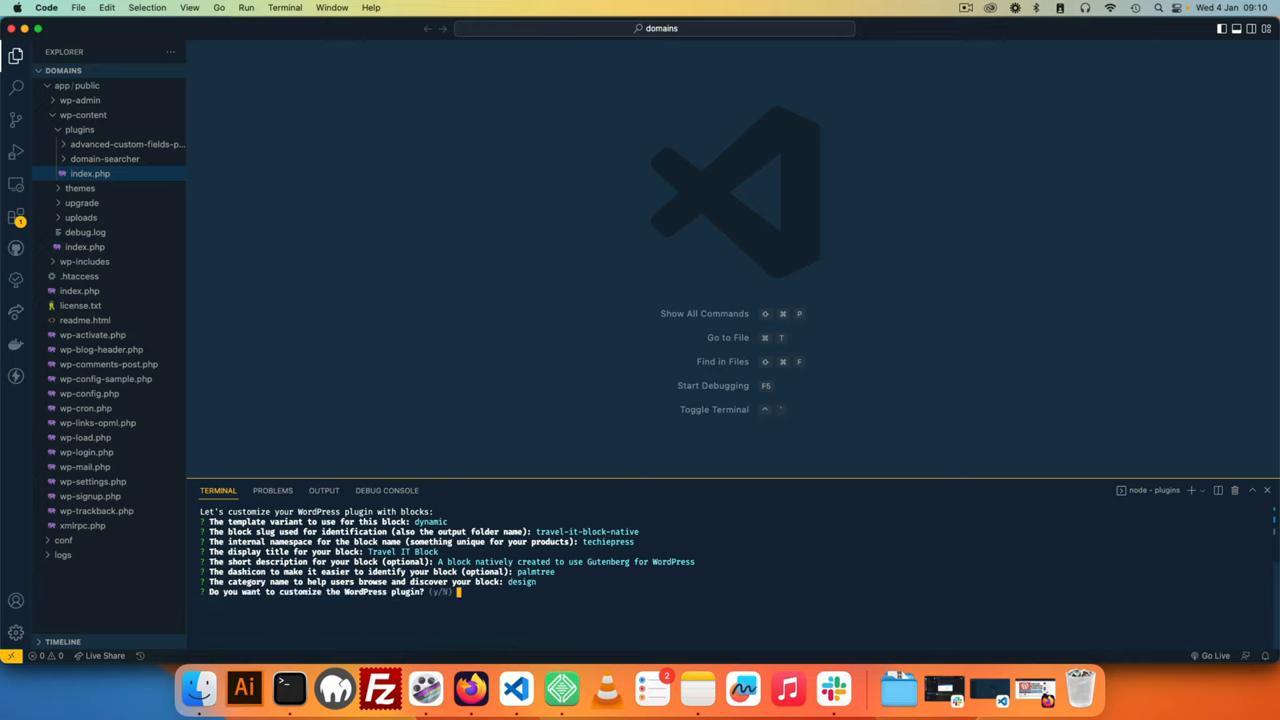
type("y")
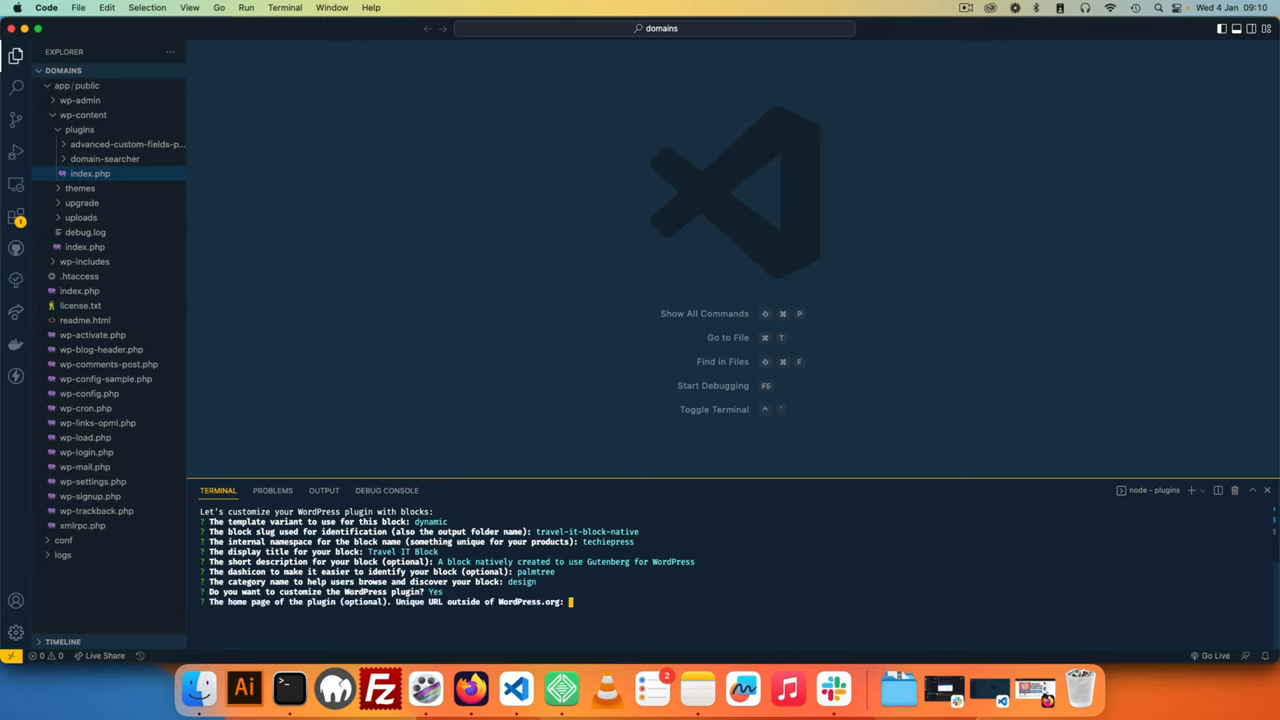
type("htt")
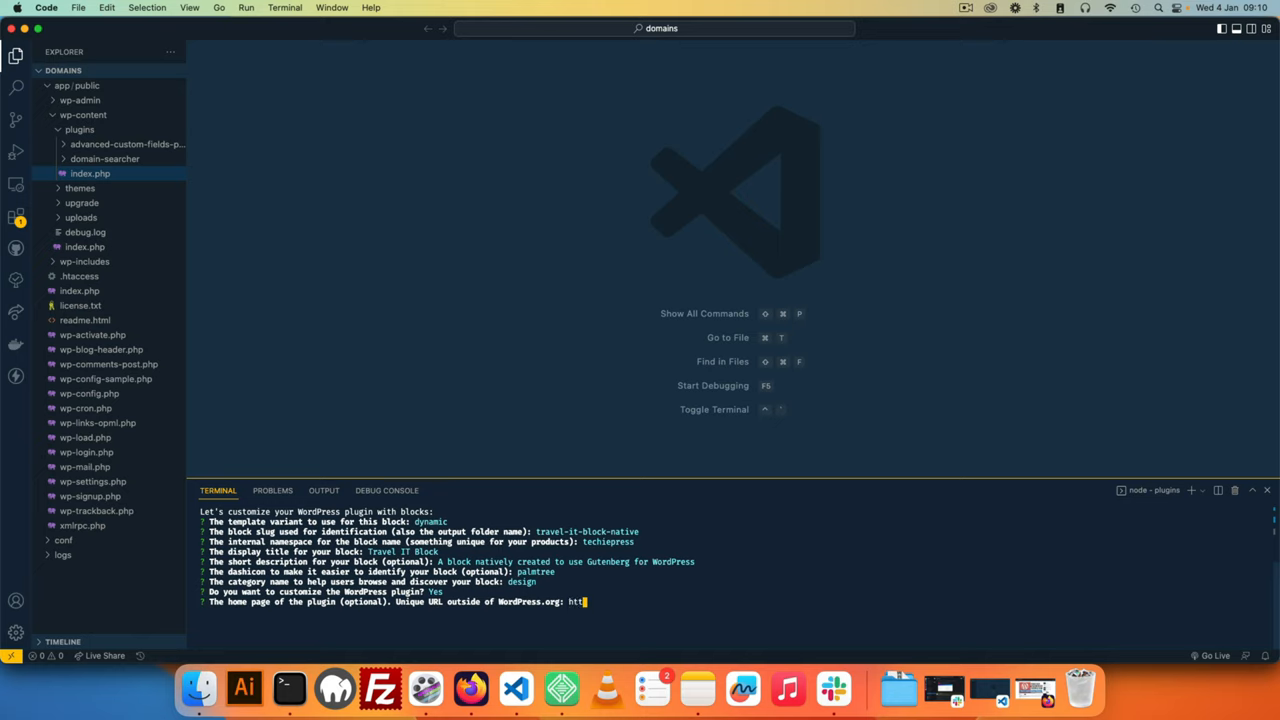
type("ps://")
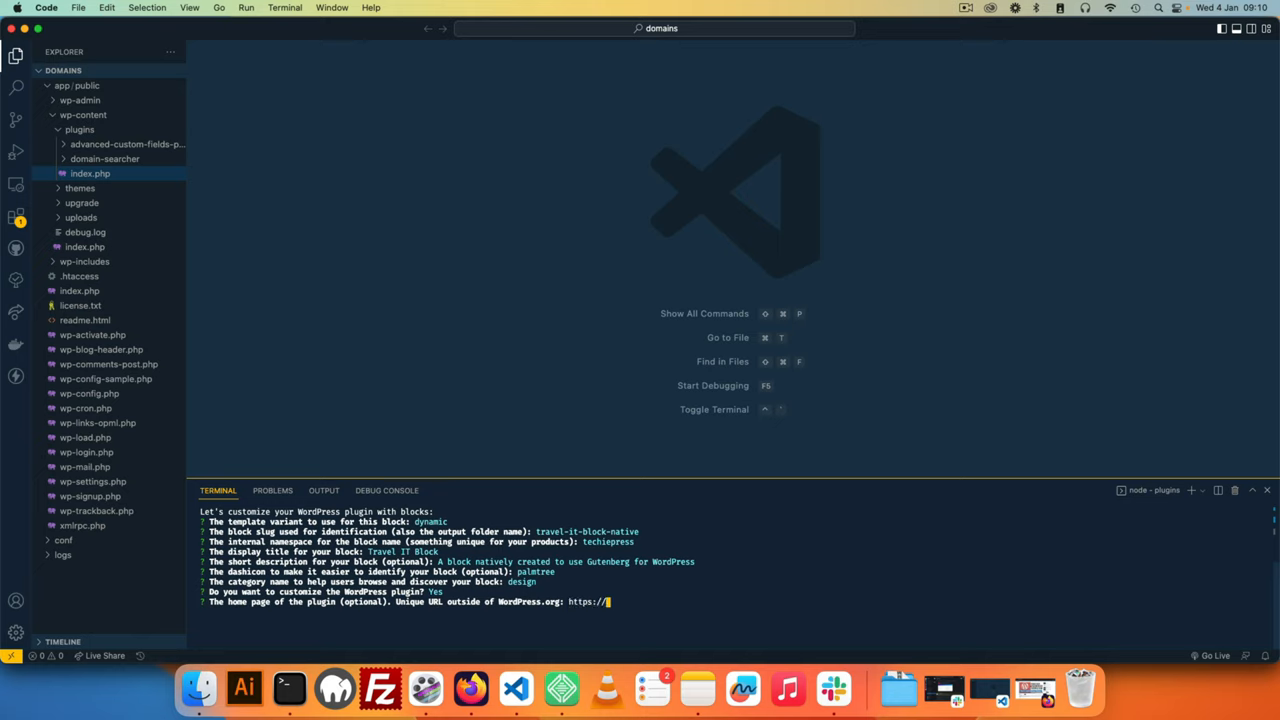
type("github")
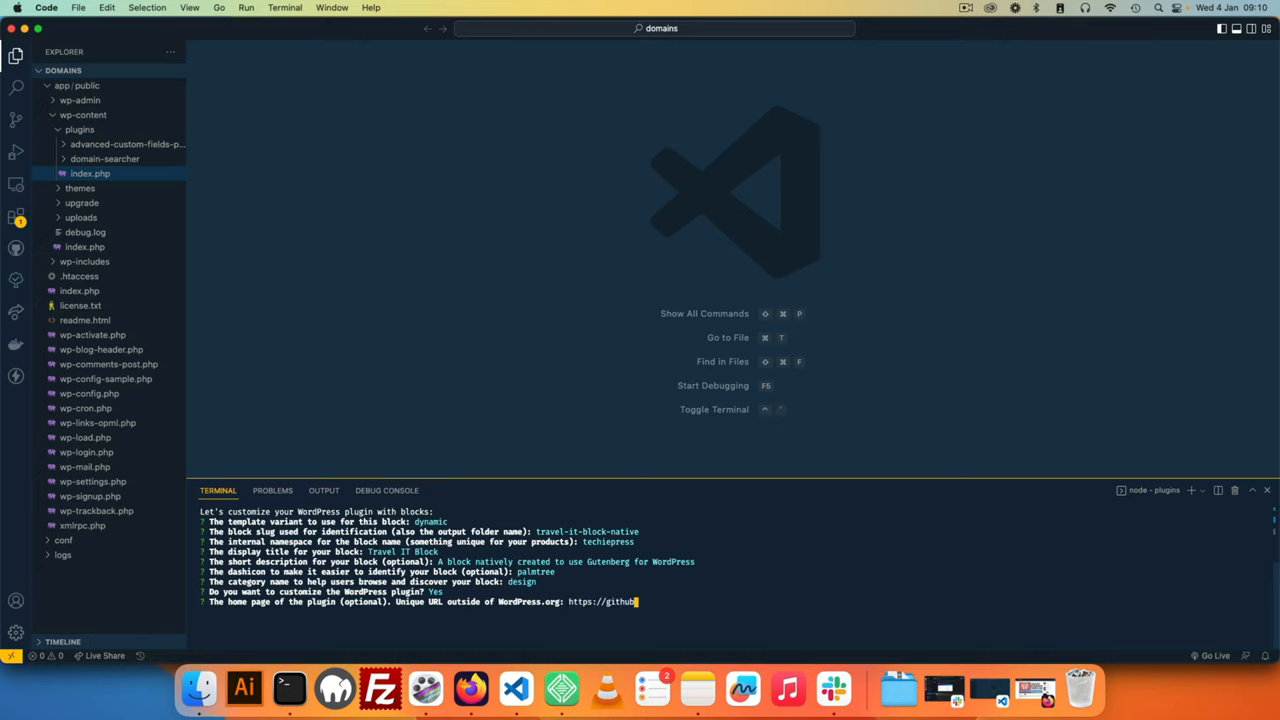
key("Enter")
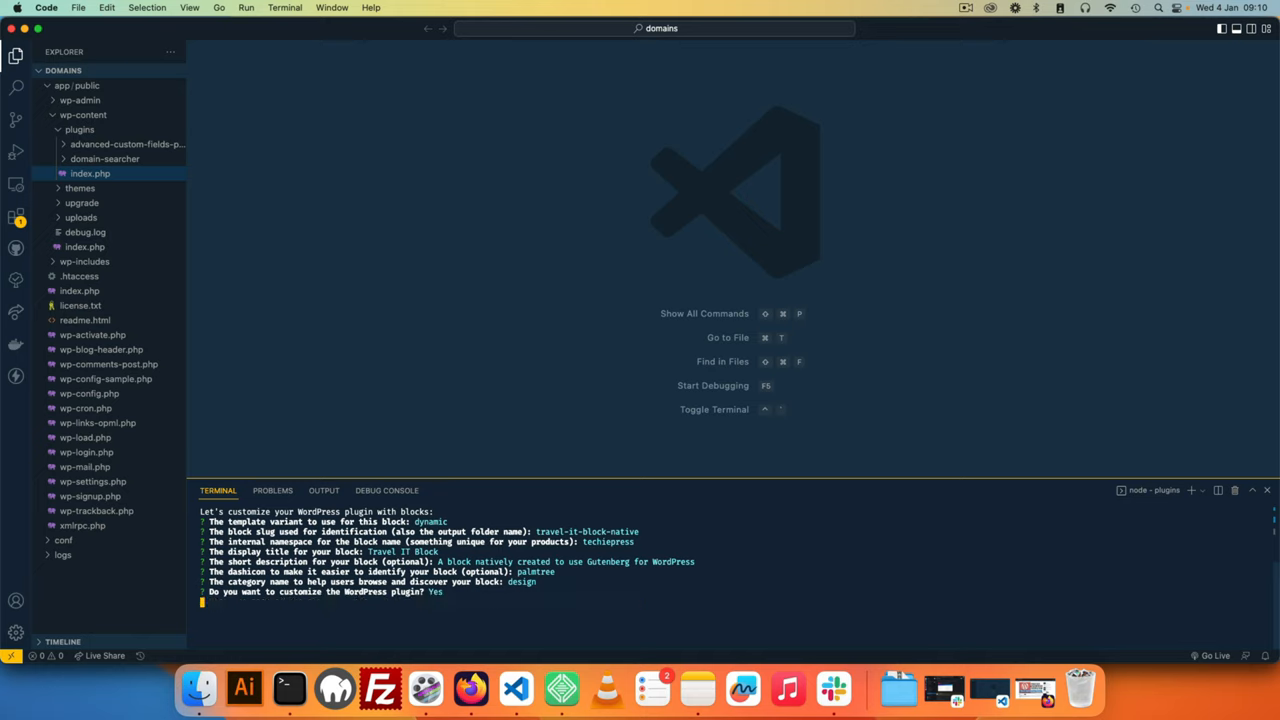
type("https://github.com/yttechiepress")
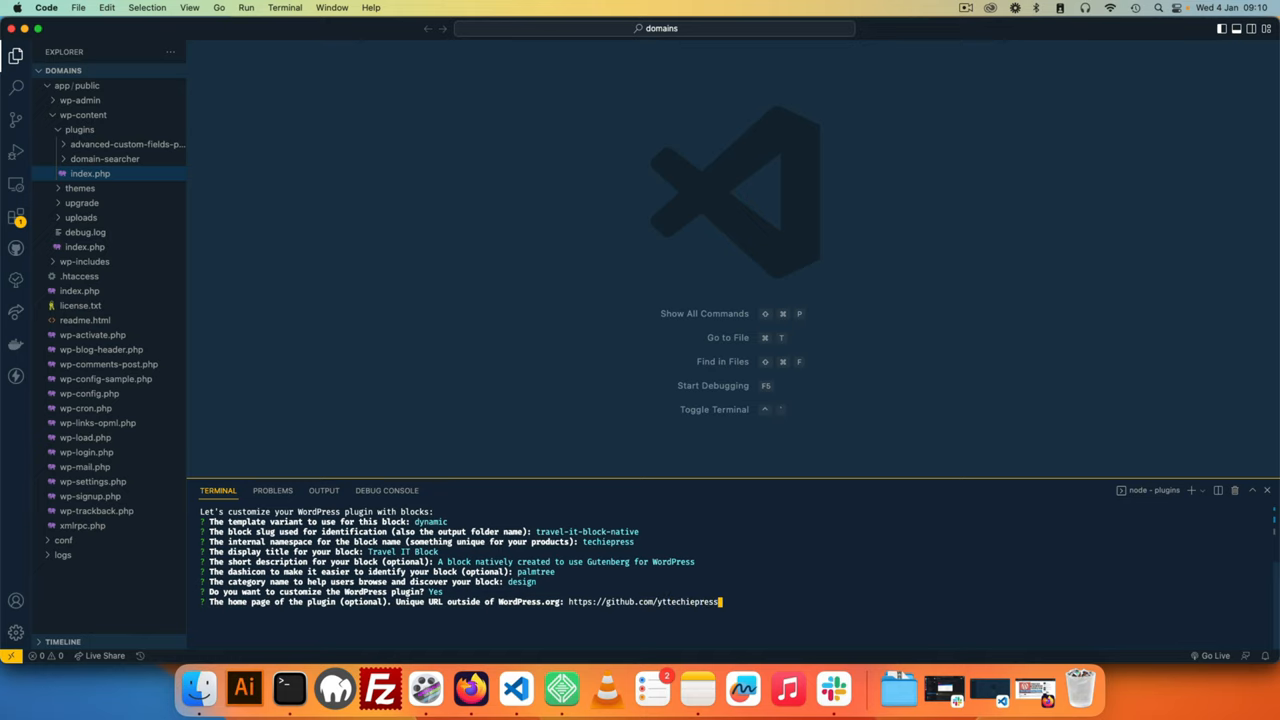
type("/travel-it-b")
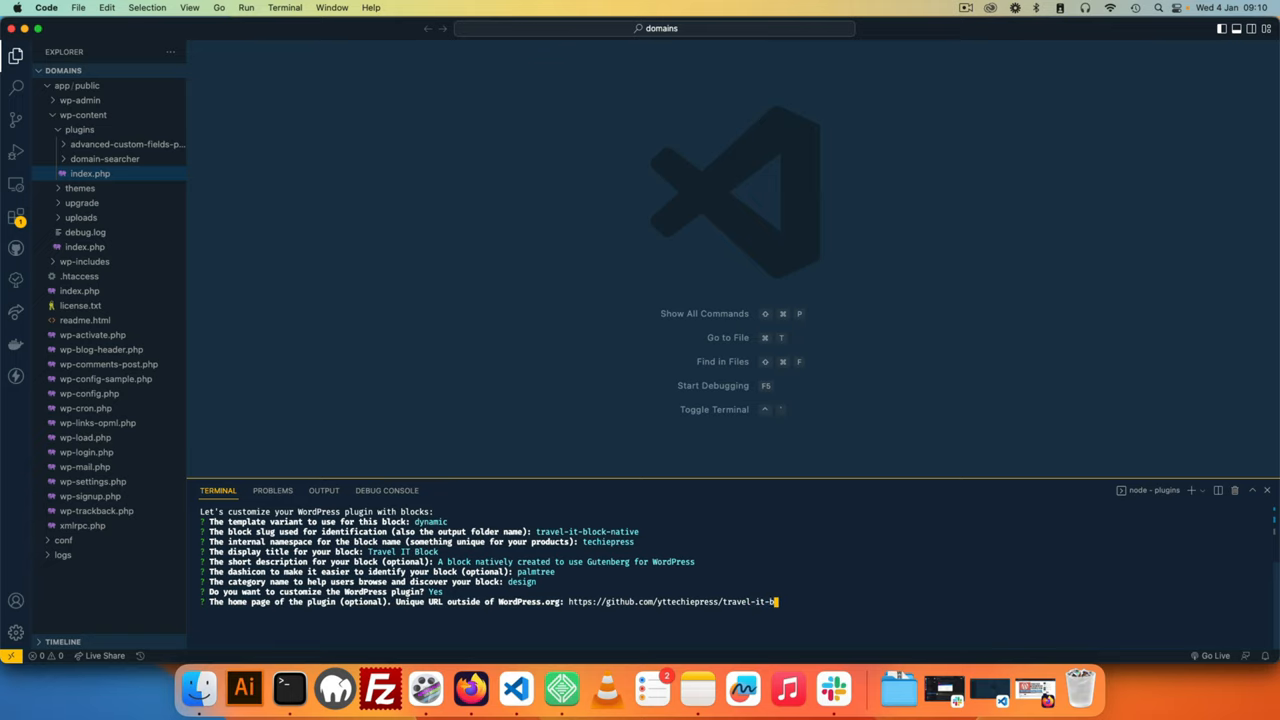
key("Enter")
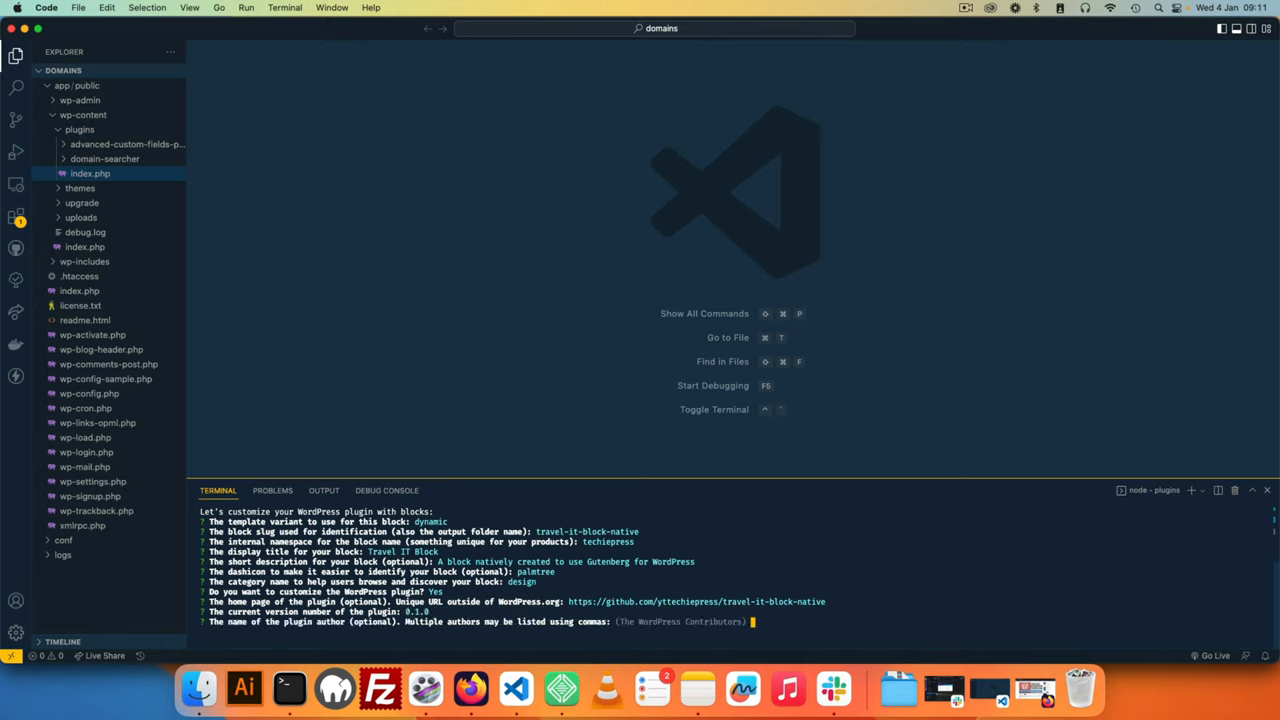
- Answer author laurenceba, default license, /languages domain path and the GitHub update URI
type("laurencebahiirwa")
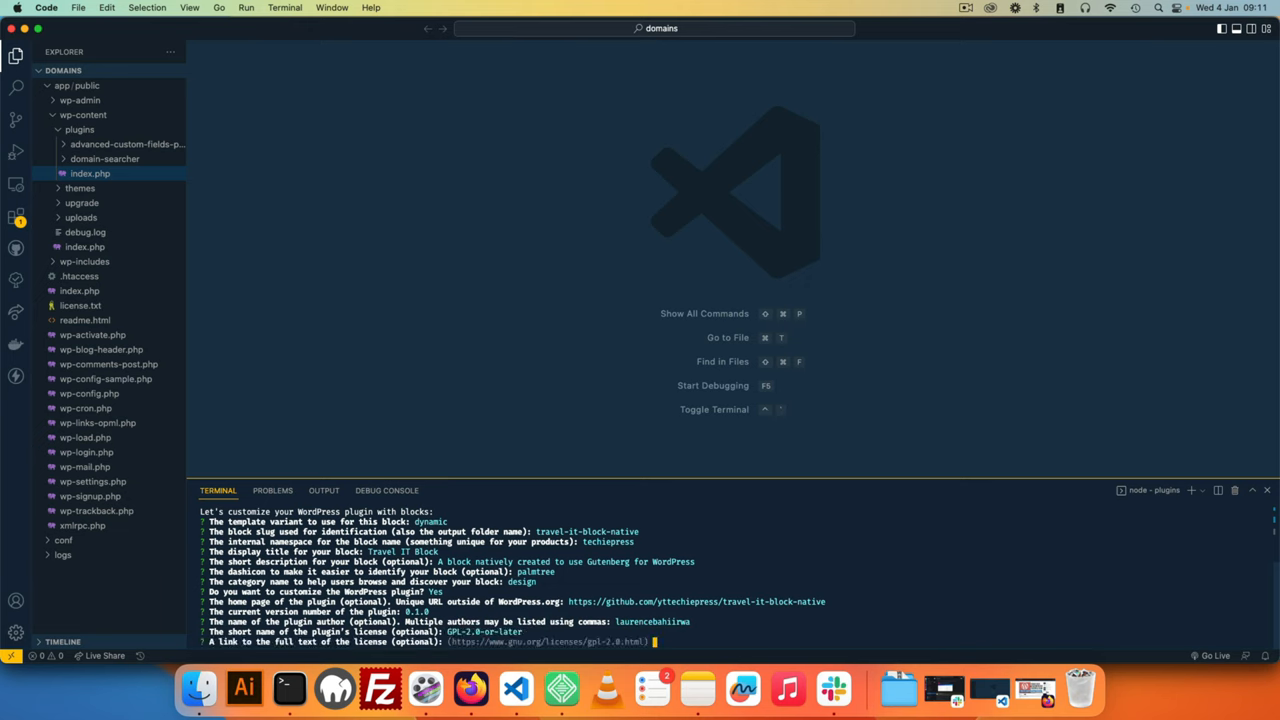
key("Enter")
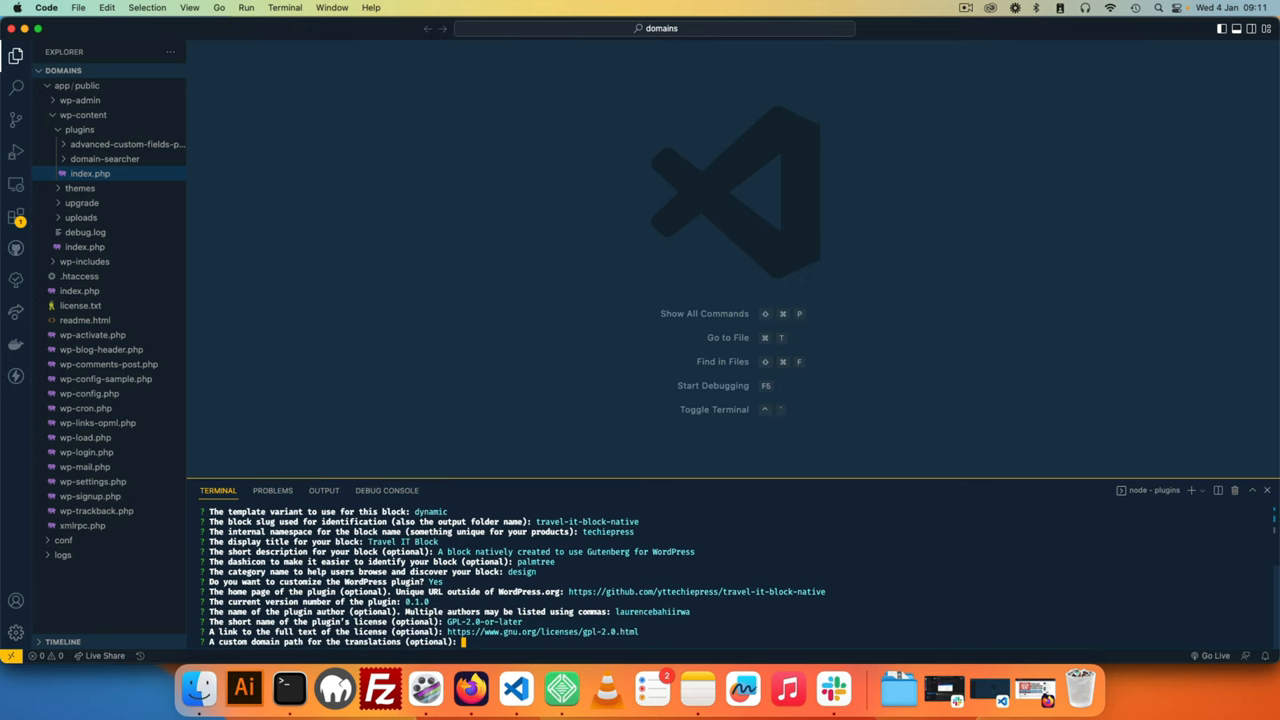
type("/languages/")
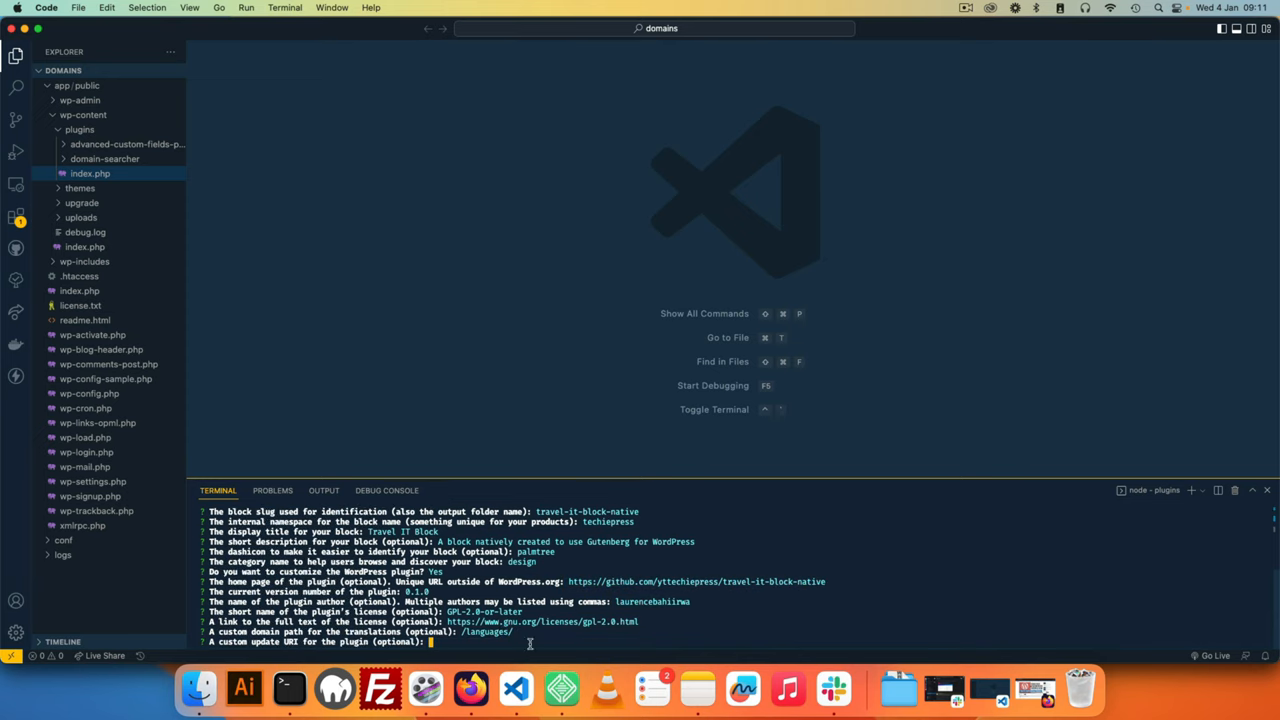
type("https://github.com/yttechiepress/travel-it-block-native")
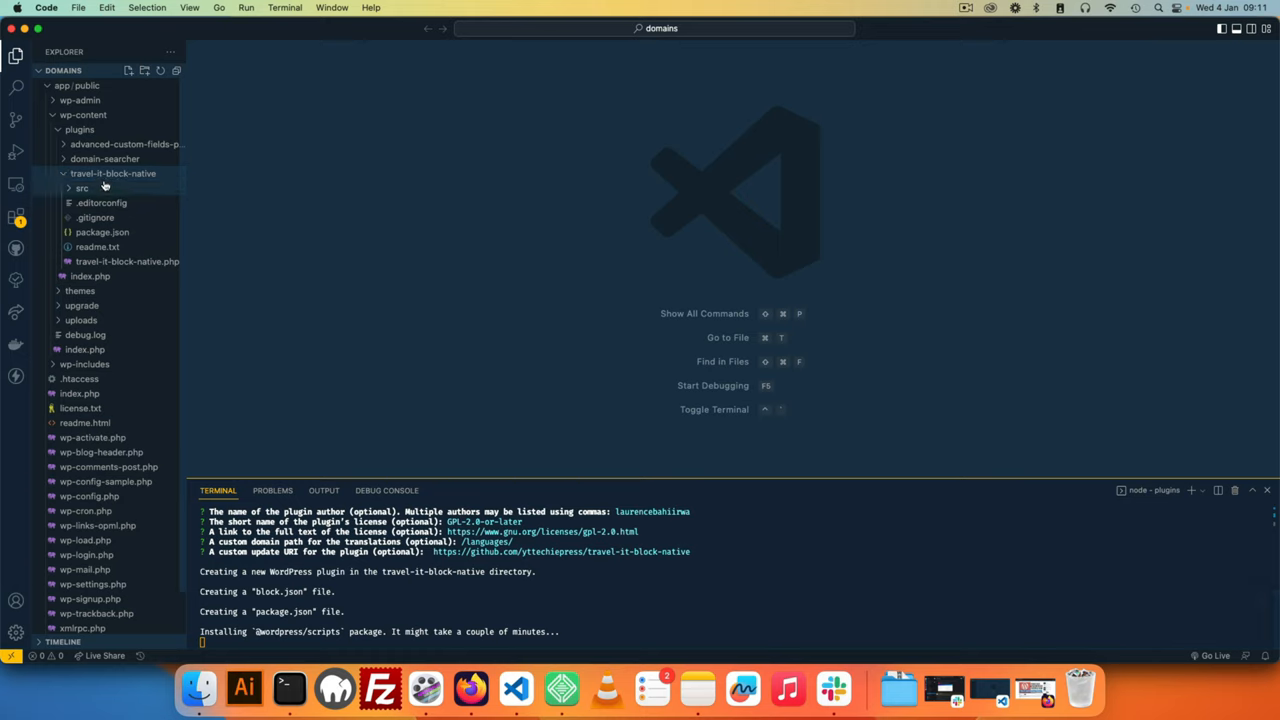
mouse_move(128, 260)
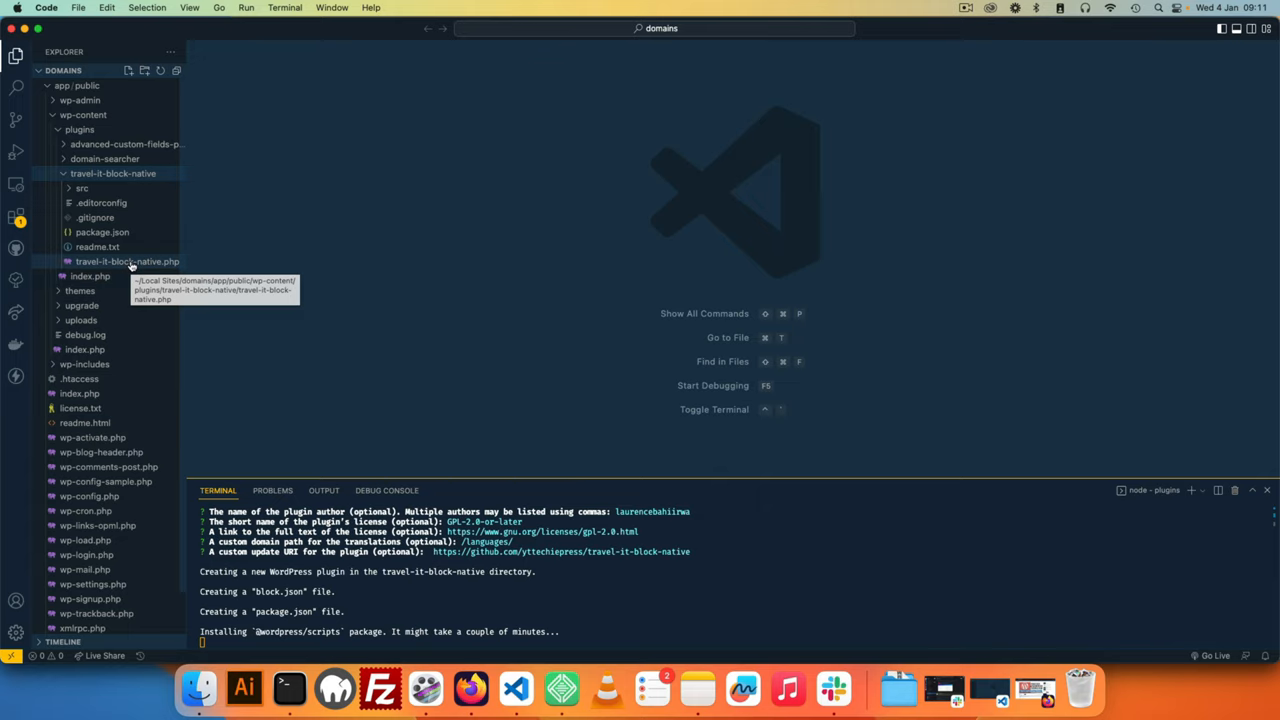
- View travel-it-block-native.php and its block registration code in the new plugin folder
left_click(124, 260)
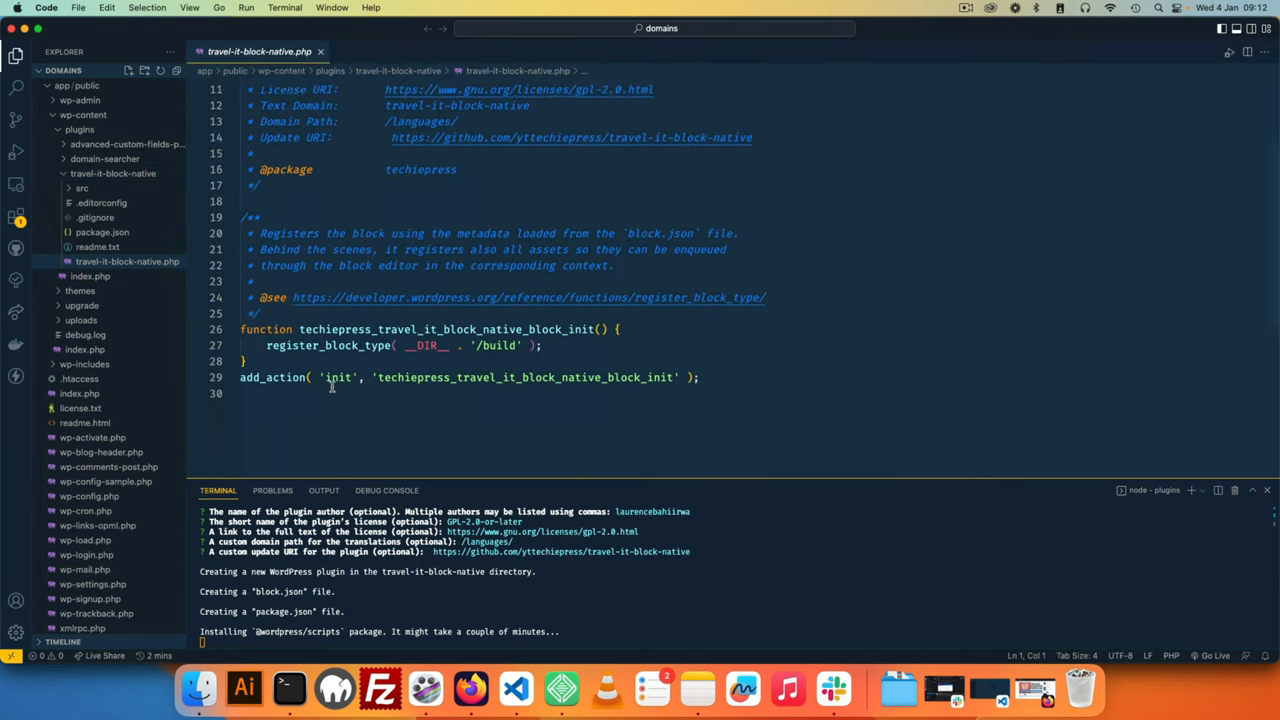
scroll("down", 3)
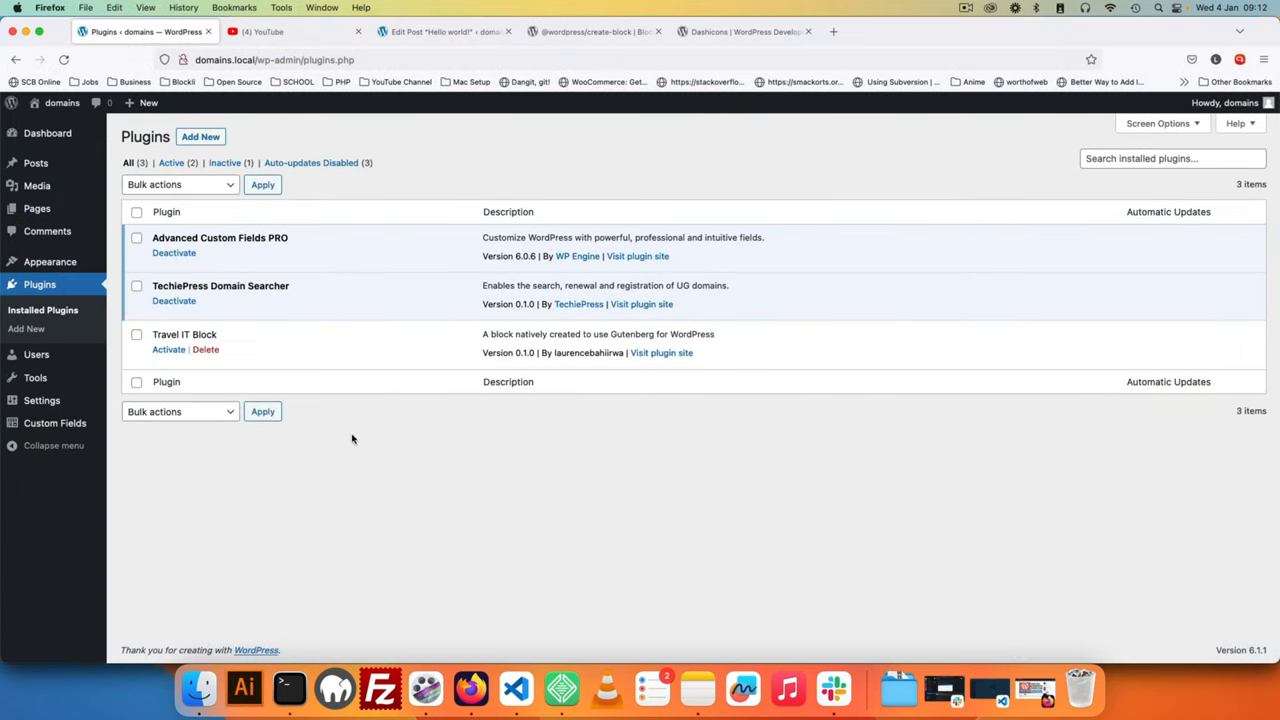
mouse_move(216, 336)
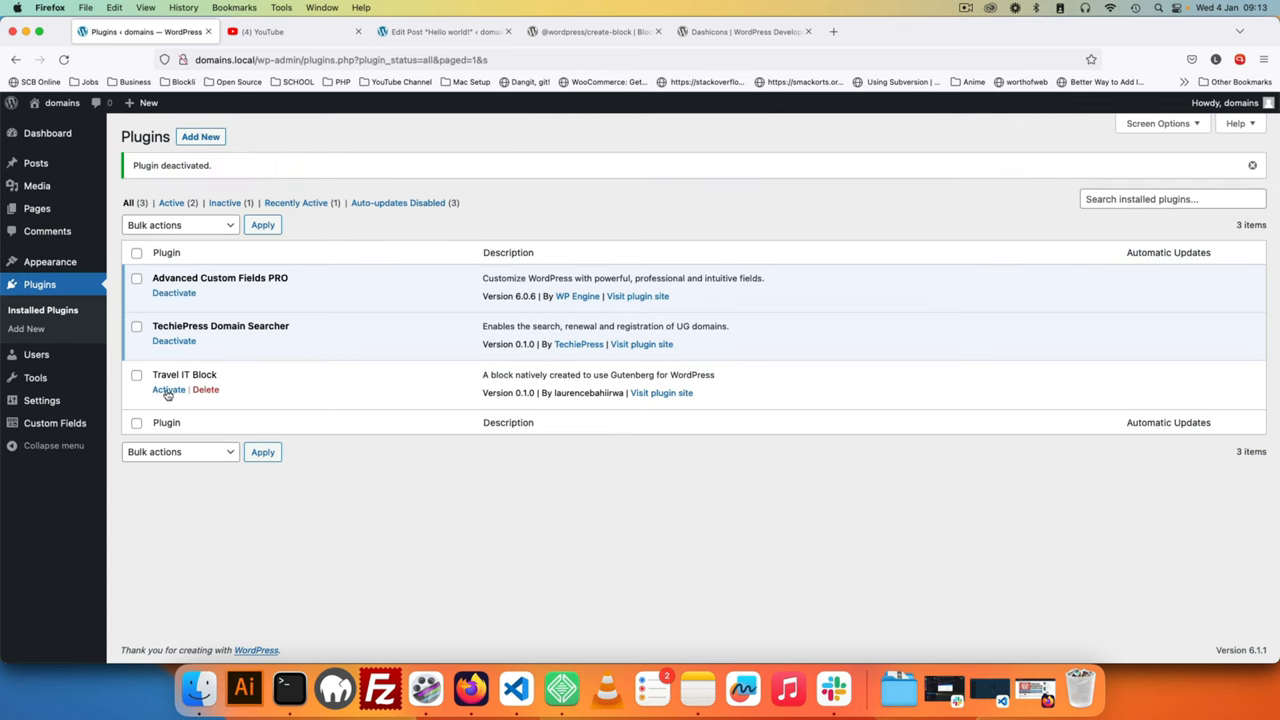
mouse_move(168, 388)
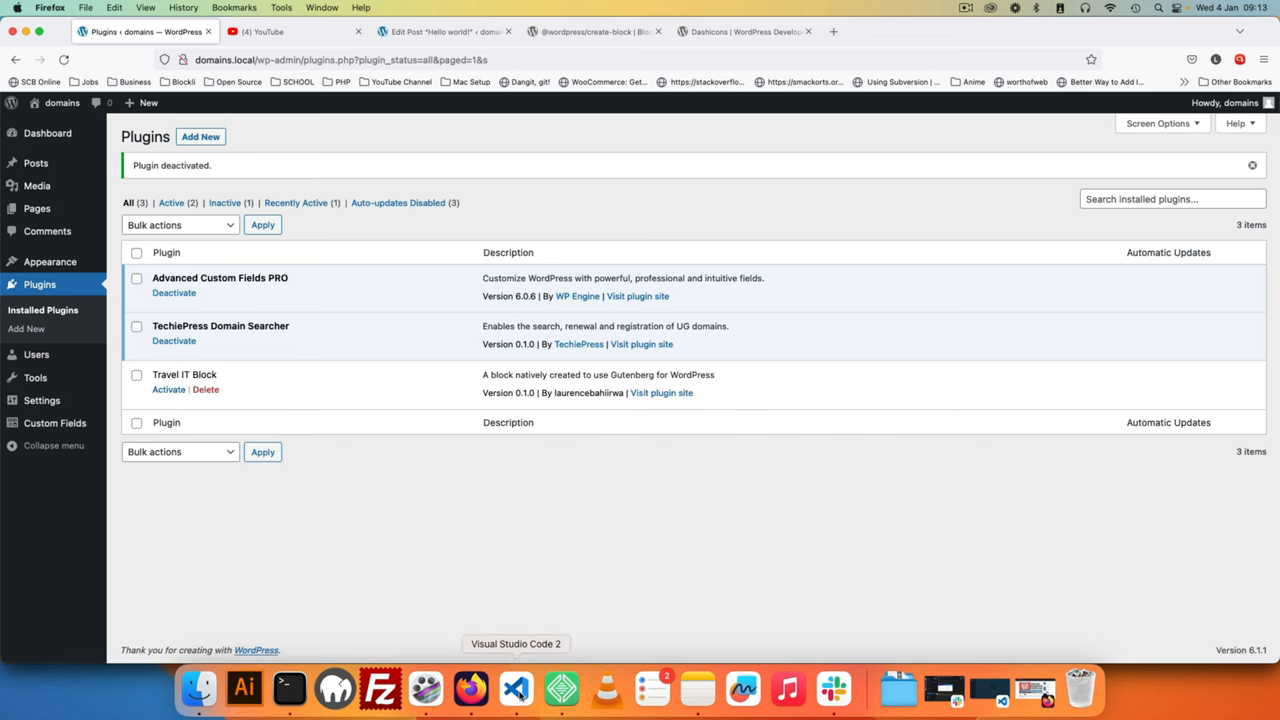
- View src/block.json in VS Code, showing the palmtree icon, design category and supports section
left_click(514, 690)
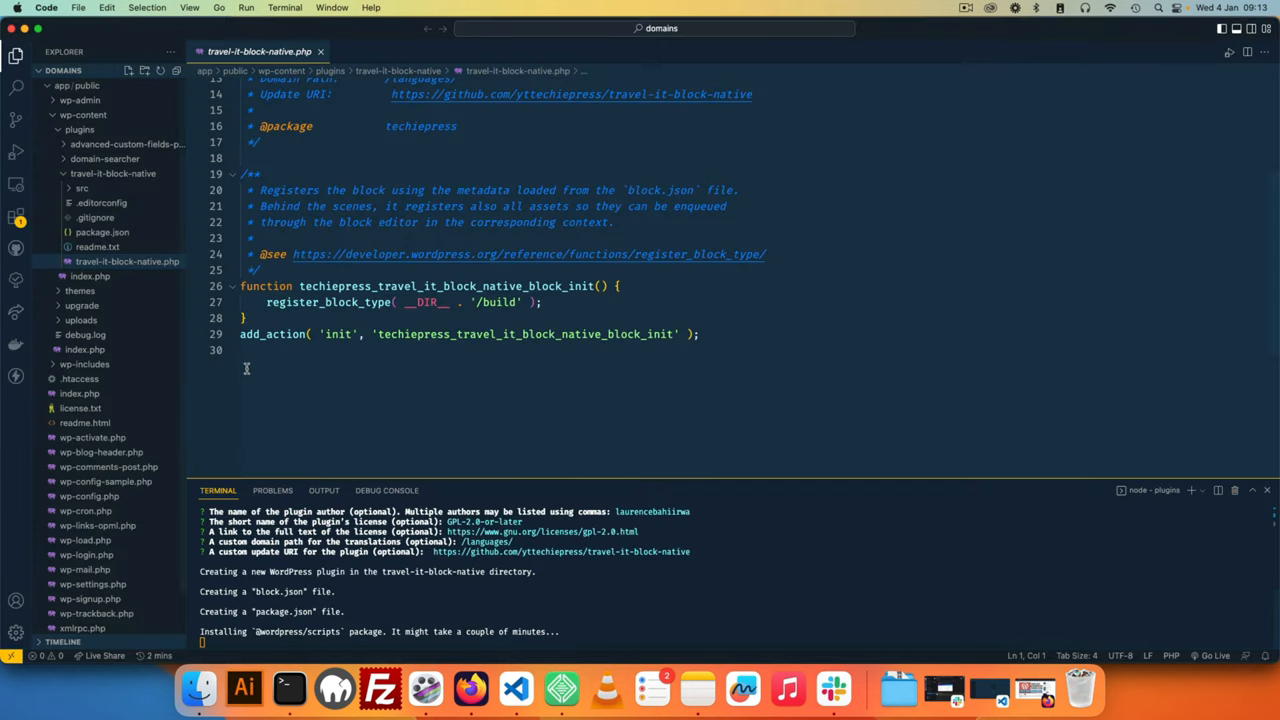
left_click(82, 188)
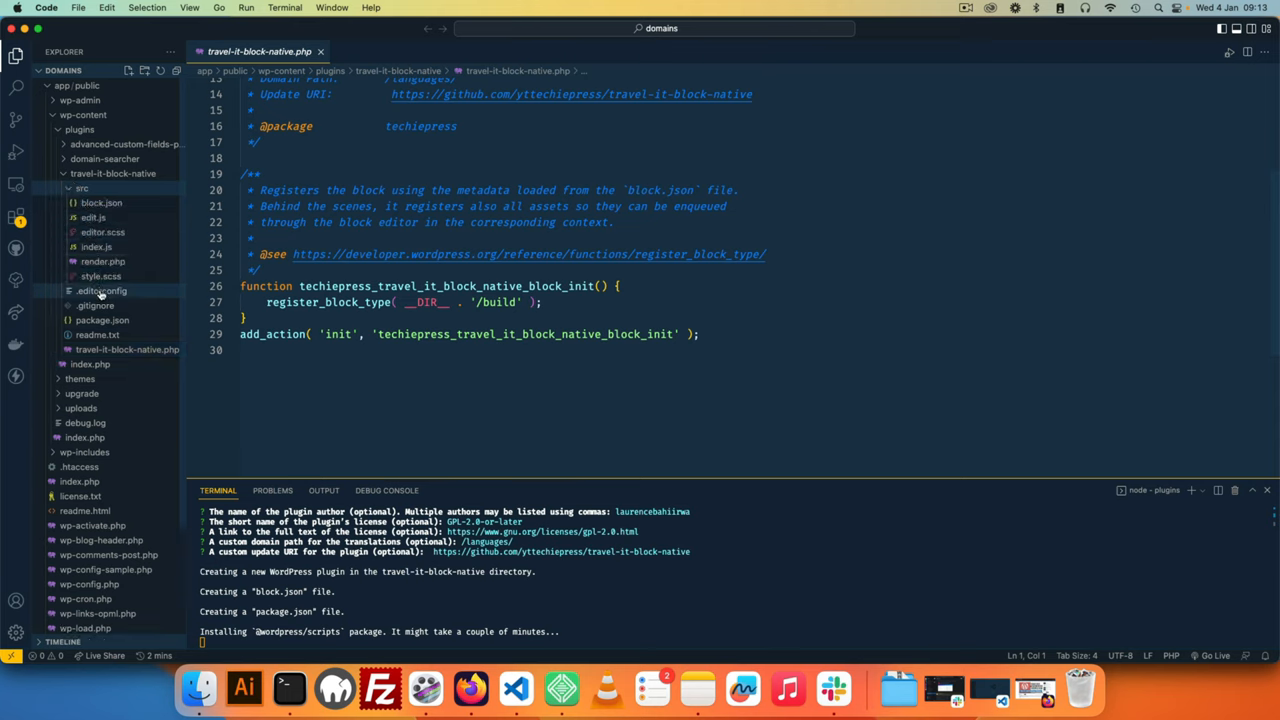
mouse_move(100, 290)
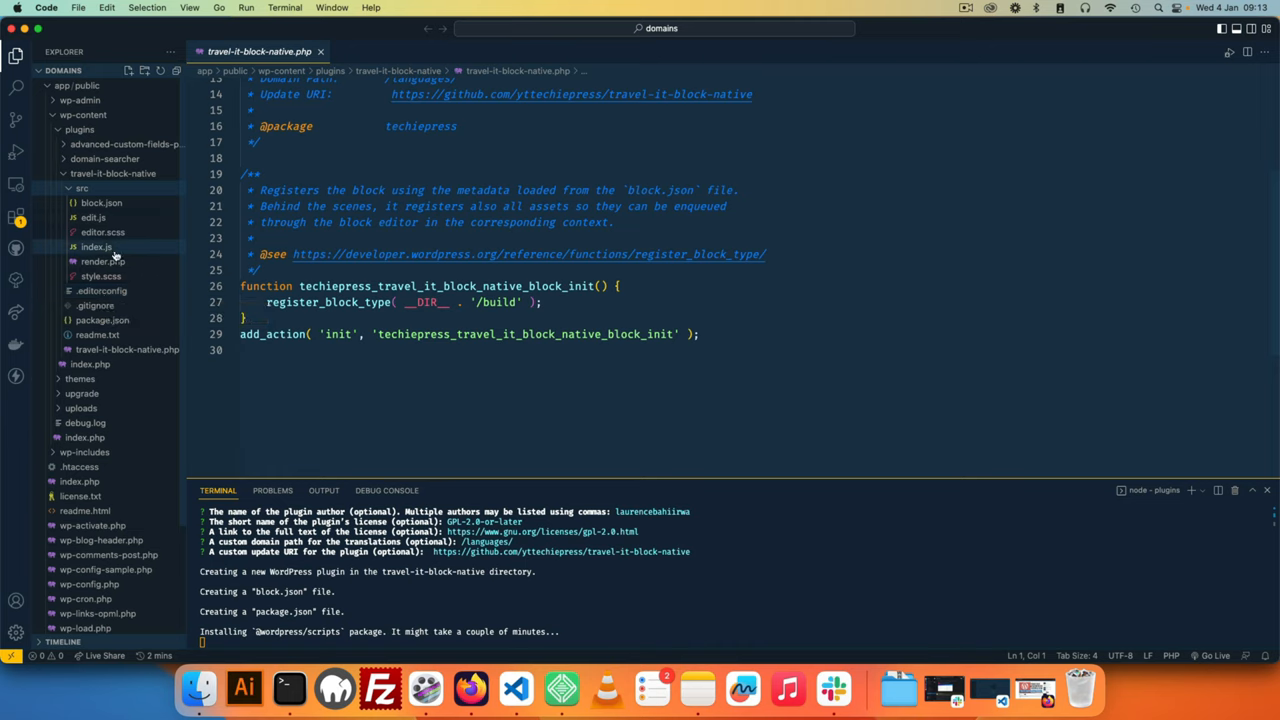
left_click(100, 202)
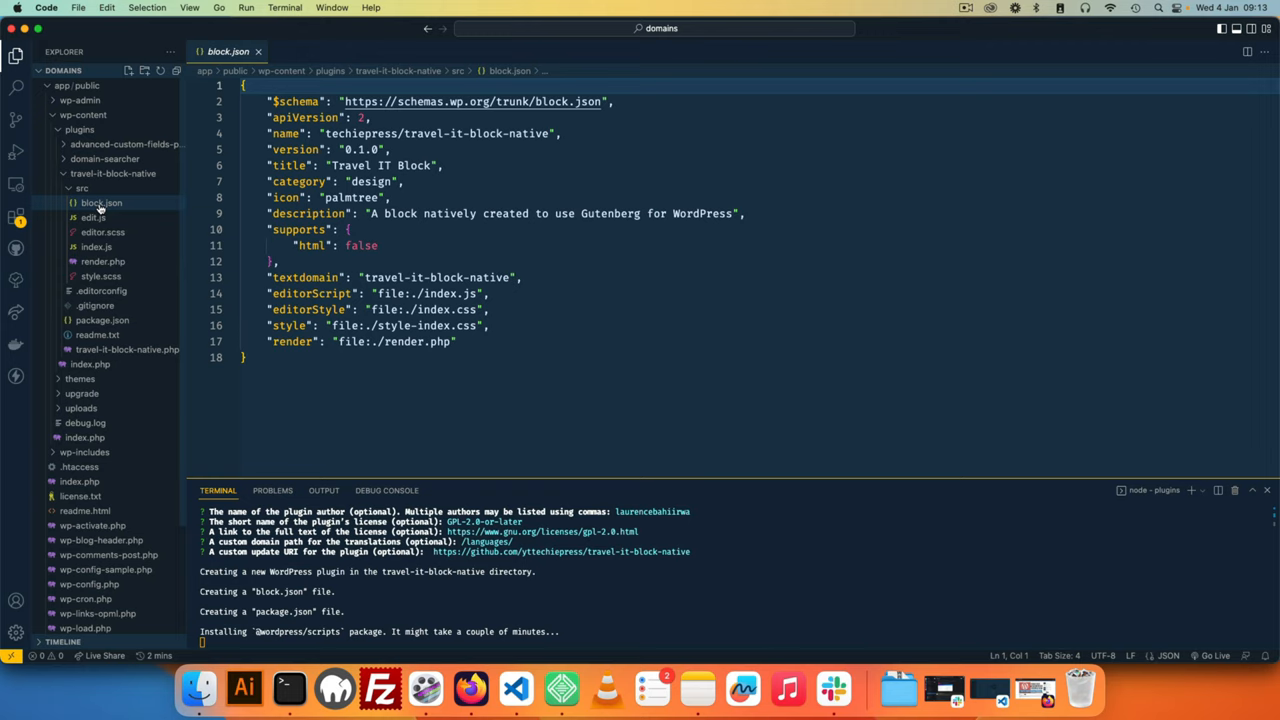
mouse_move(120, 208)
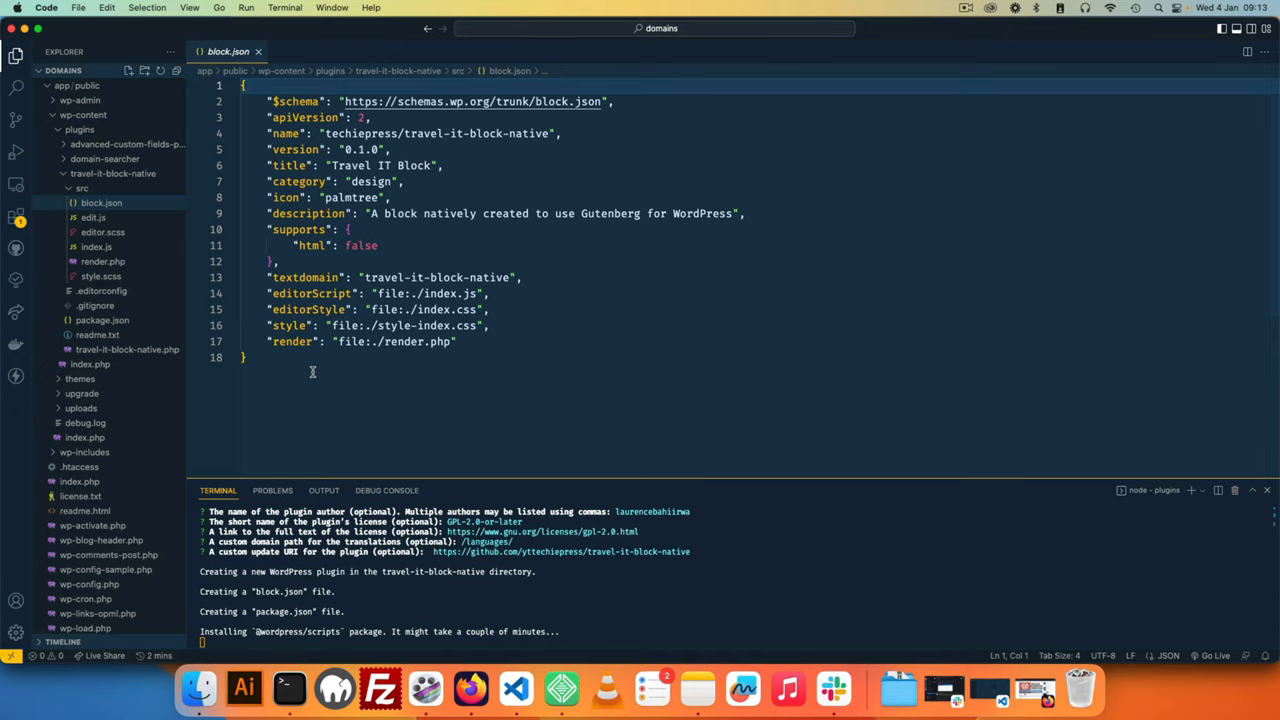
left_click(488, 356)
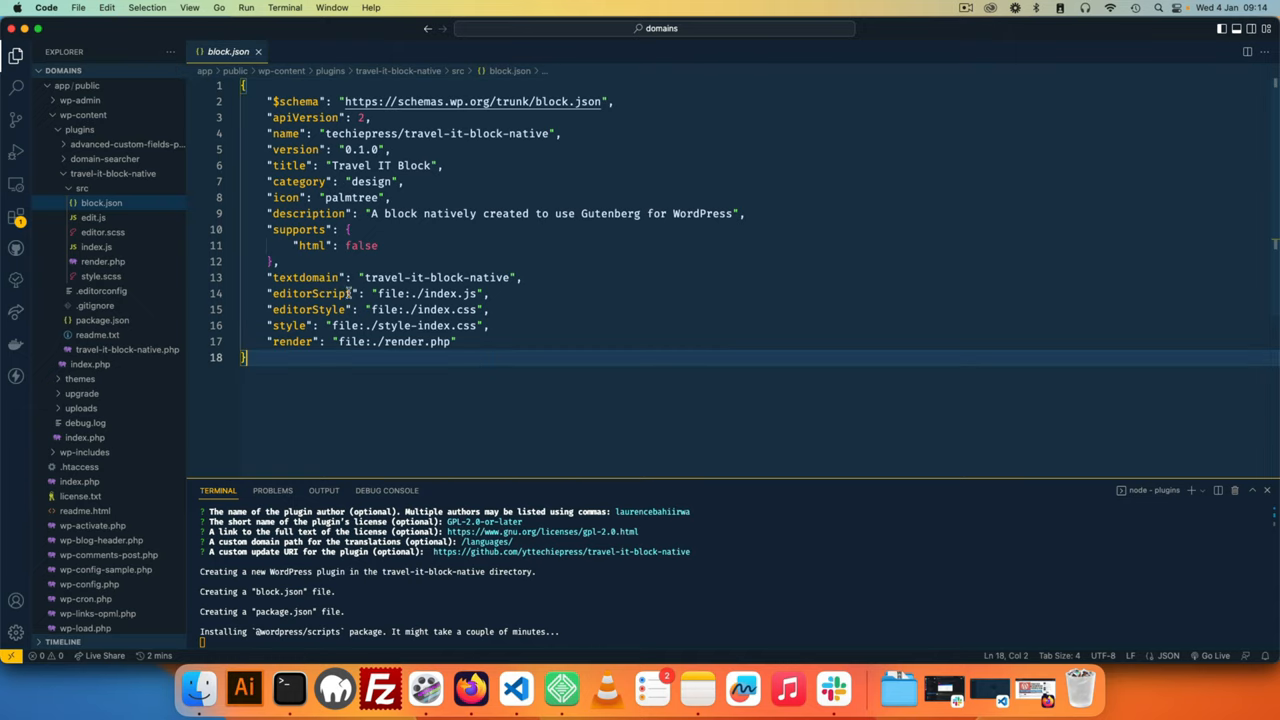
mouse_move(352, 292)
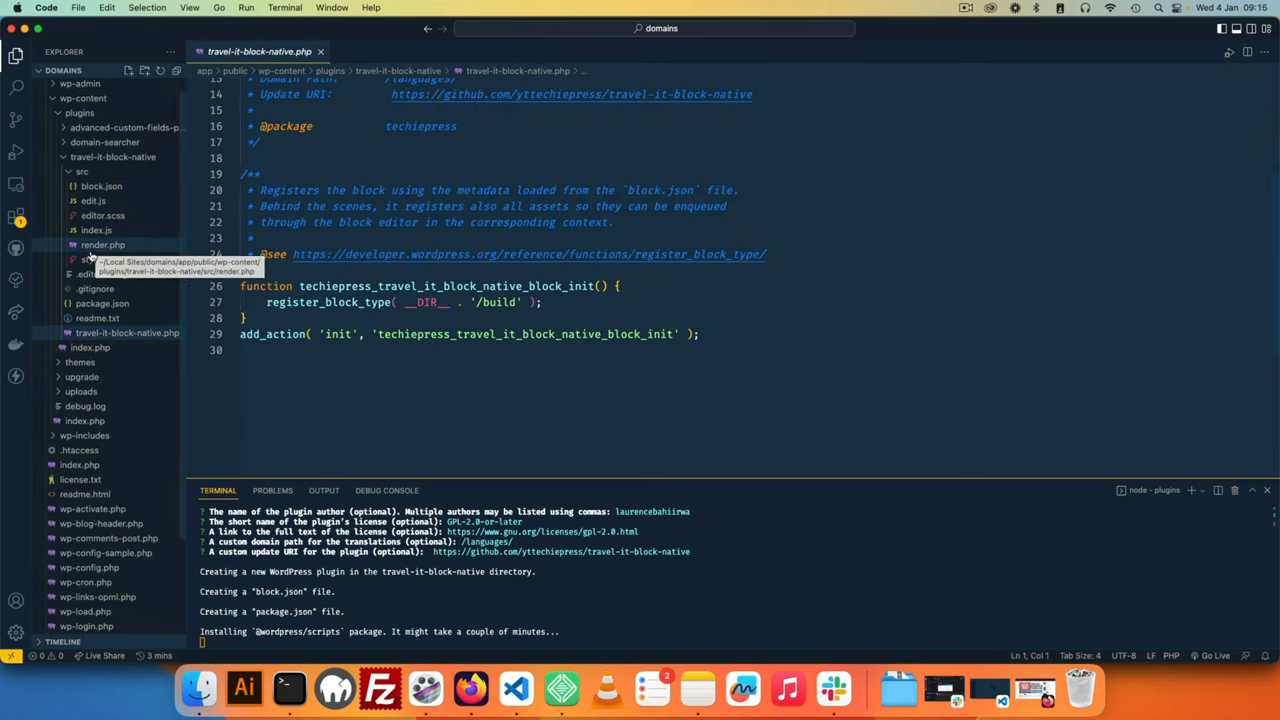
- Review src/render.php against block.json's render entry while npm finishes installing
left_click(100, 244)
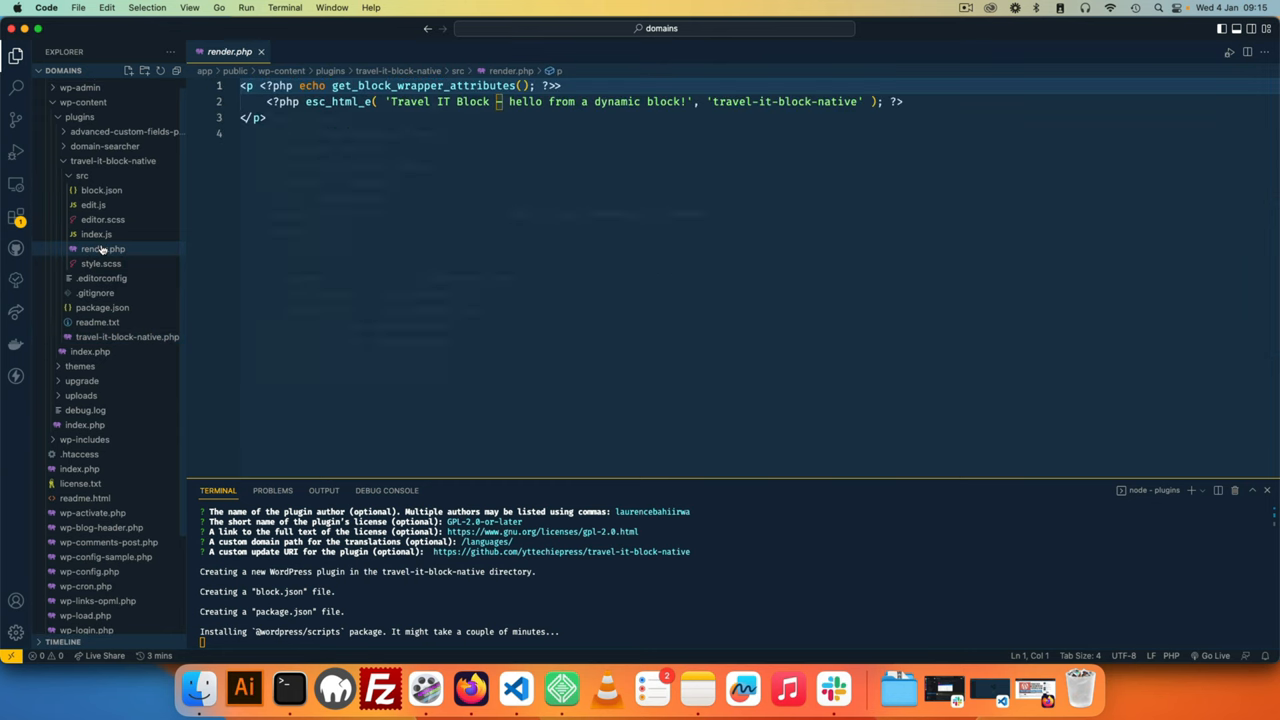
left_click(100, 188)
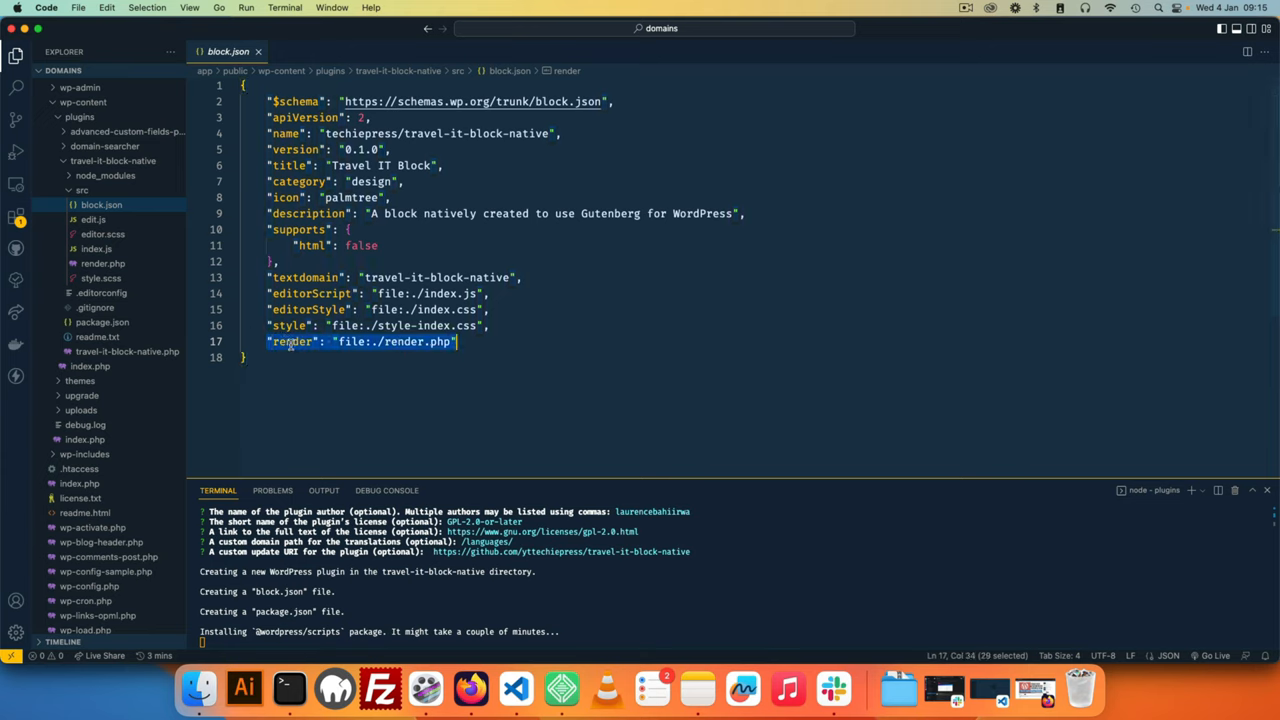
mouse_move(290, 340)
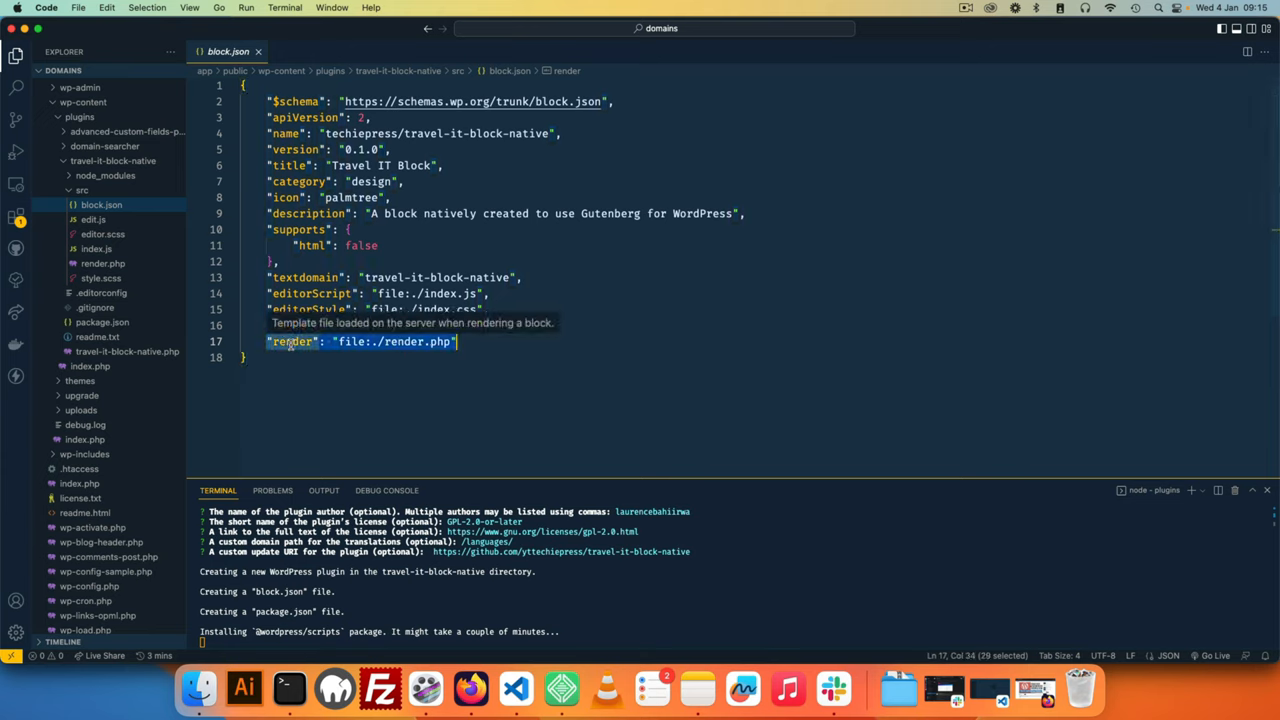
left_click(104, 264)
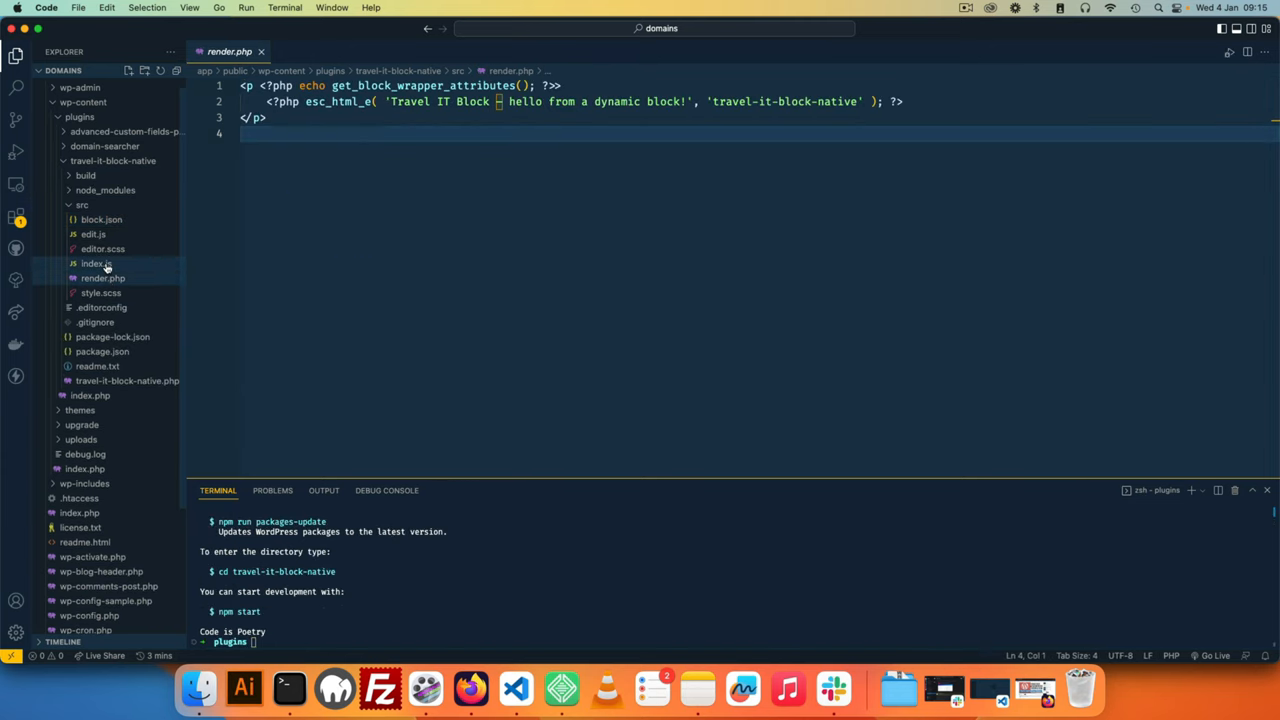
mouse_move(96, 264)
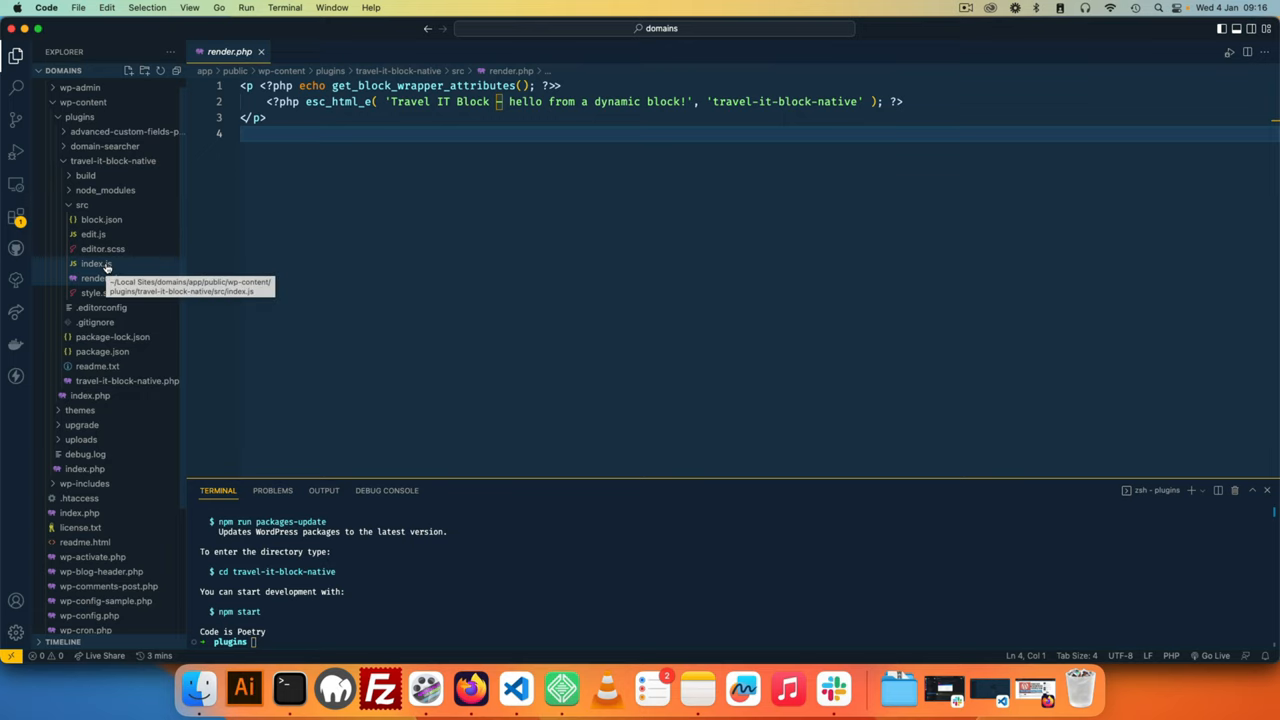
left_click(100, 218)
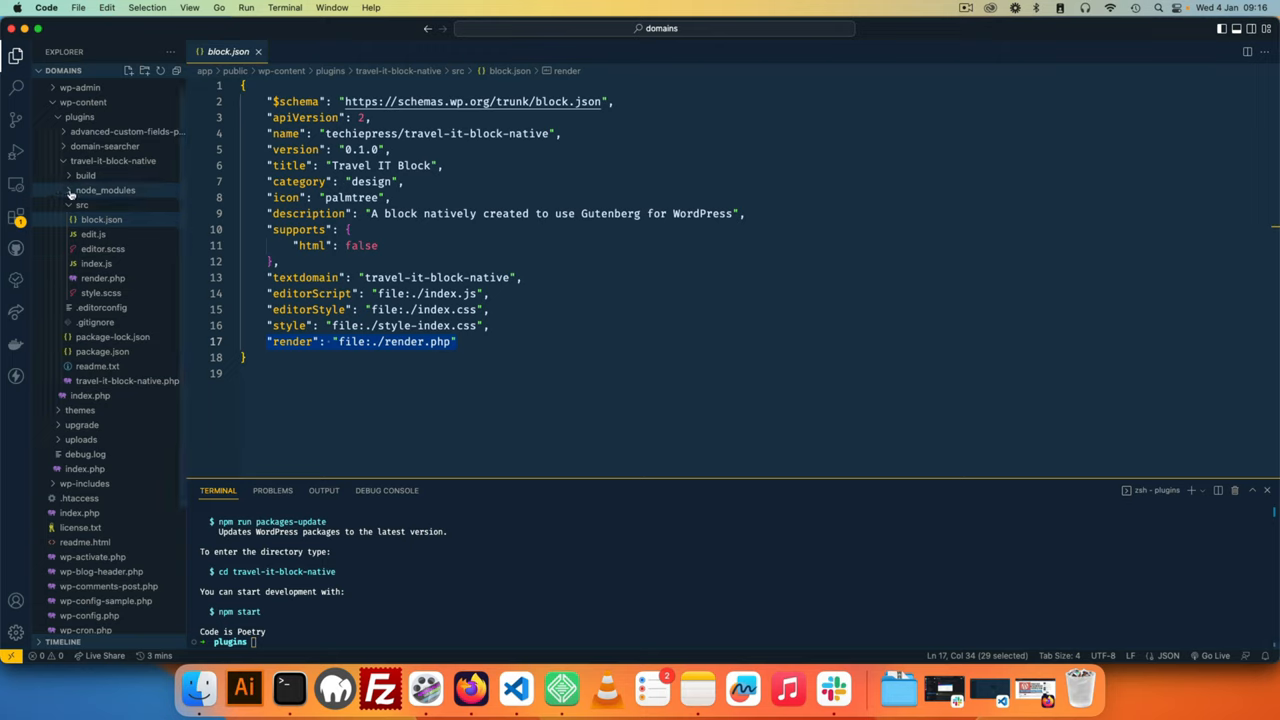
- Review build/index.css and index.js, then activate the Travel IT Block plugin in WordPress
left_click(104, 190)
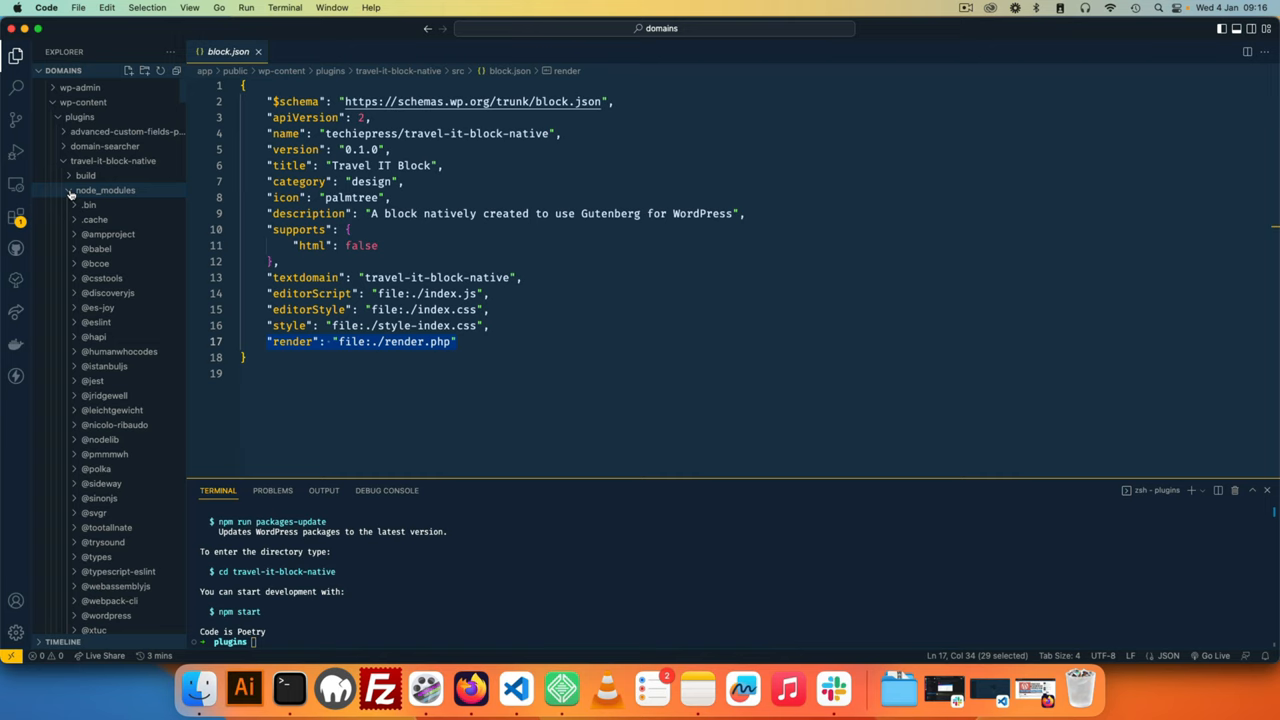
left_click(104, 190)
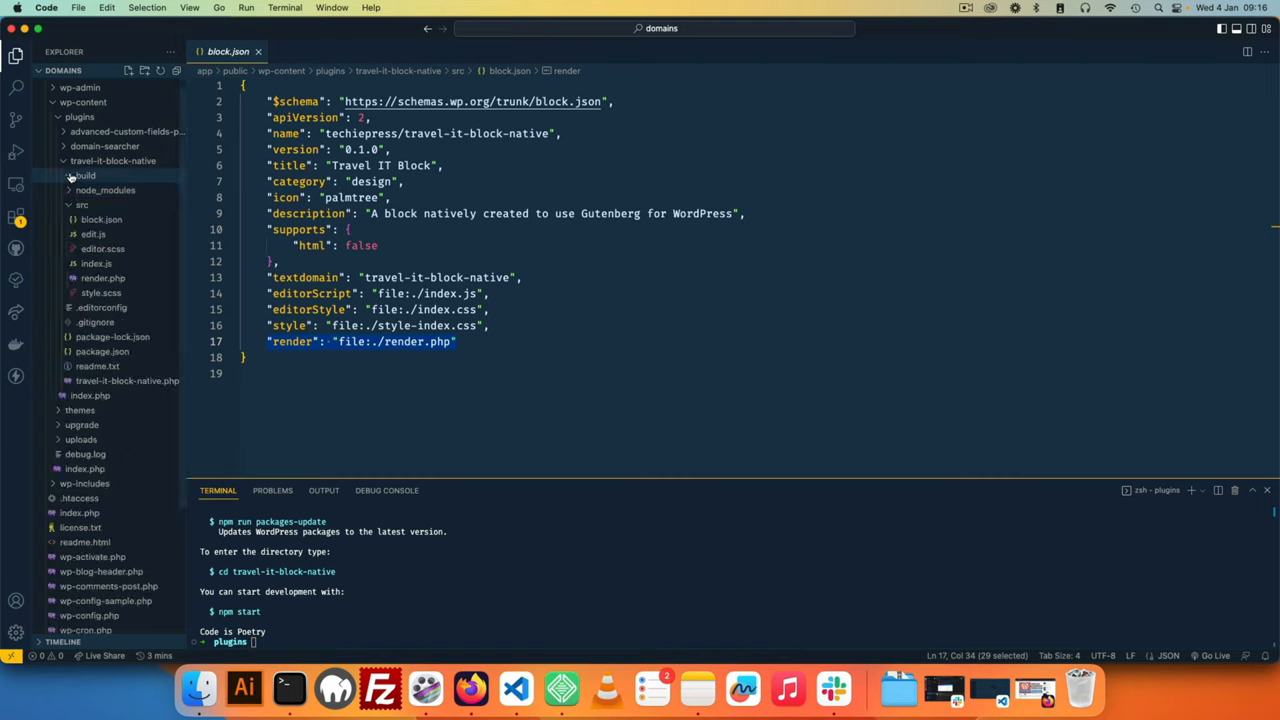
left_click(84, 176)
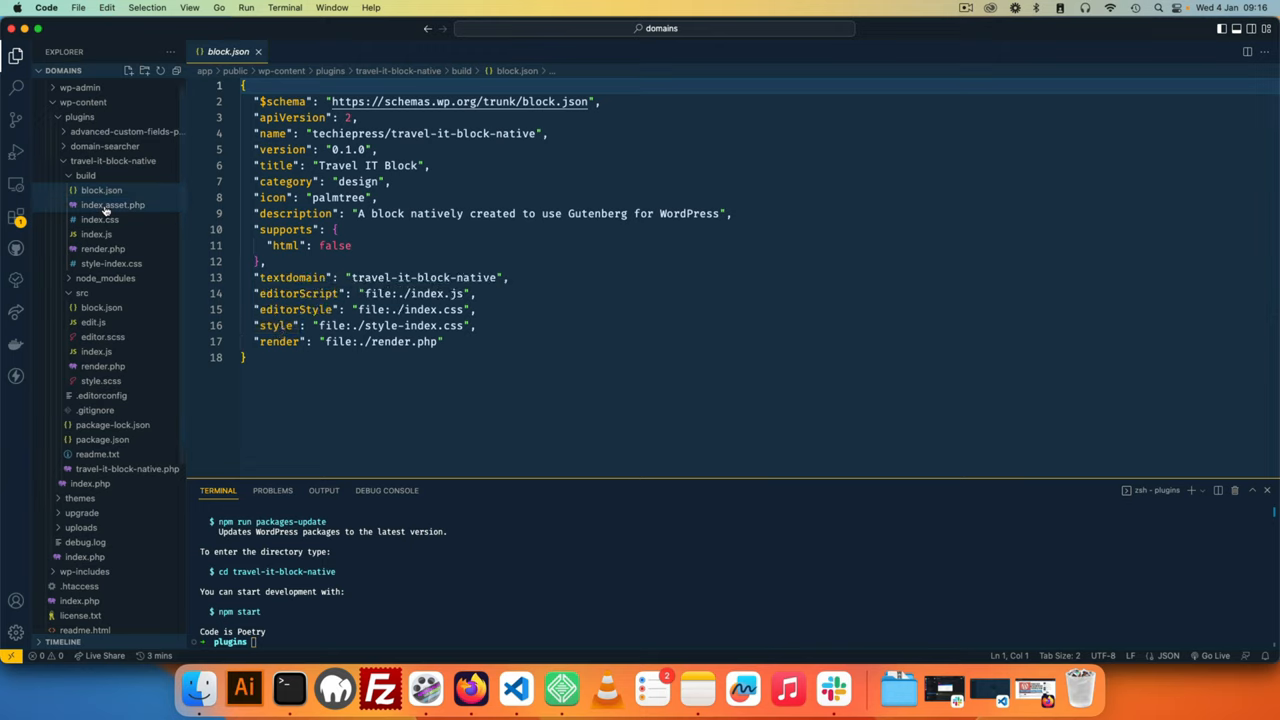
left_click(100, 218)
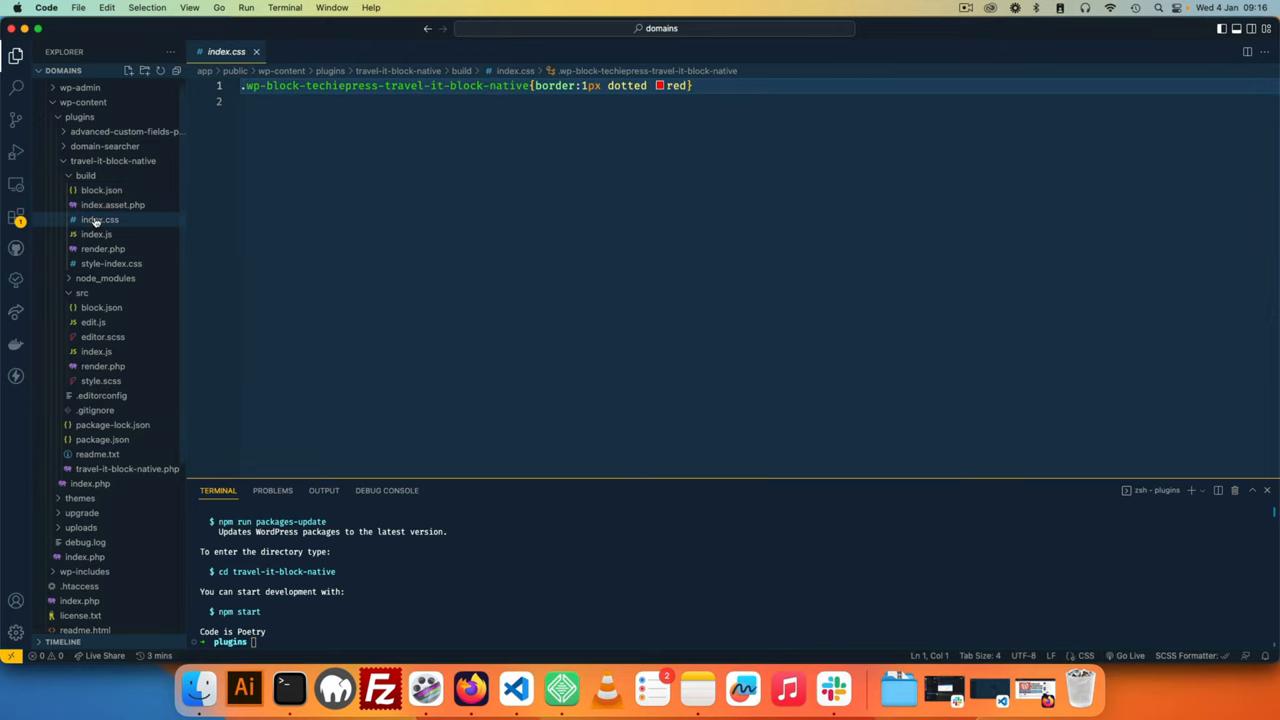
left_click(96, 234)
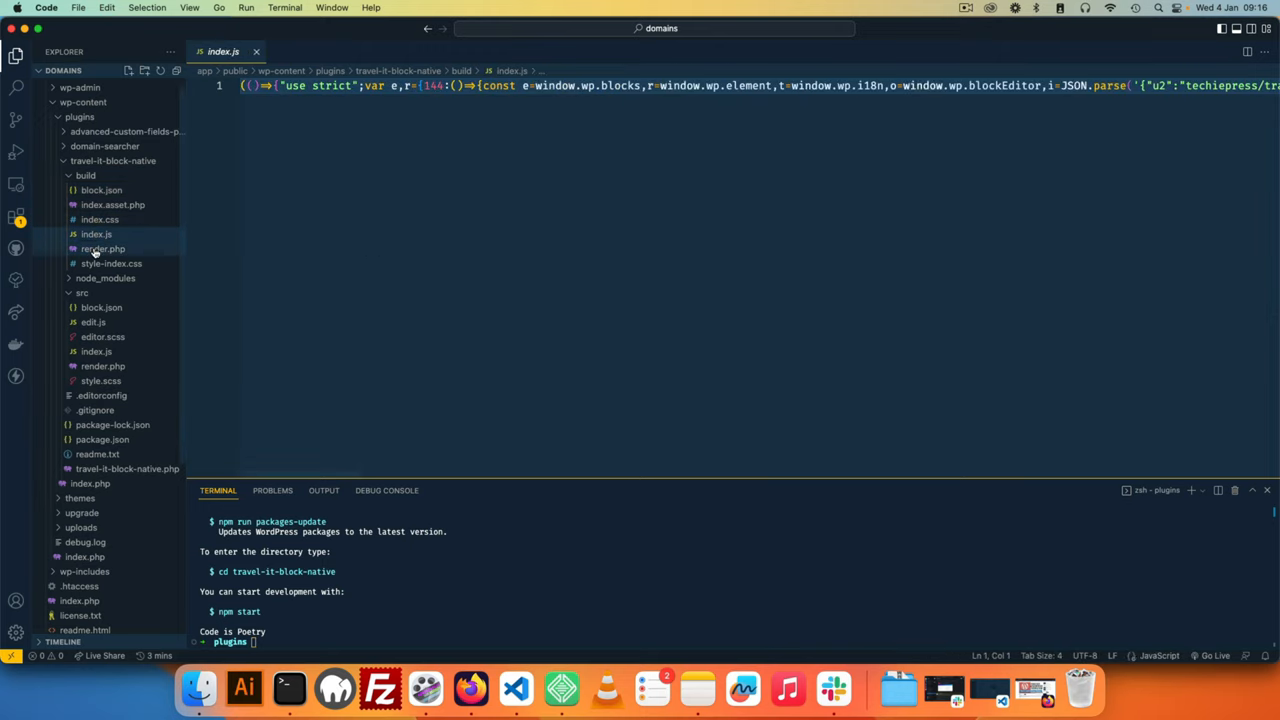
left_click(104, 248)
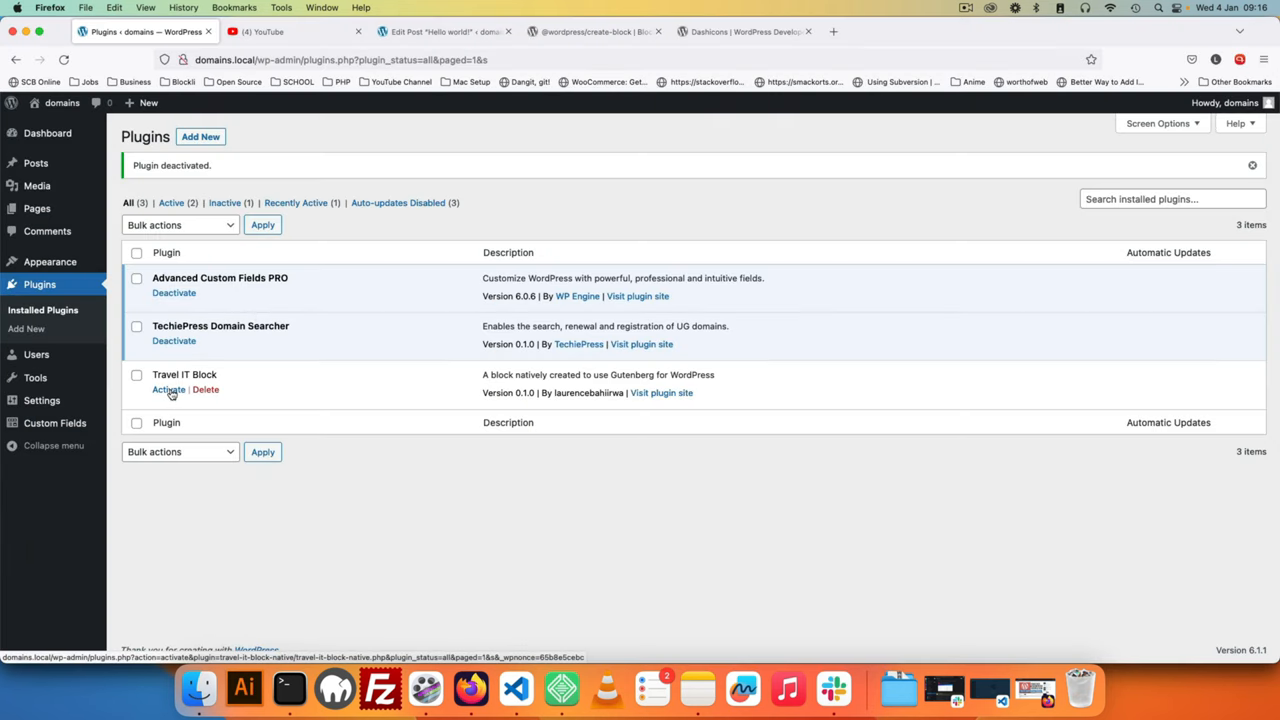
left_click(168, 388)
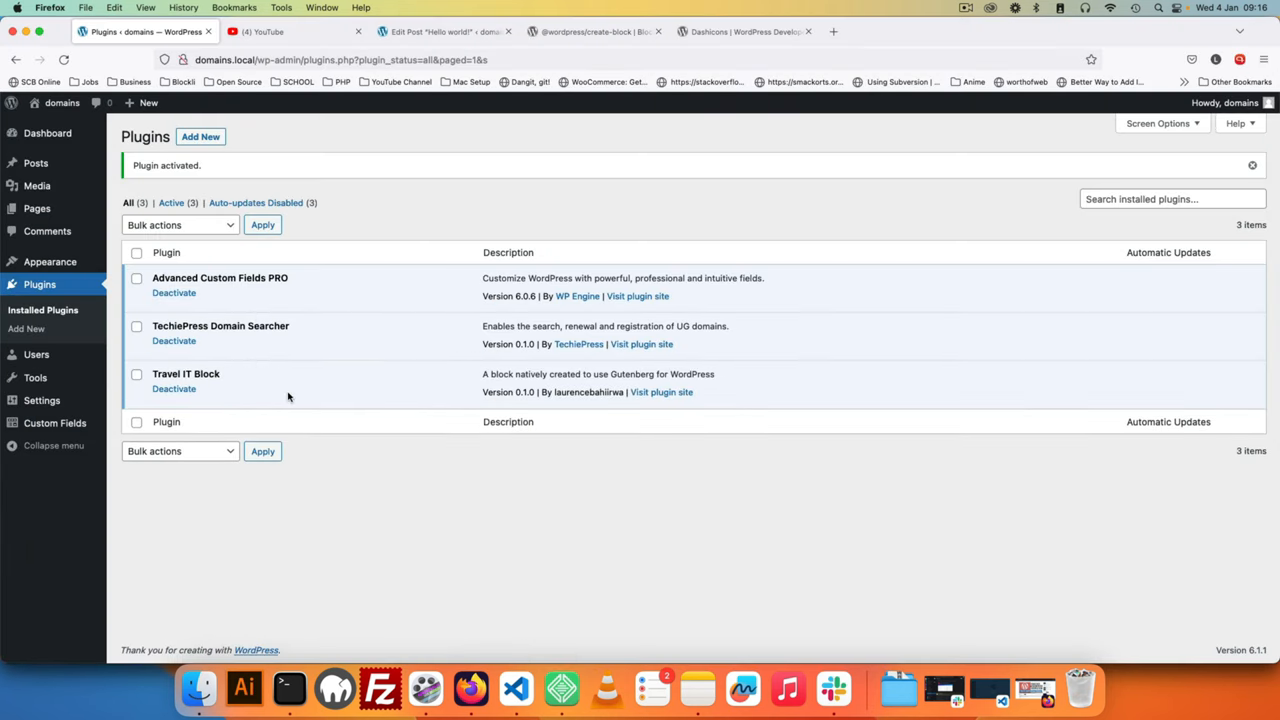
mouse_move(36, 208)
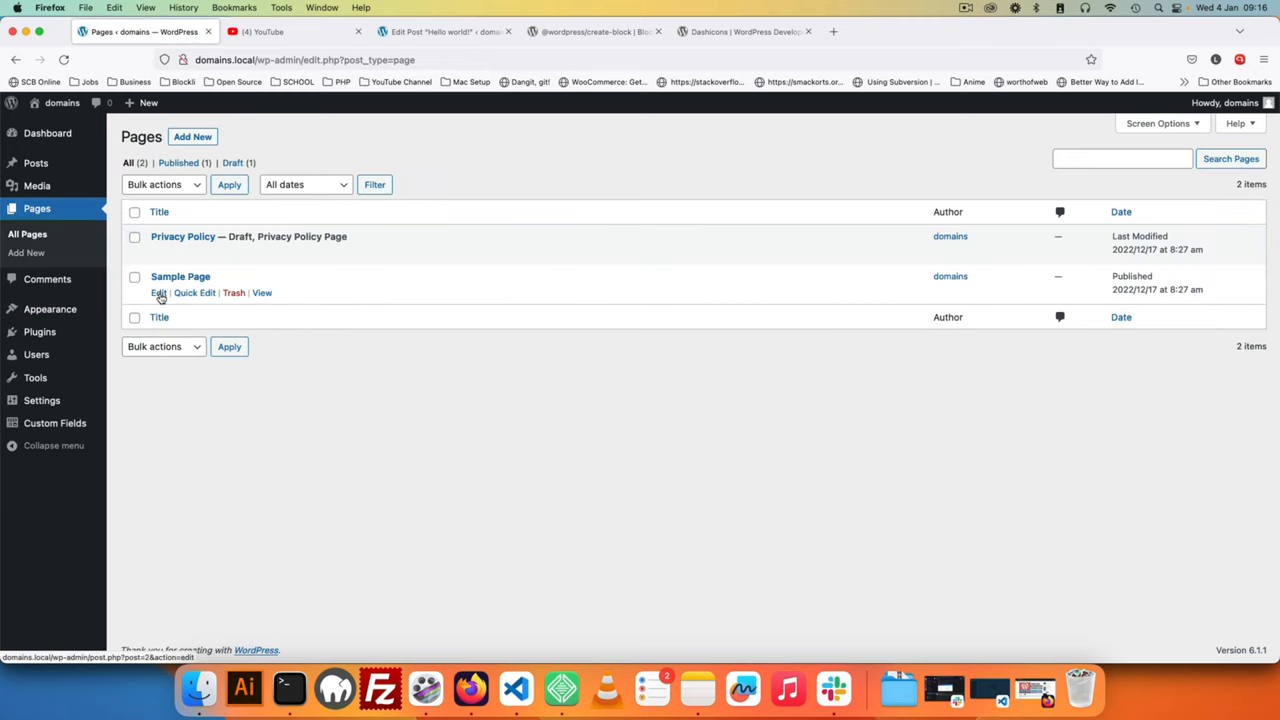
- Edit Sample Page and insert the Travel IT Block from the inserter search 'tra'
left_click(156, 292)
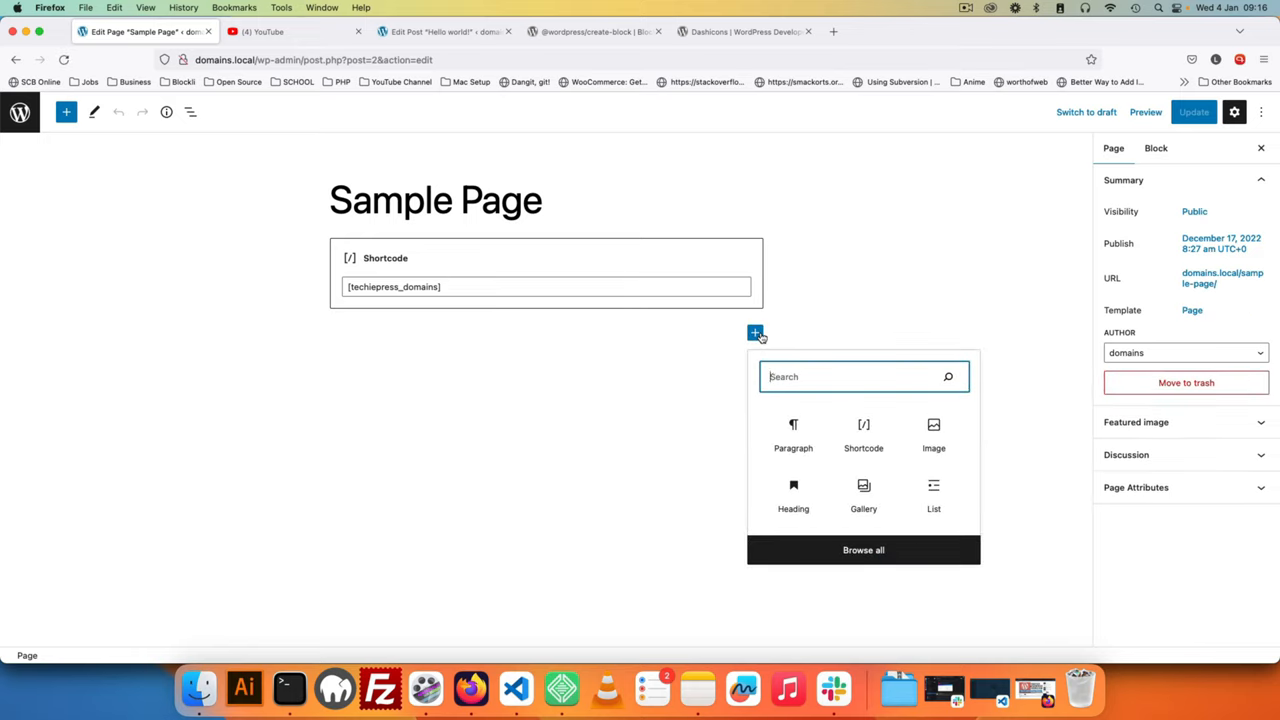
type("tra")
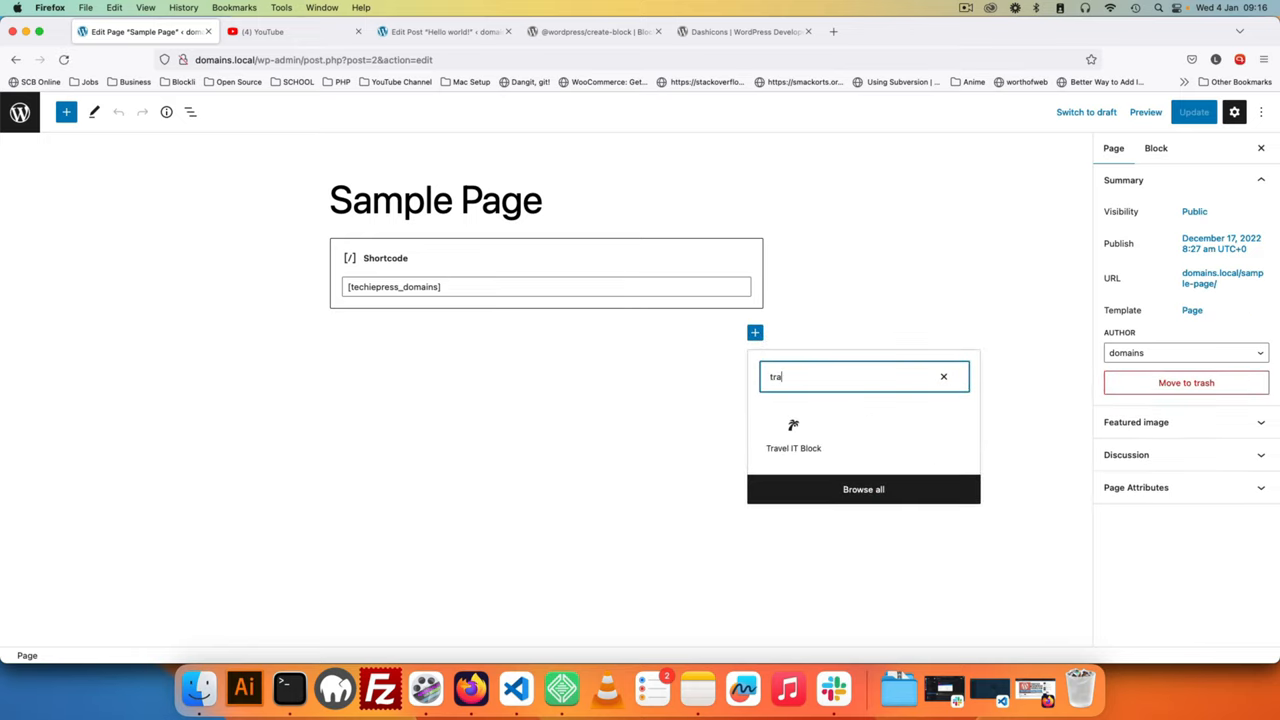
left_click(792, 432)
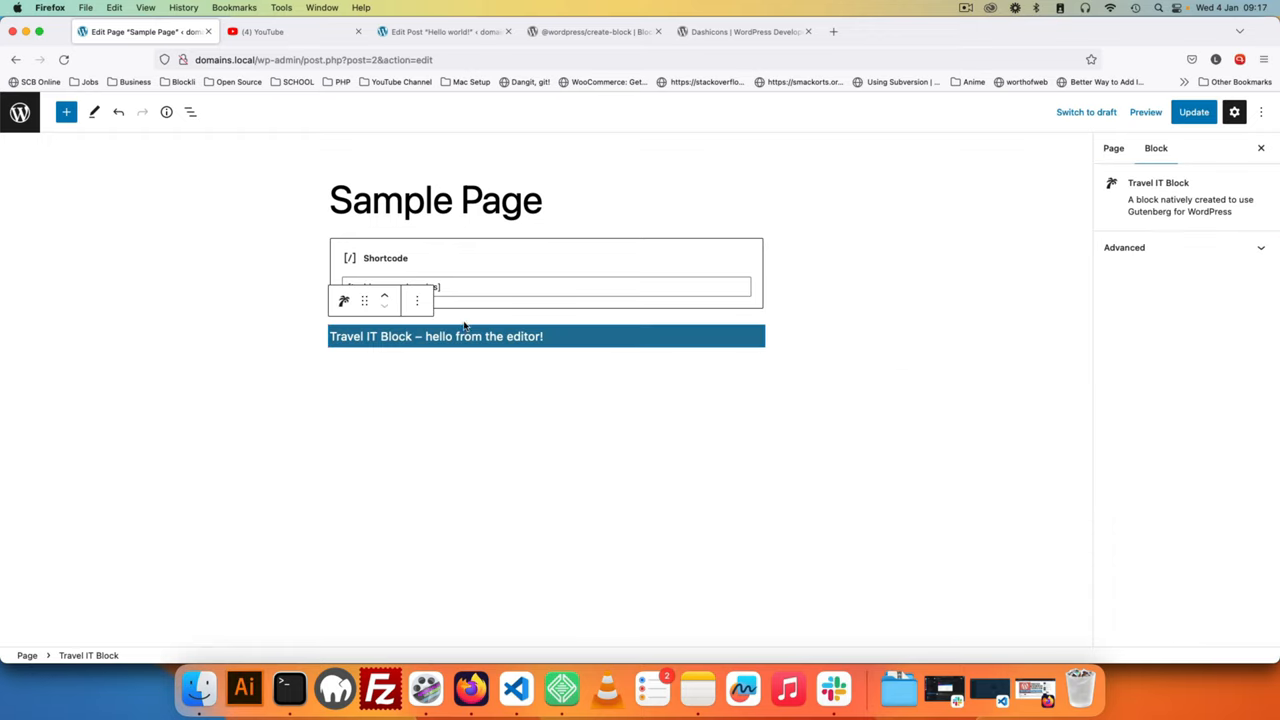
- Update the page and view the published Sample Page
left_click(1196, 112)
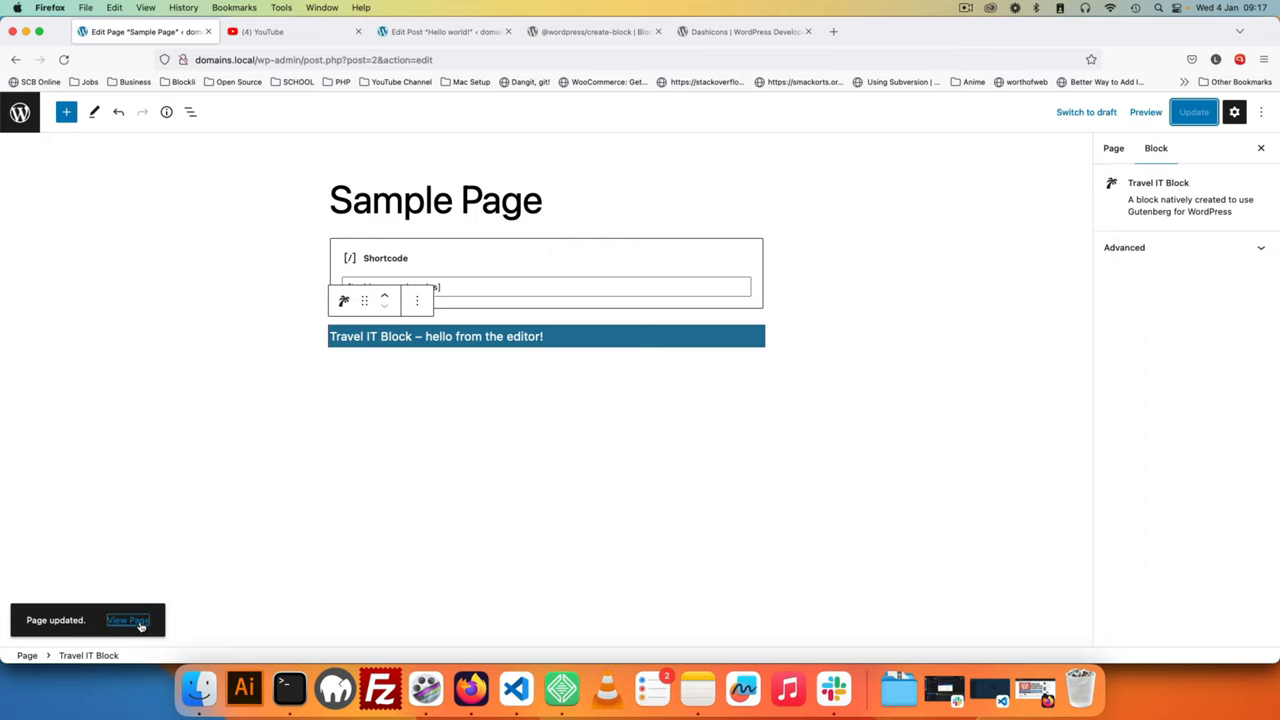
left_click(128, 620)
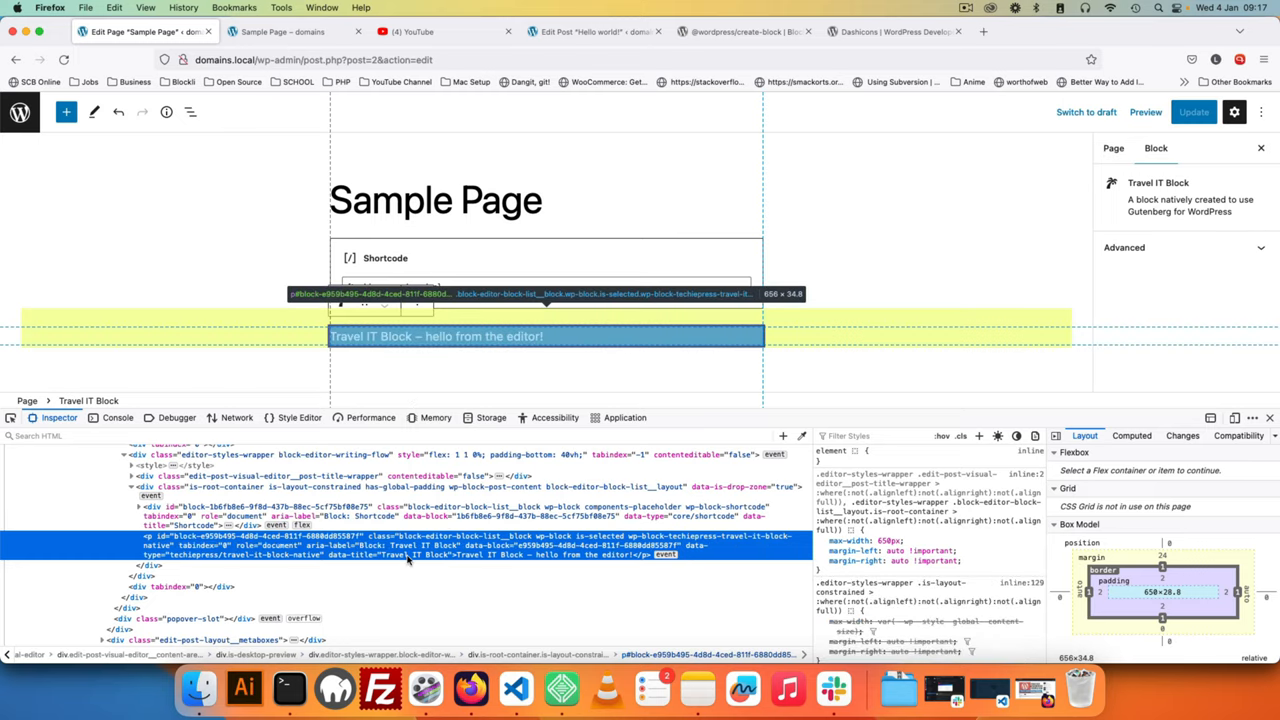
mouse_move(516, 556)
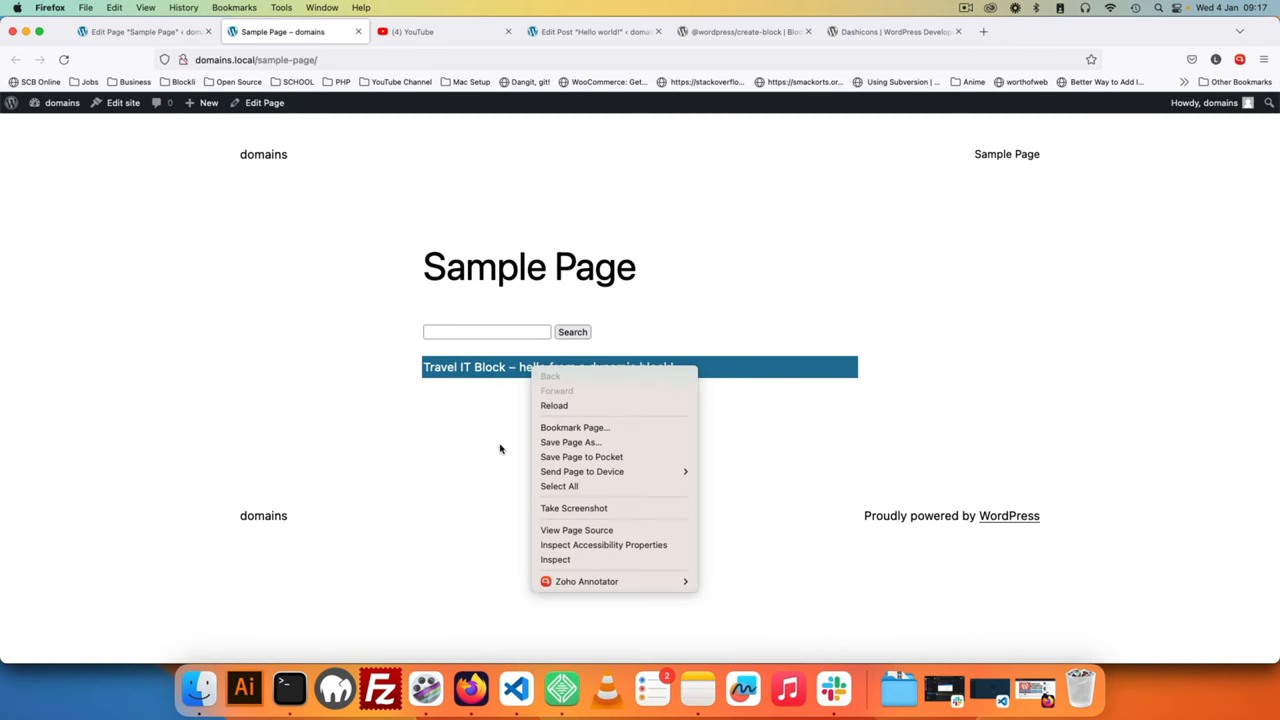
- Dismiss the browser context menu on the live Sample Page showing the Travel IT Block
left_click(556, 560)
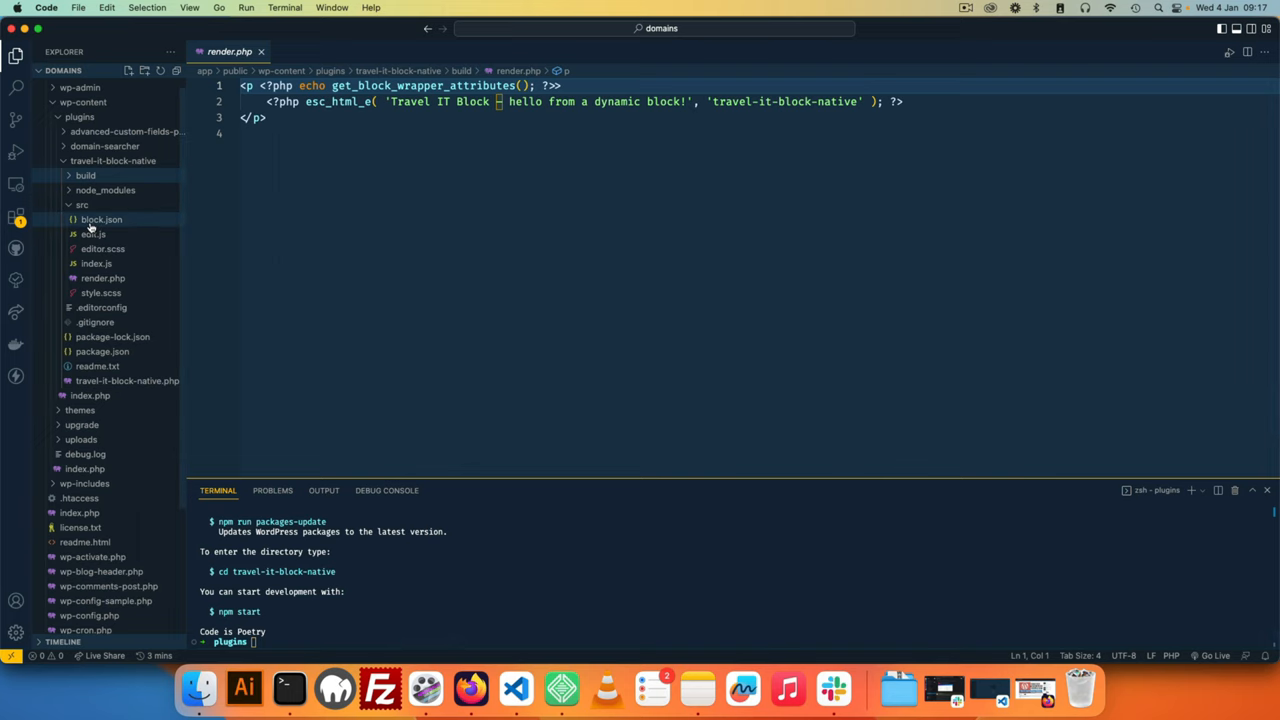
- Add "className": false to the supports object in src/block.json
left_click(100, 218)
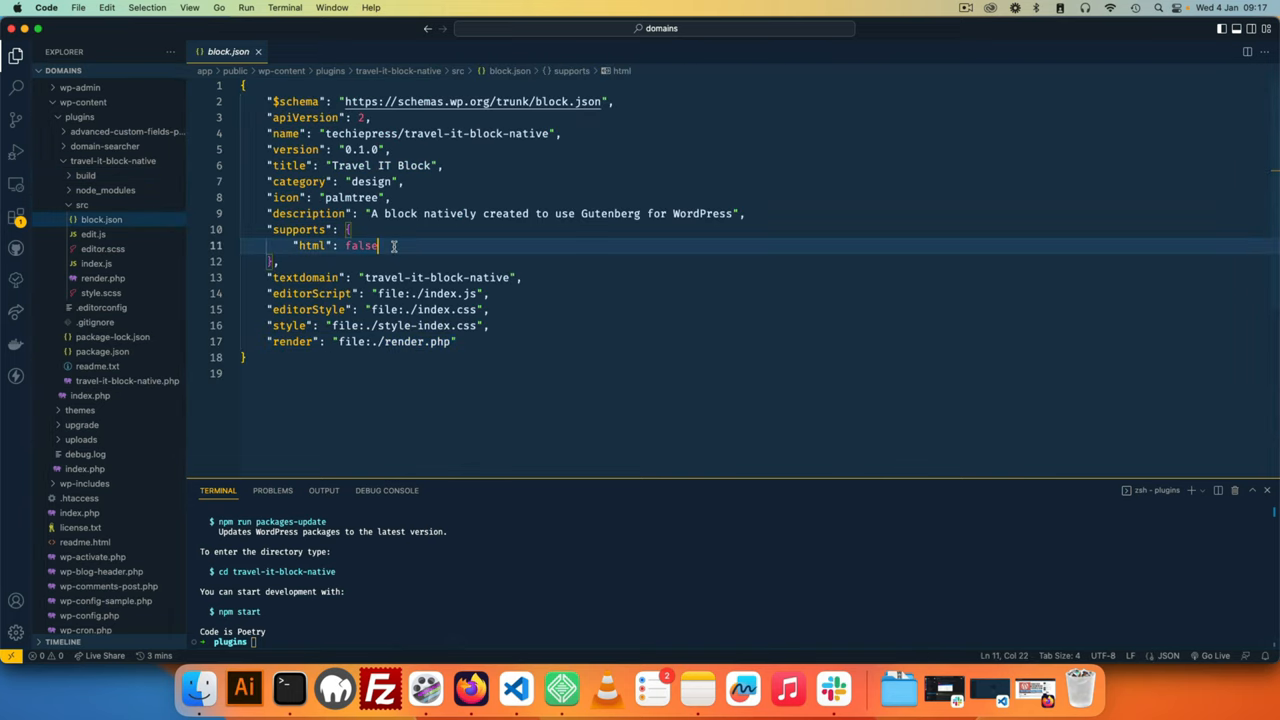
key("Enter")
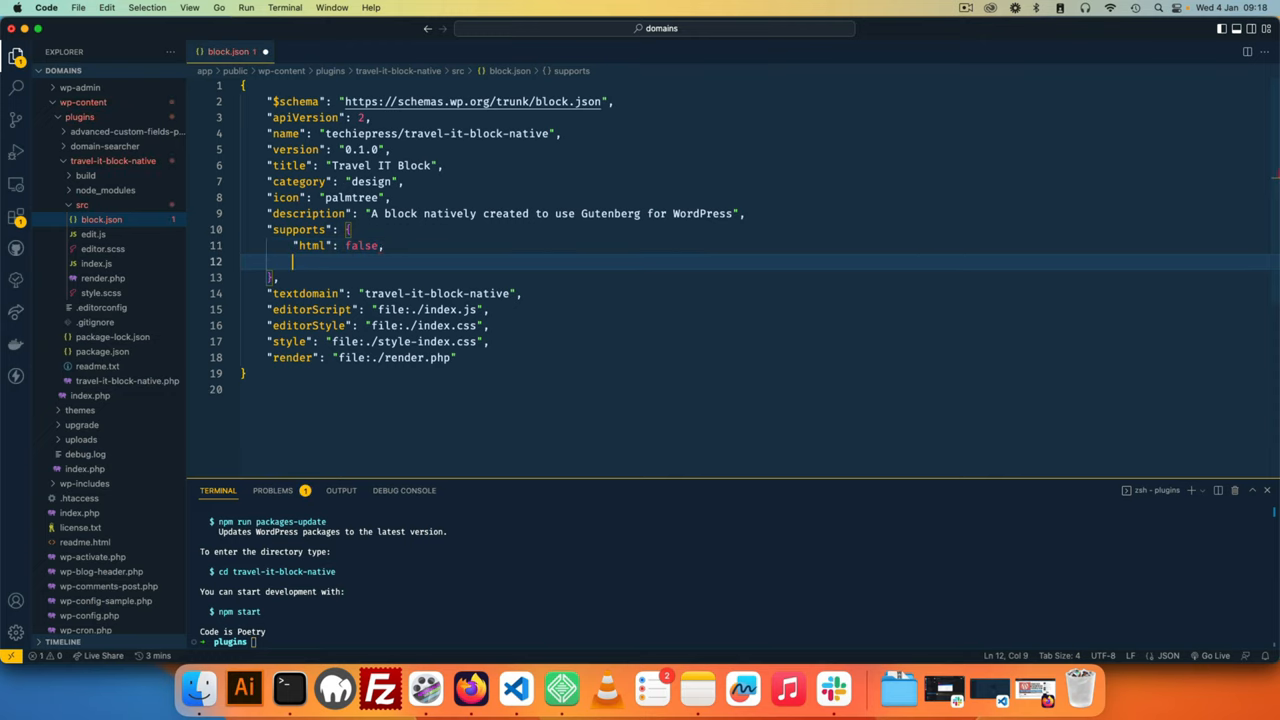
type("\"className\": true,")
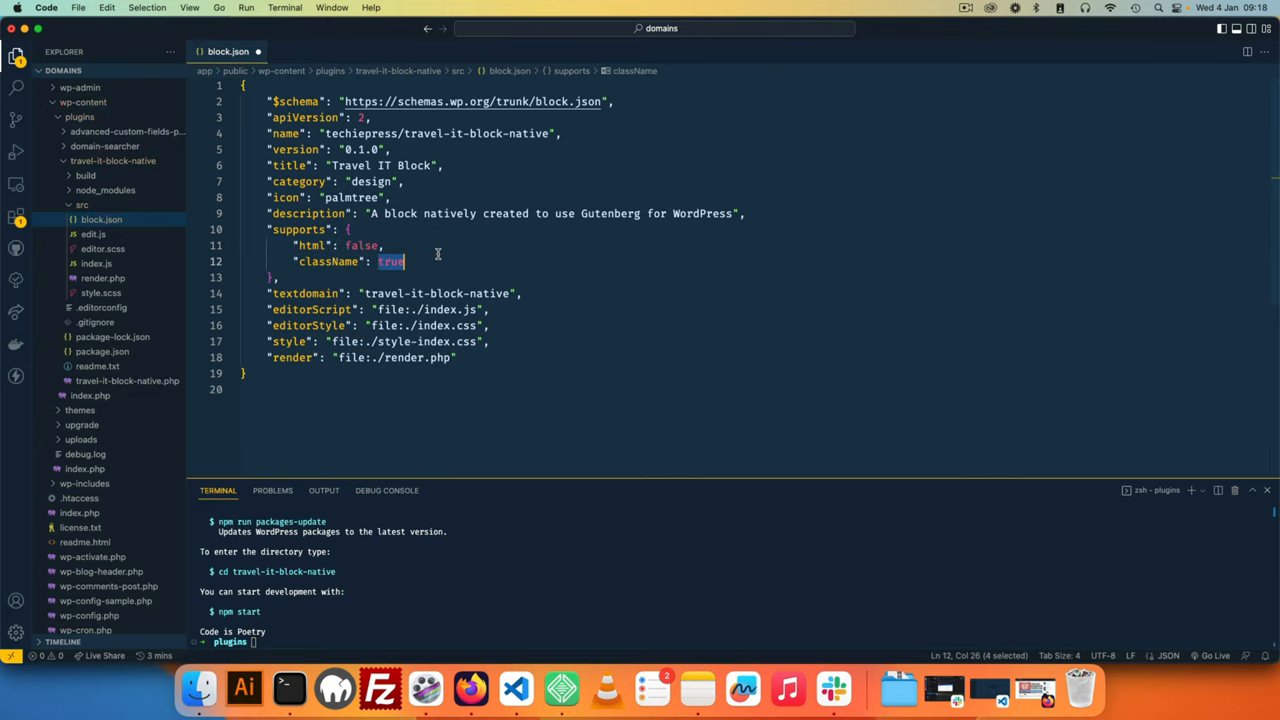
type("false")
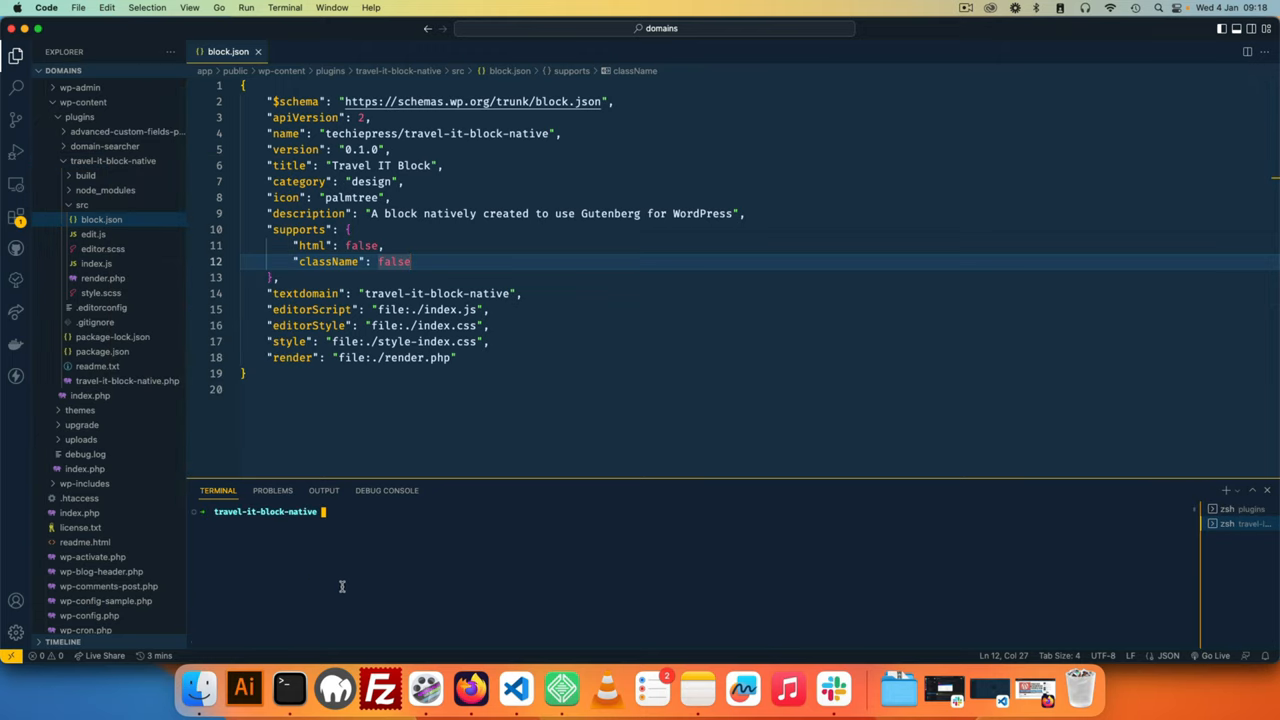
- Run npm start in the terminal to build the block
type("npm st")
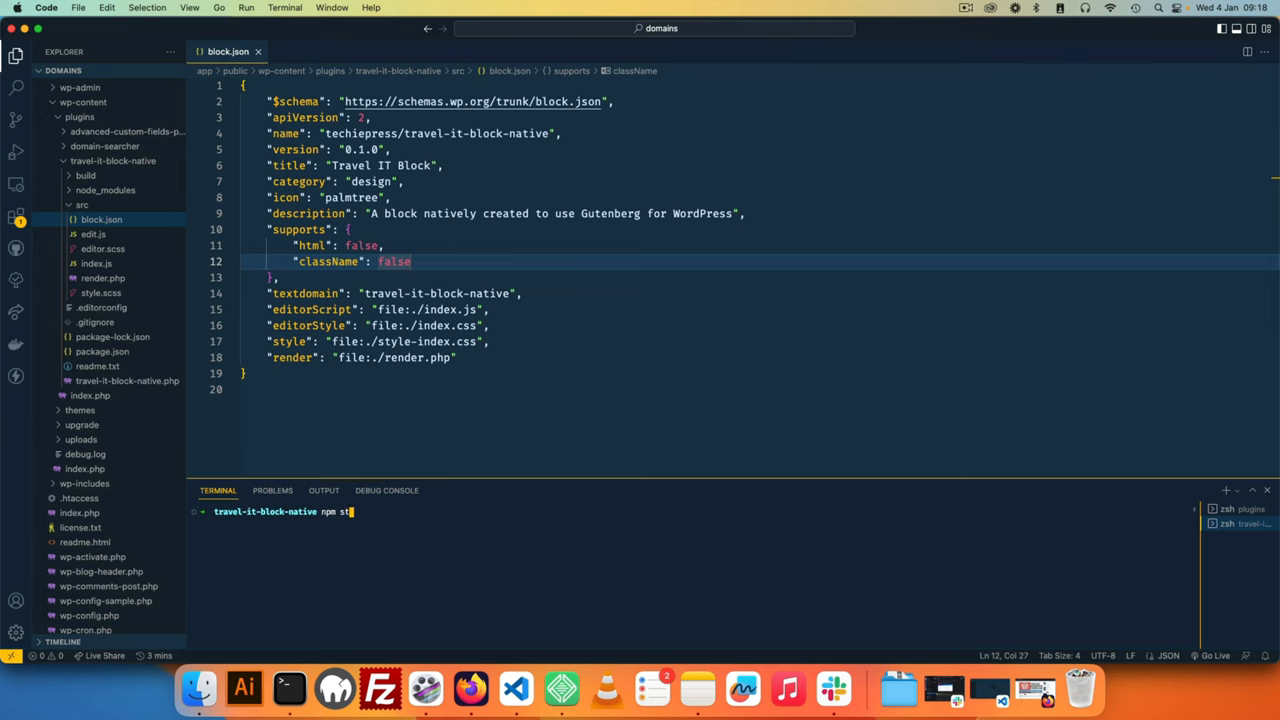
key("Enter")
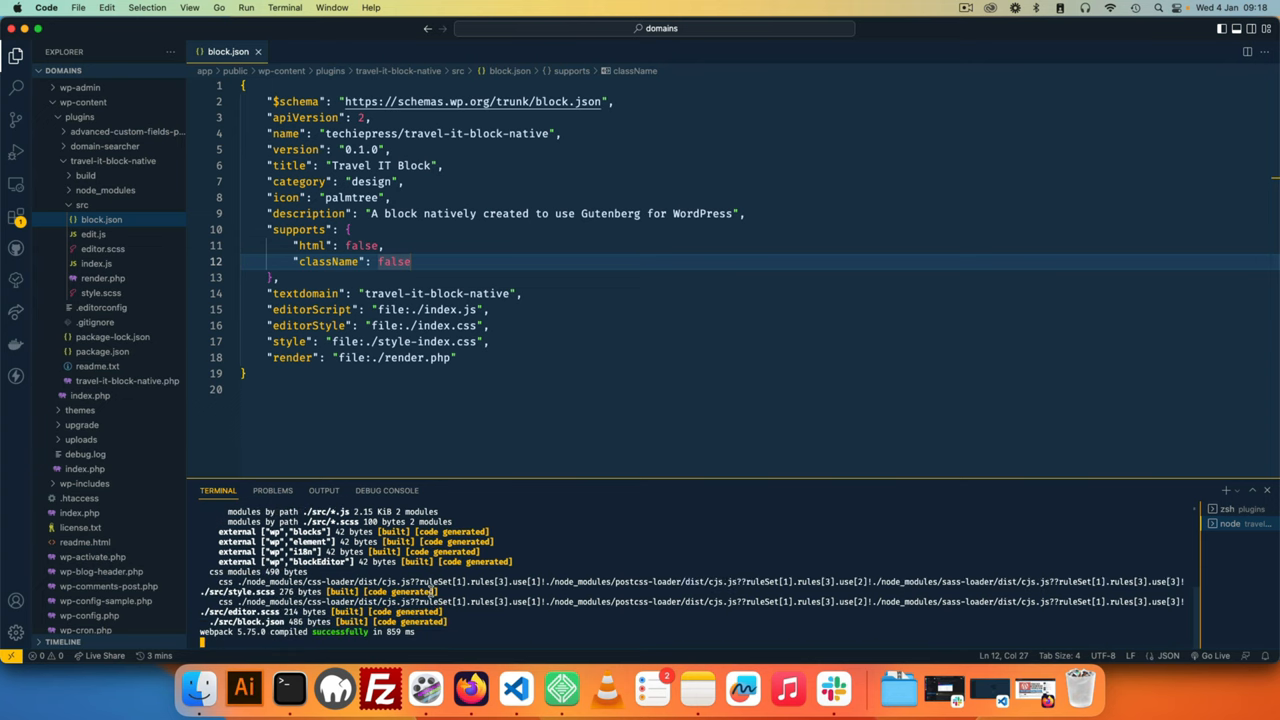
mouse_move(470, 684)
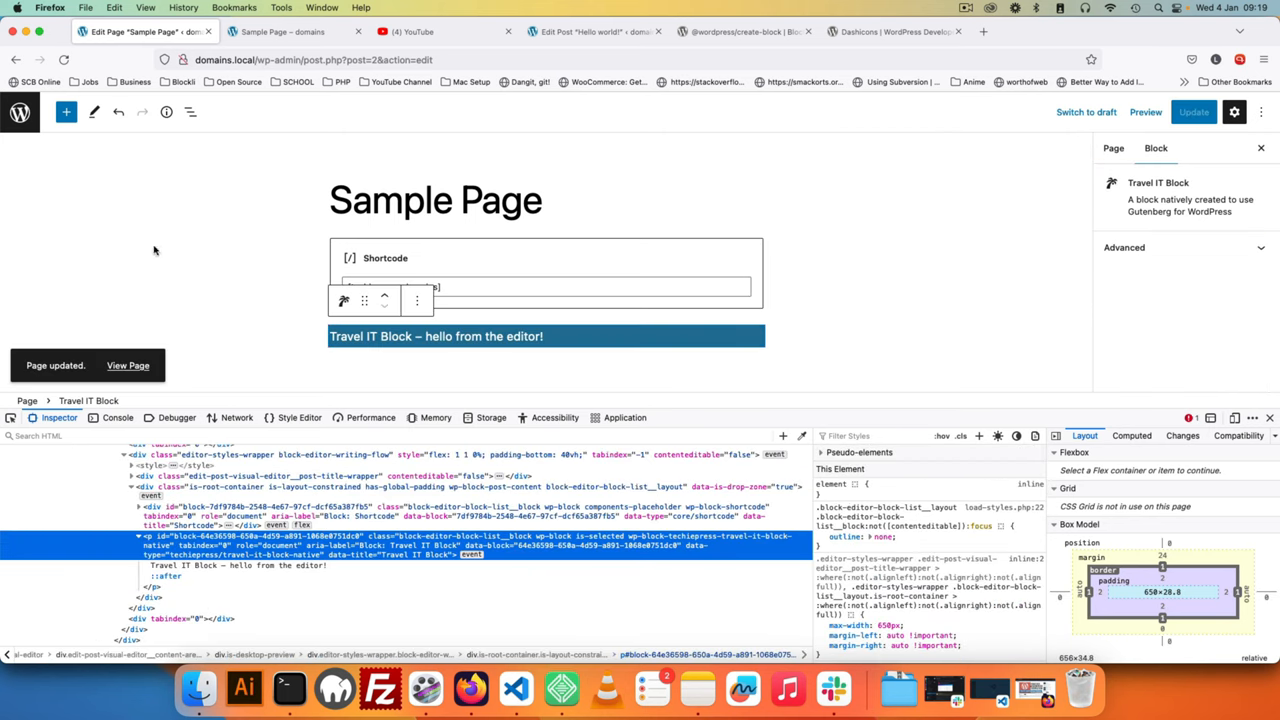
- View the updated Sample Page front end, then return to the code editor
left_click(290, 32)
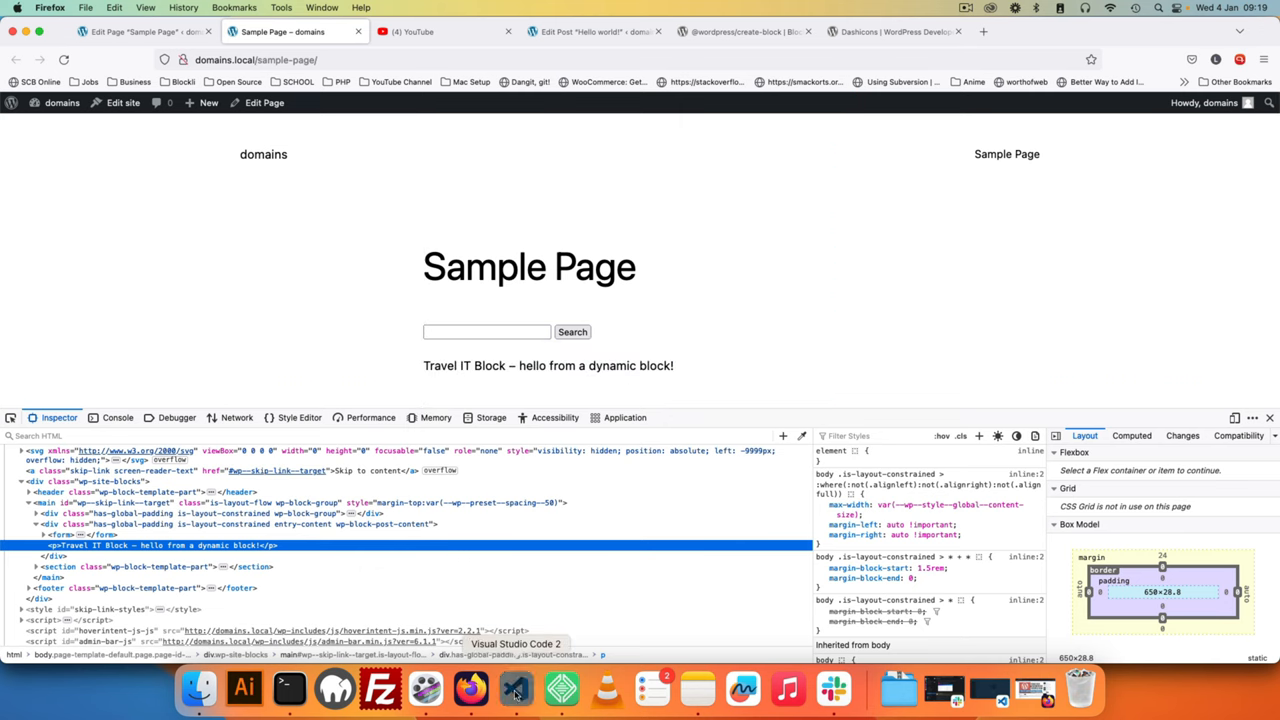
left_click(512, 686)
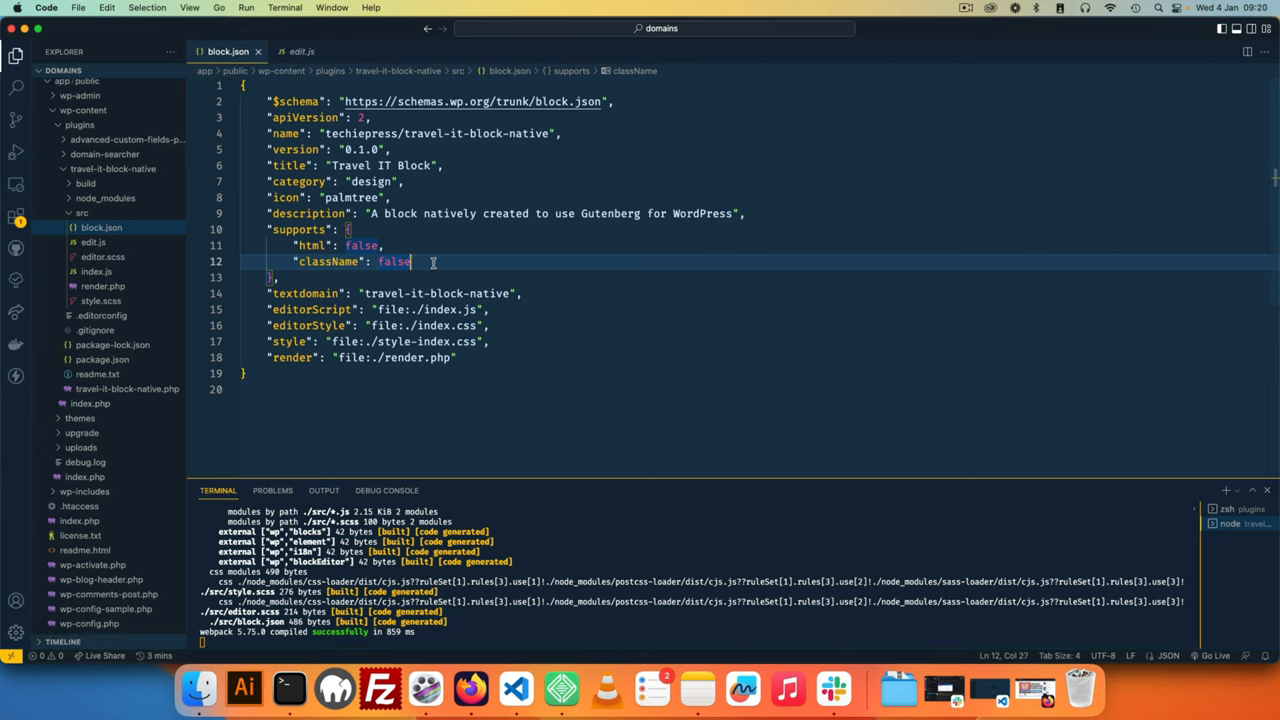
mouse_move(434, 262)
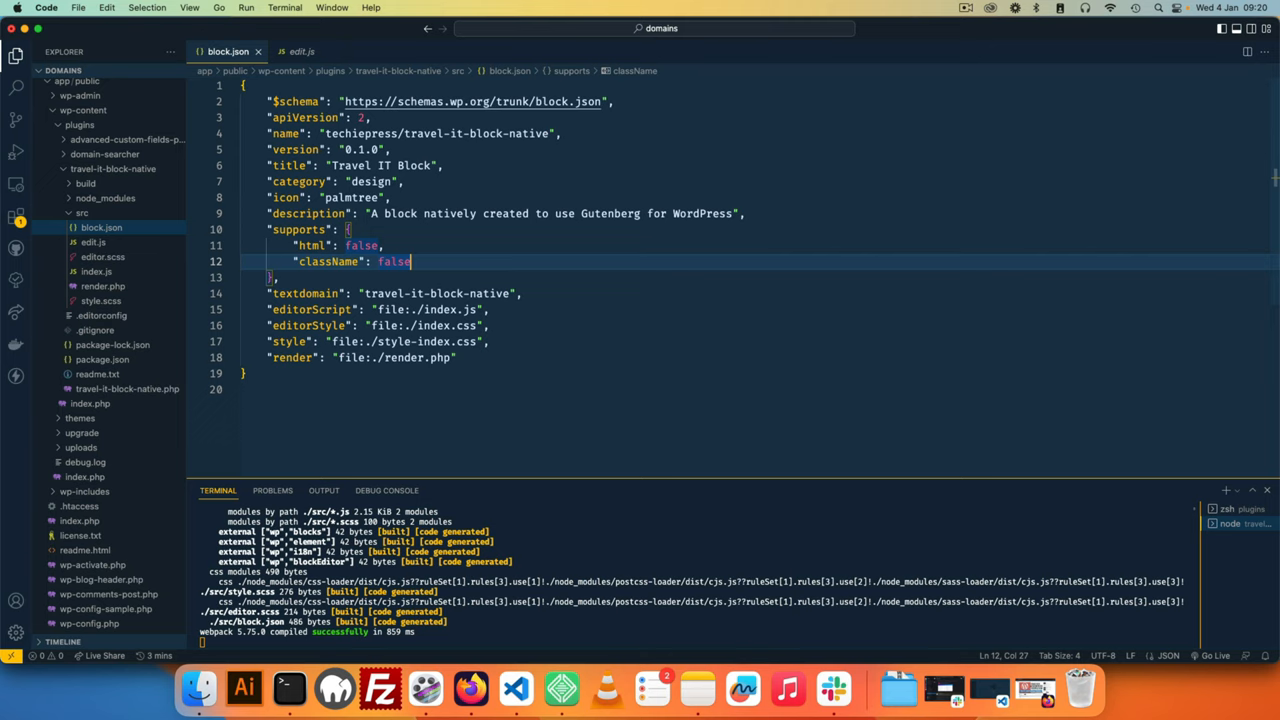
- Add "align": true and "alignWide": true to supports in block.json
type("\"align\": false")
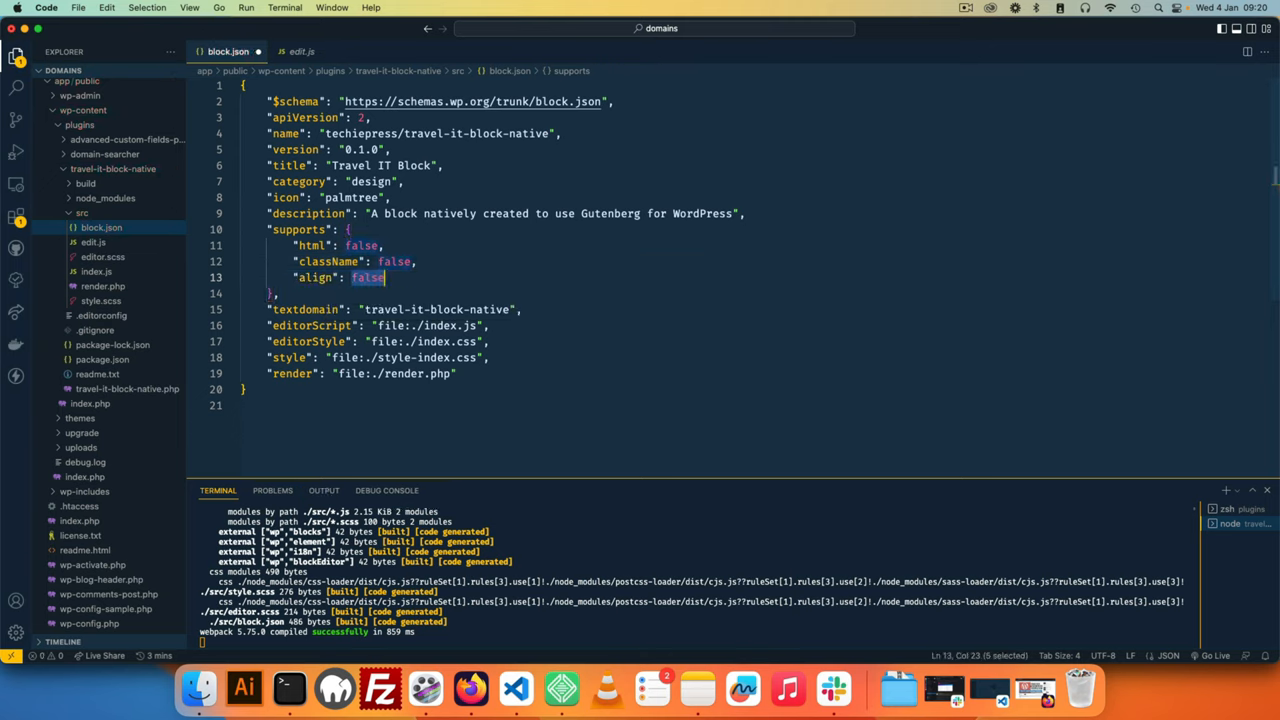
type("true")
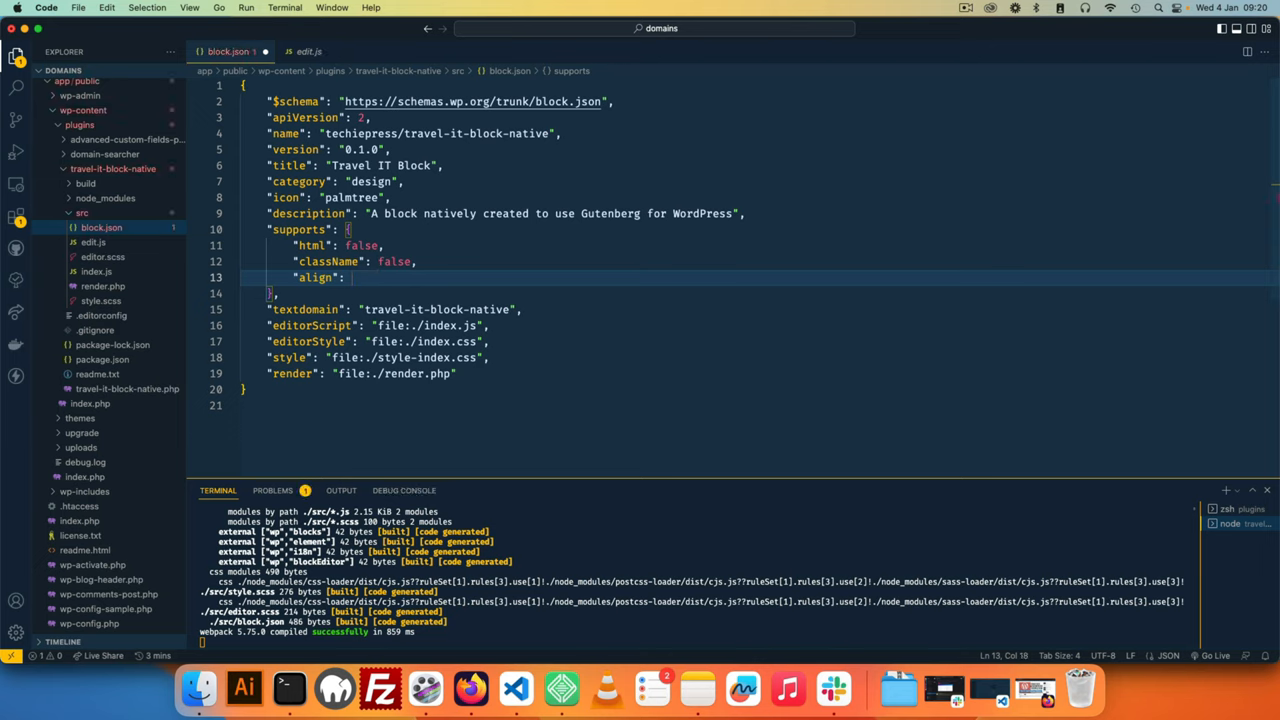
type("true,")
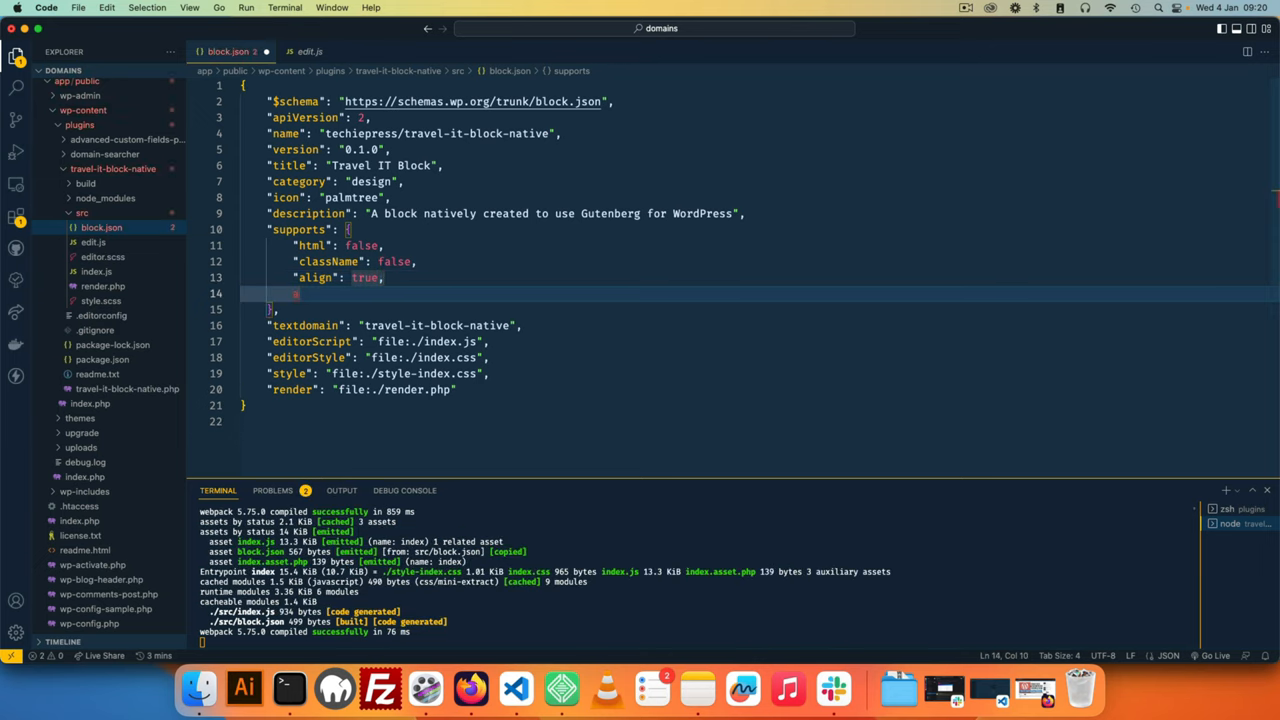
type("align")
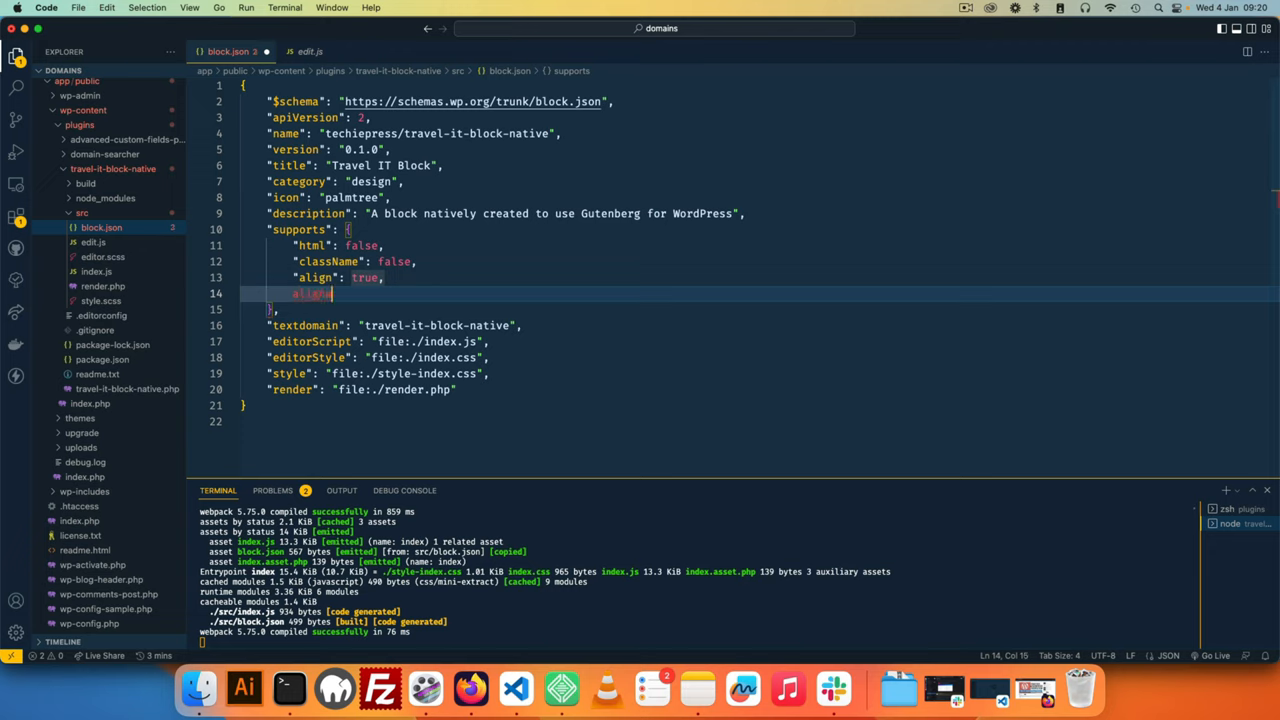
key("Backspace")
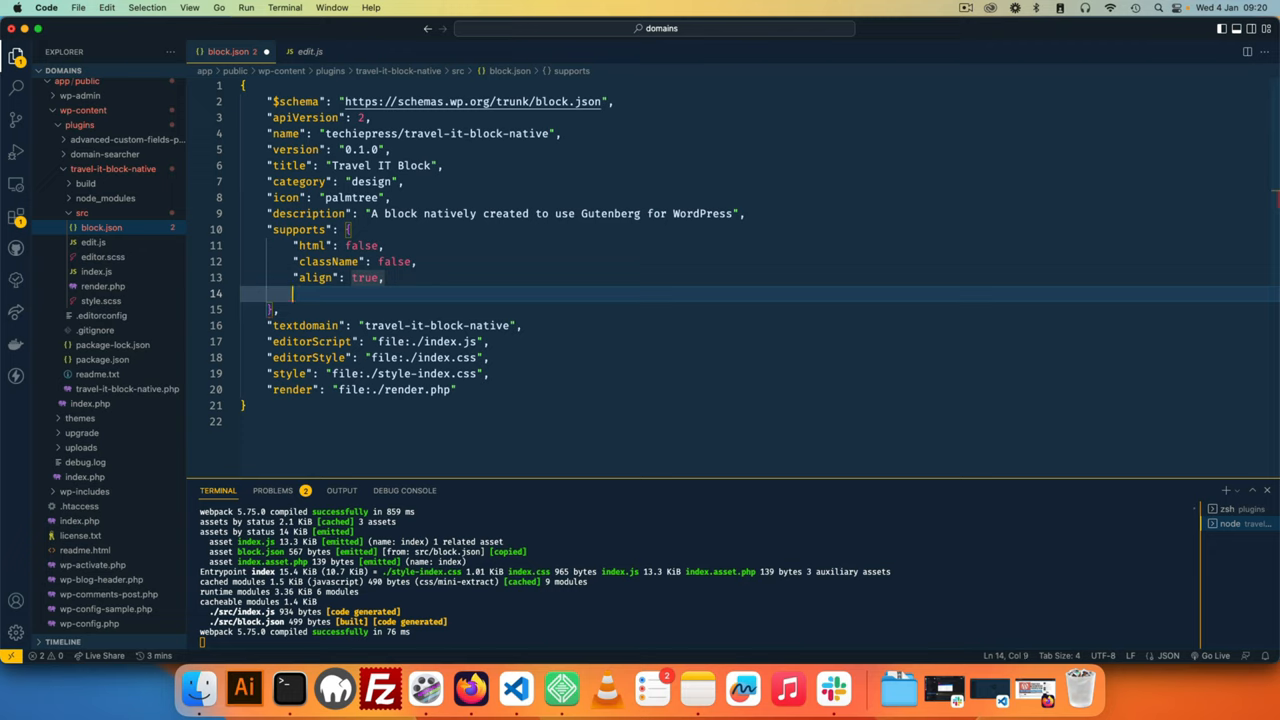
type("\"alignWide\": true")
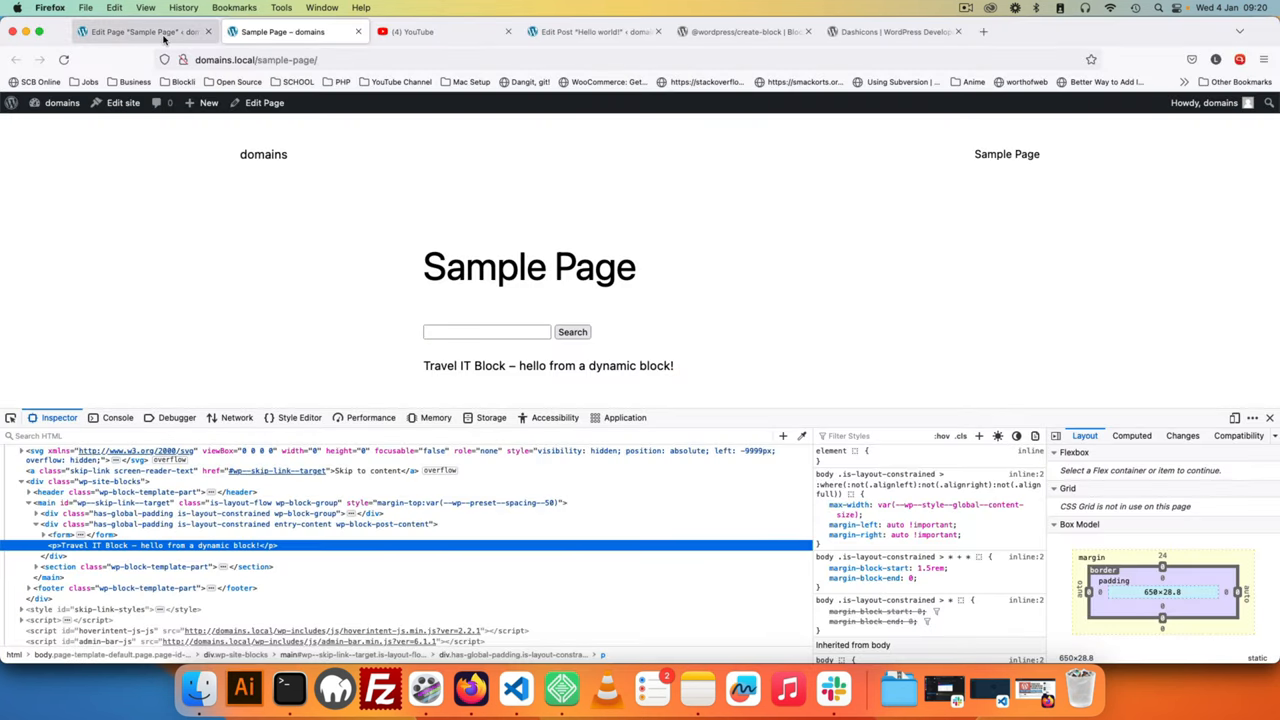
- Select the Travel IT Block in the page editor and align it right
left_click(140, 32)
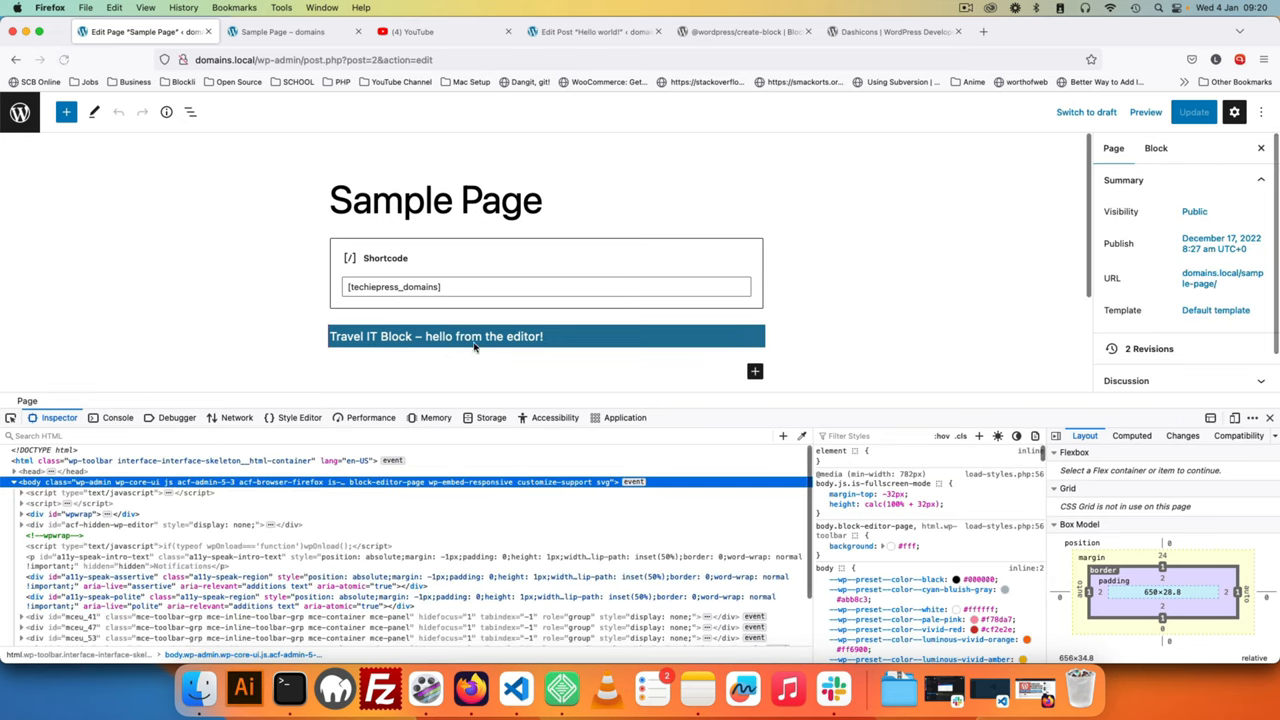
left_click(436, 336)
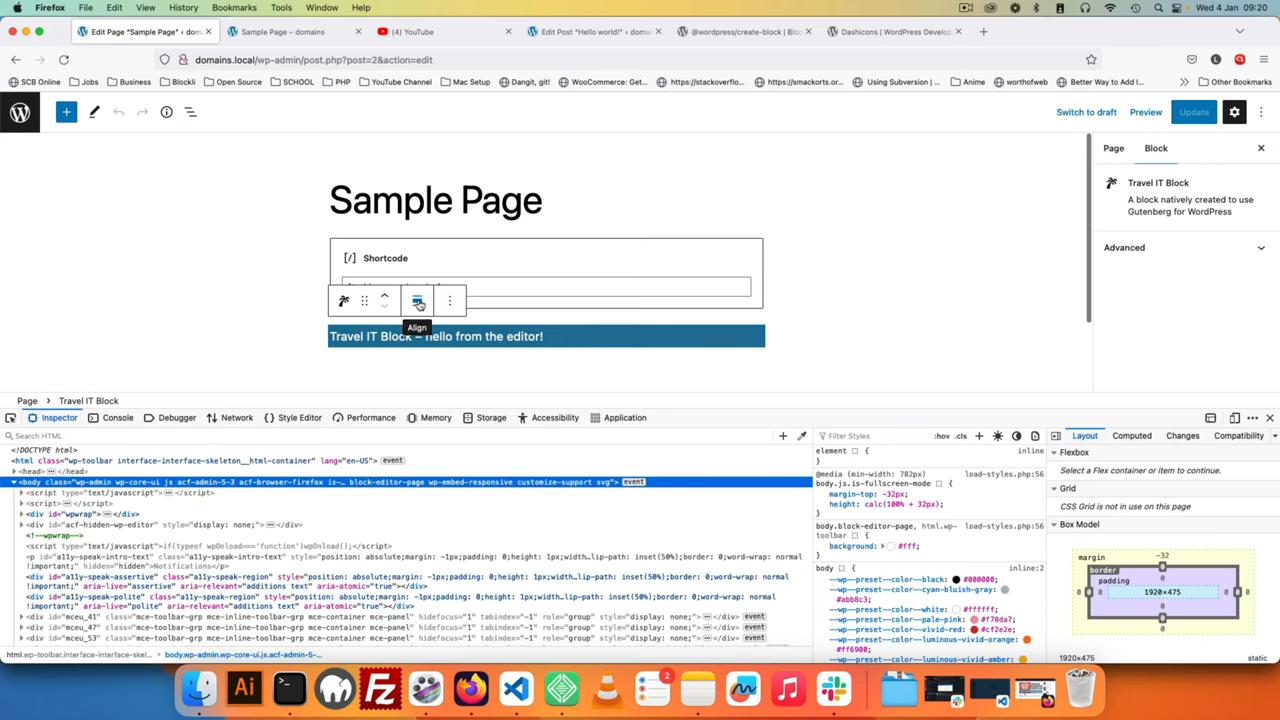
left_click(416, 300)
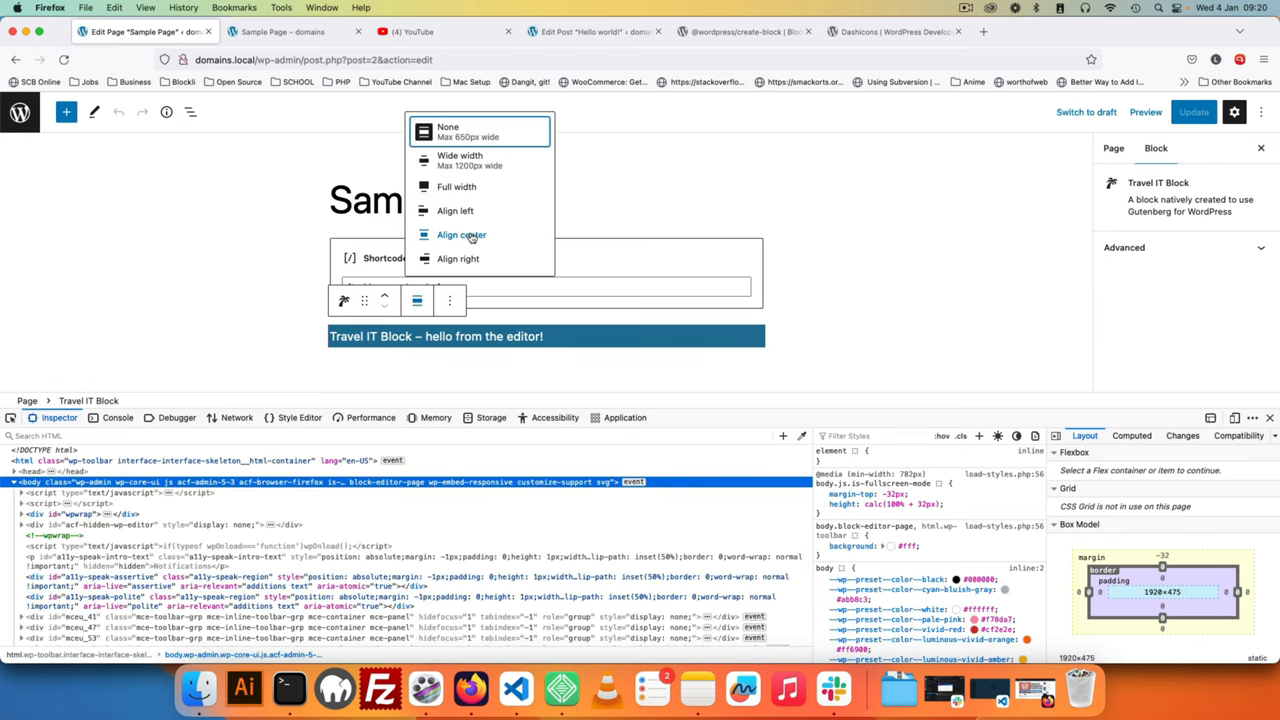
left_click(464, 234)
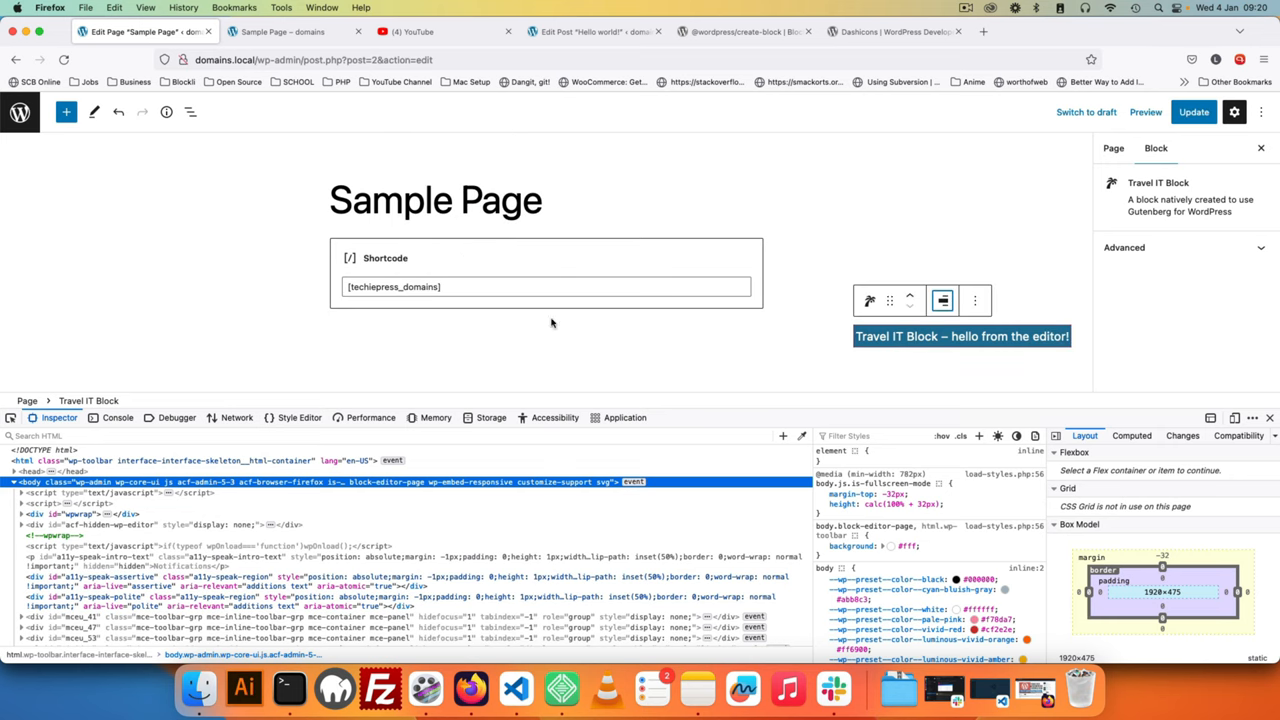
- Set the block to full width and reopen its alignment choices
left_click(942, 300)
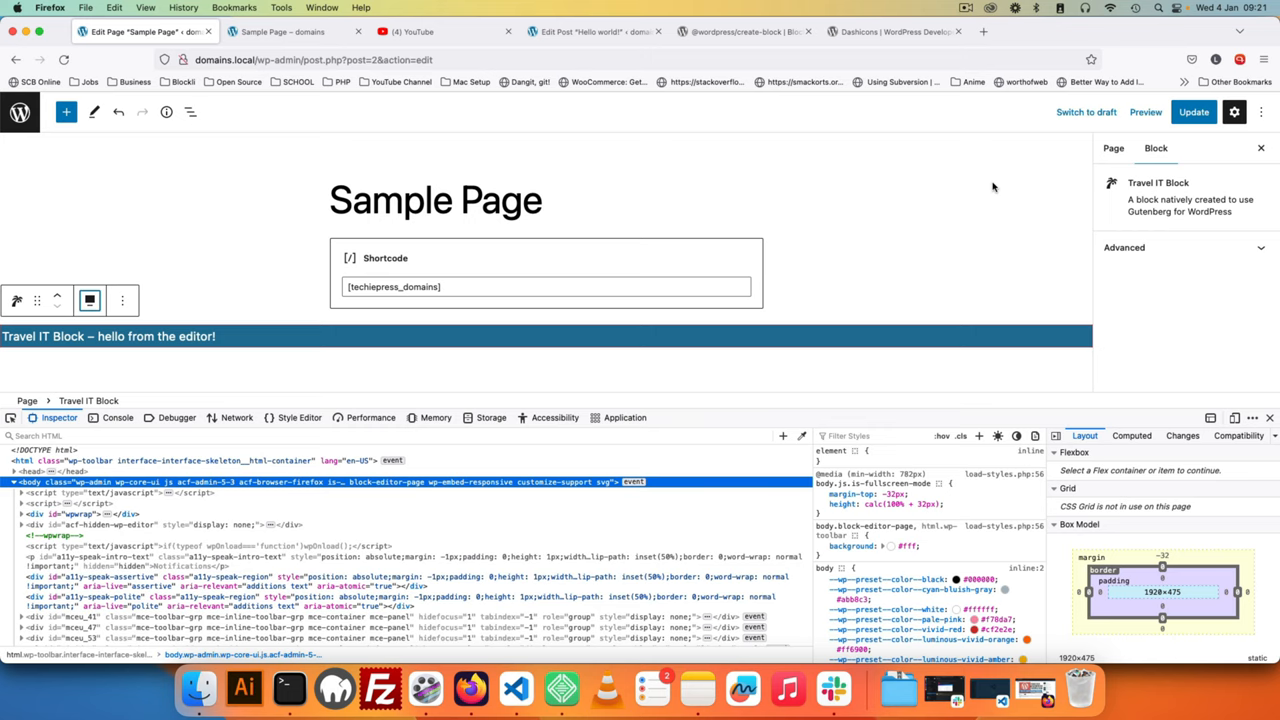
left_click(92, 300)
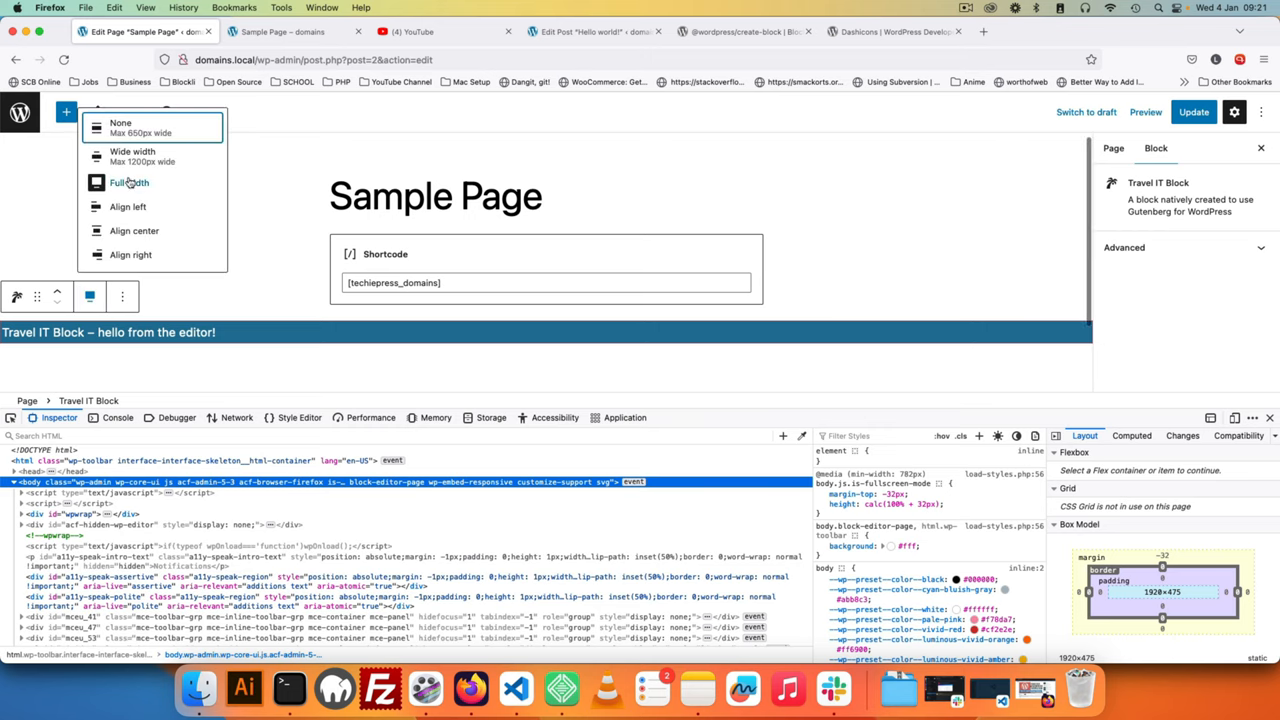